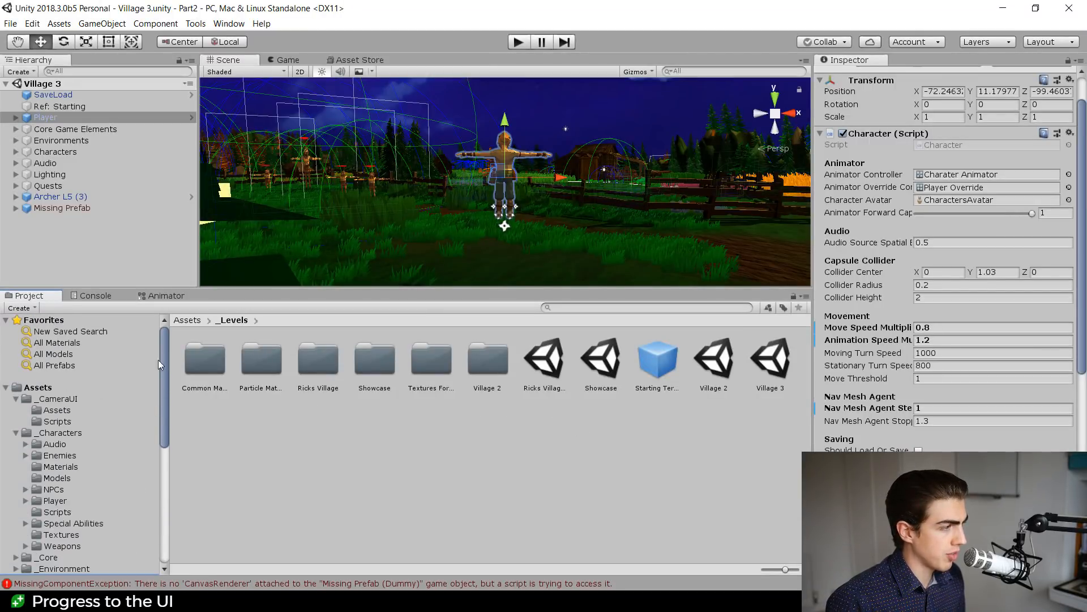
Browse into the _CameraUI assets folder to reach UIScene
{"action": "left_click", "coordinate": [58, 398]}
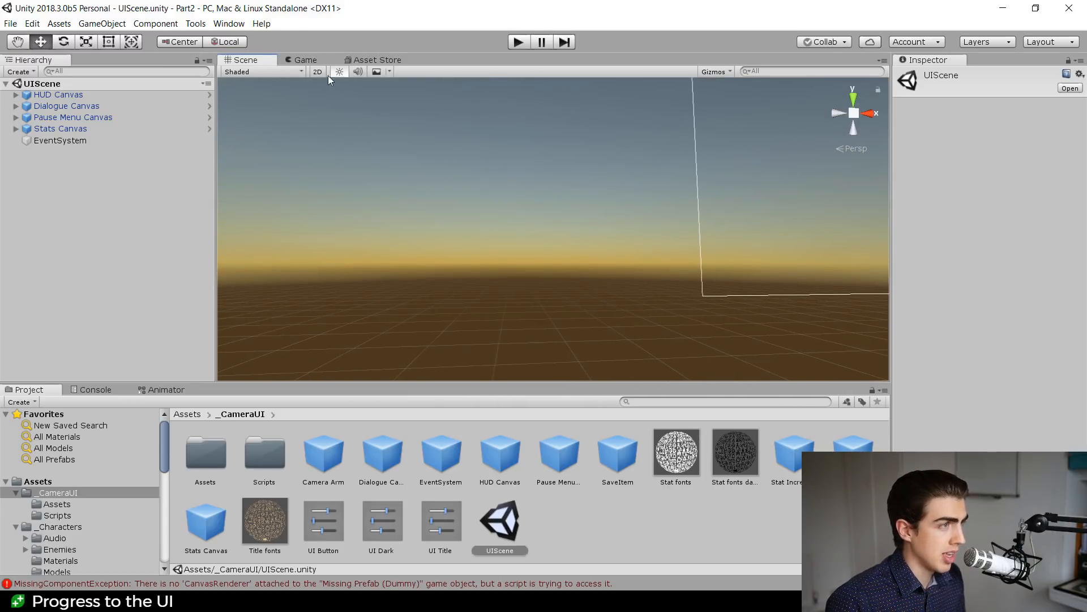
Switch the Scene view to flat 2D to see the Player and Stats panels
{"action": "left_click", "coordinate": [60, 129]}
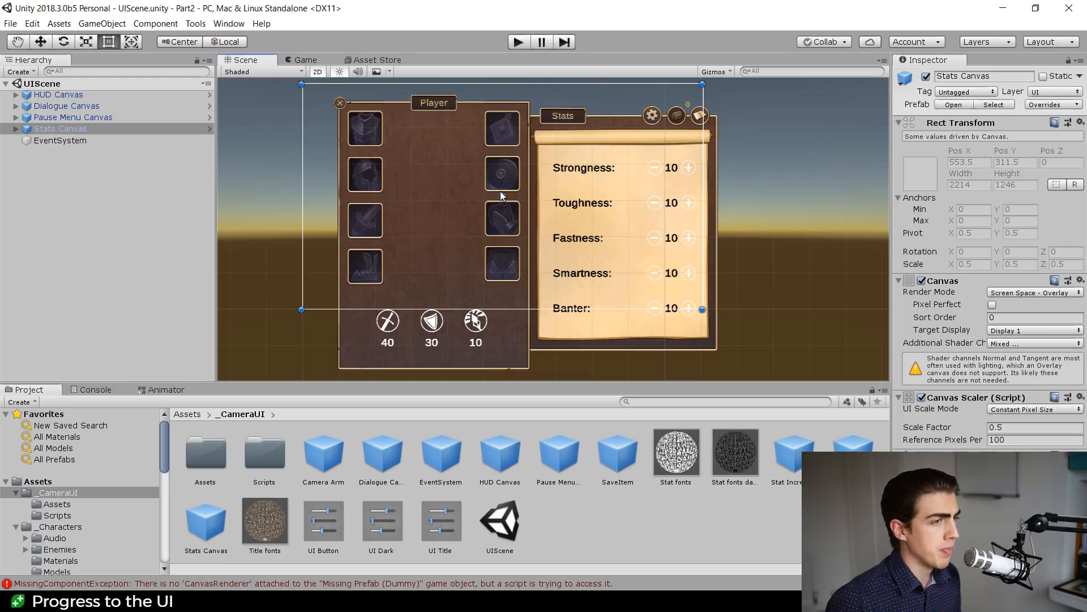
{"action": "mouse_move", "coordinate": [405, 240]}
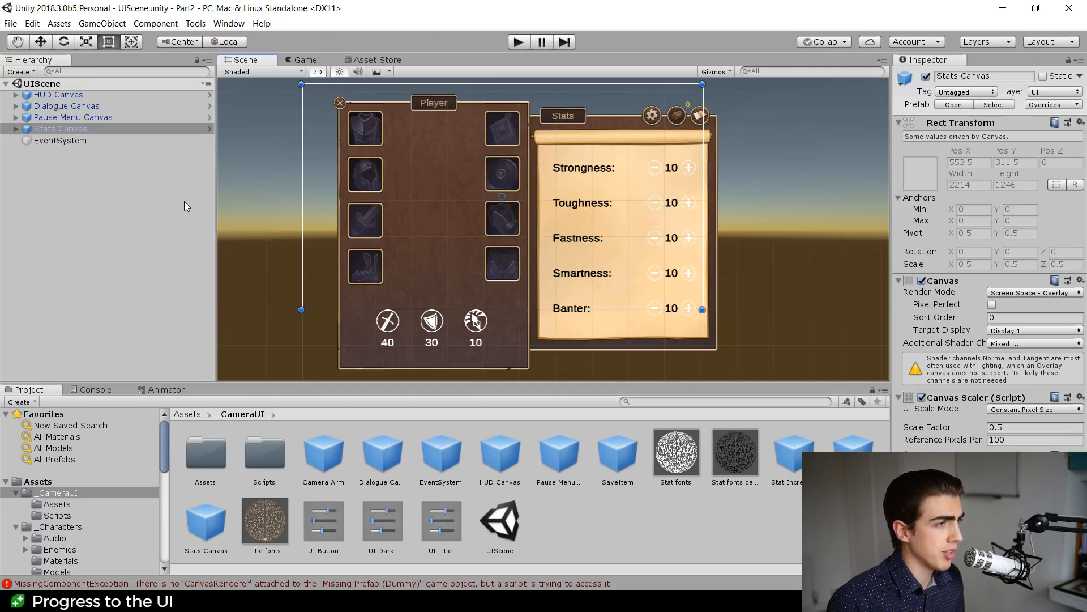
{"action": "mouse_move", "coordinate": [437, 371]}
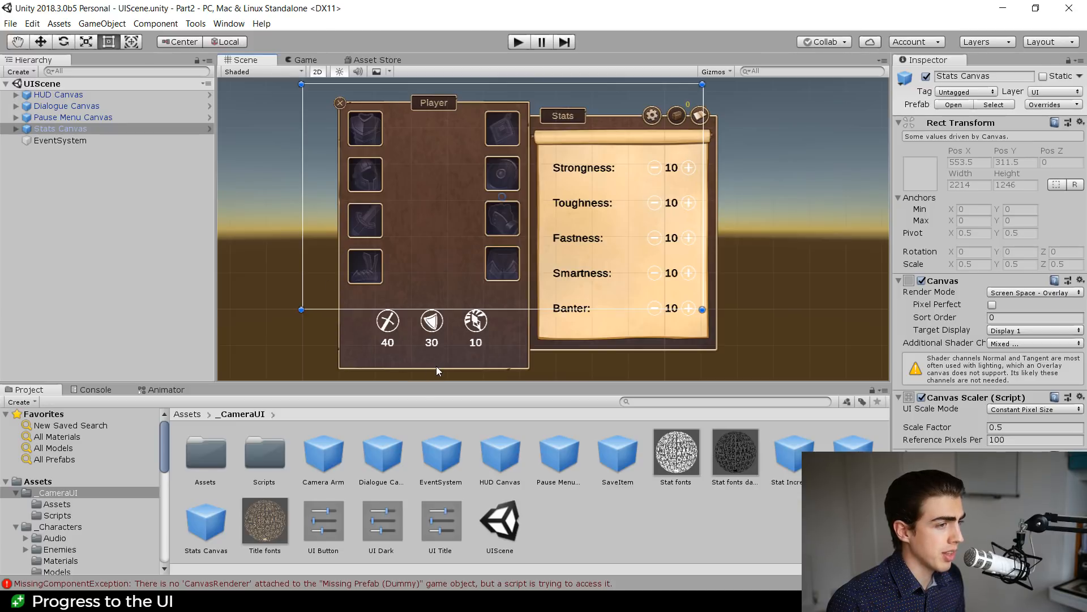
{"action": "mouse_move", "coordinate": [690, 172]}
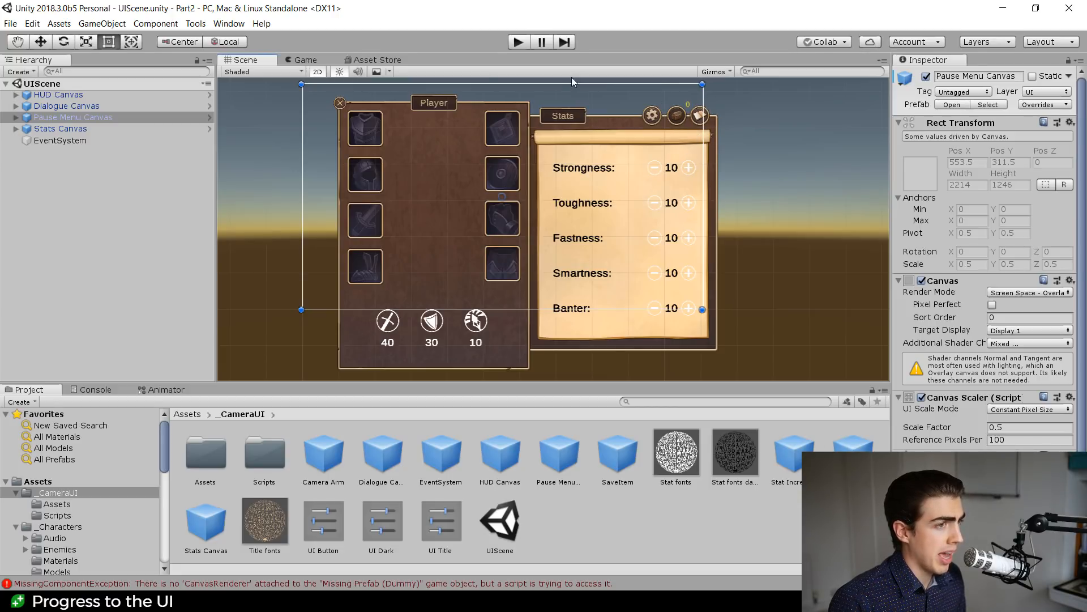
{"action": "mouse_move", "coordinate": [568, 151]}
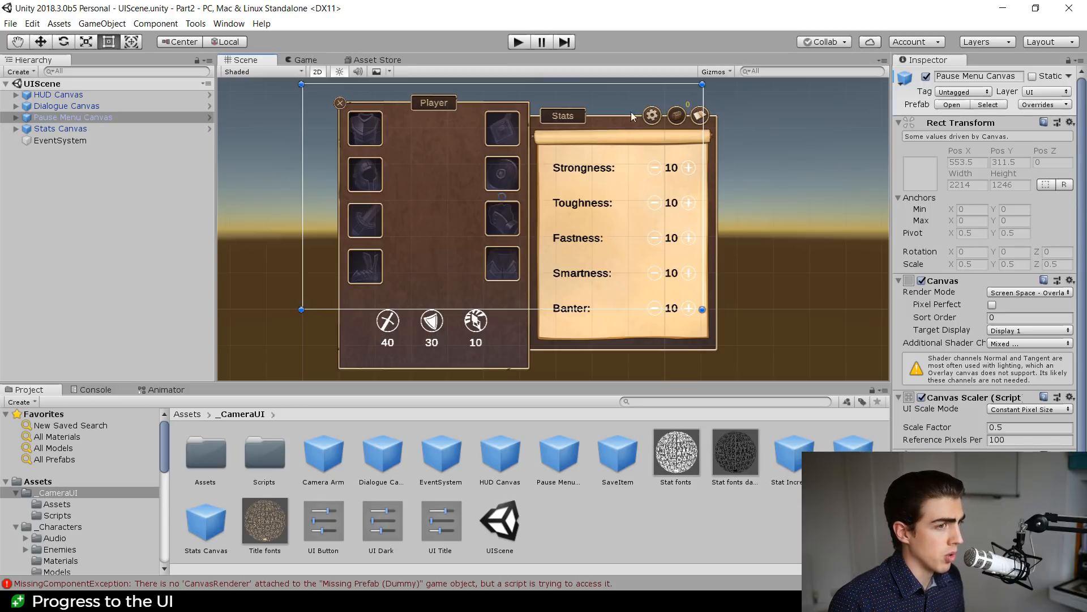
{"action": "mouse_move", "coordinate": [555, 294]}
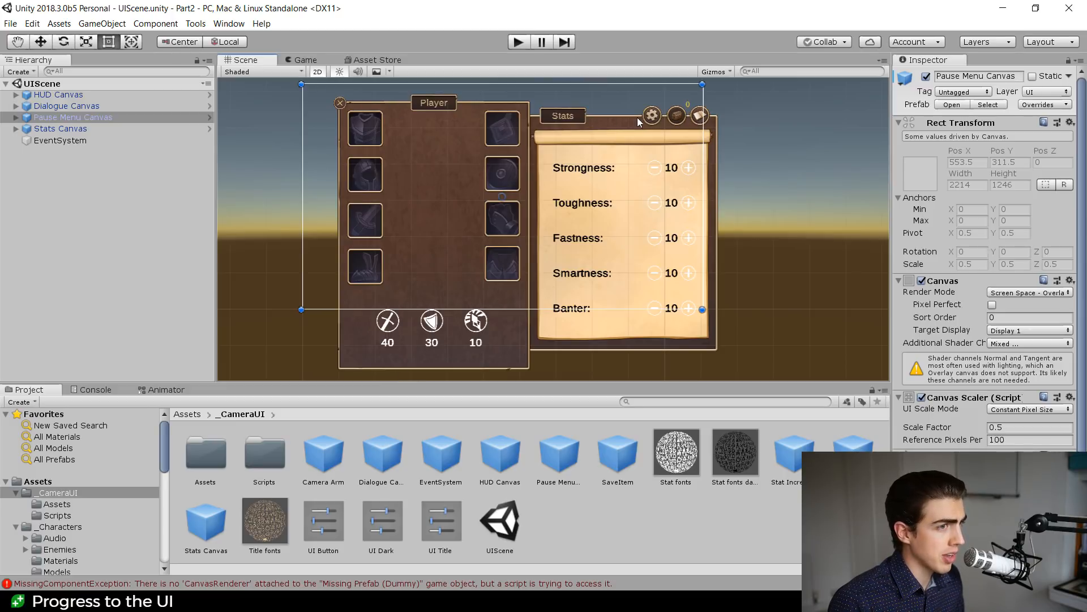
Expand Stats Canvas and Player Dialogue, inspecting Tab Area and the whole Player Dialogue panel
{"action": "left_click", "coordinate": [15, 128]}
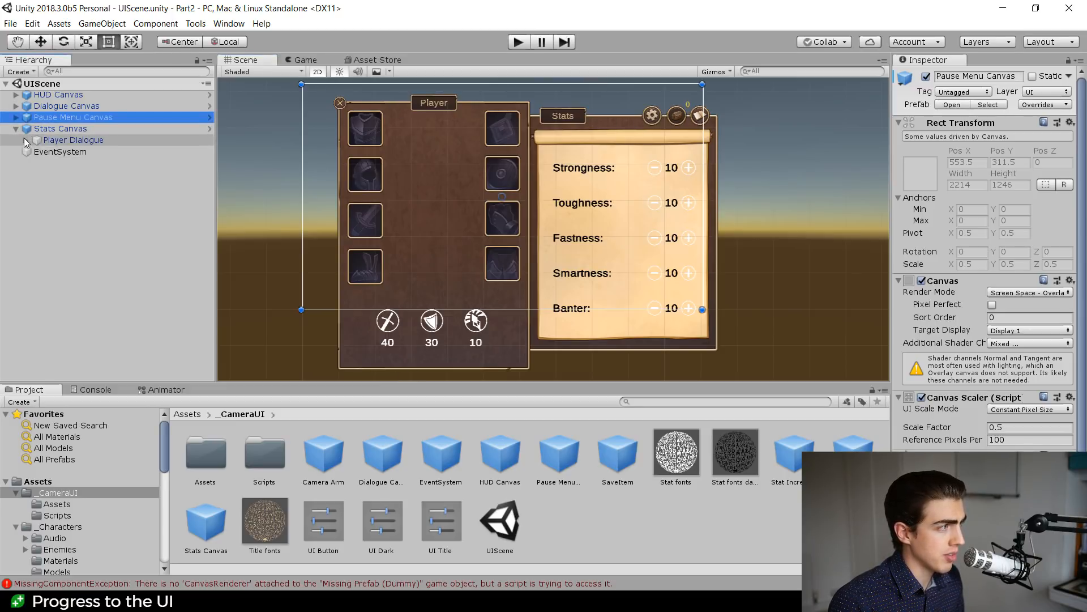
{"action": "left_click", "coordinate": [37, 139]}
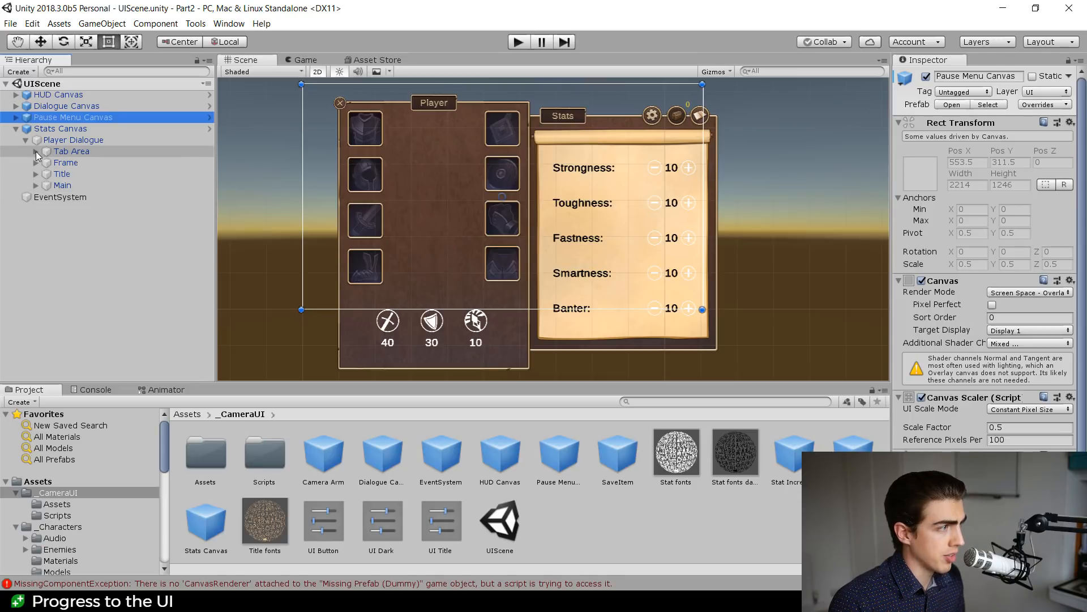
{"action": "left_click", "coordinate": [71, 151]}
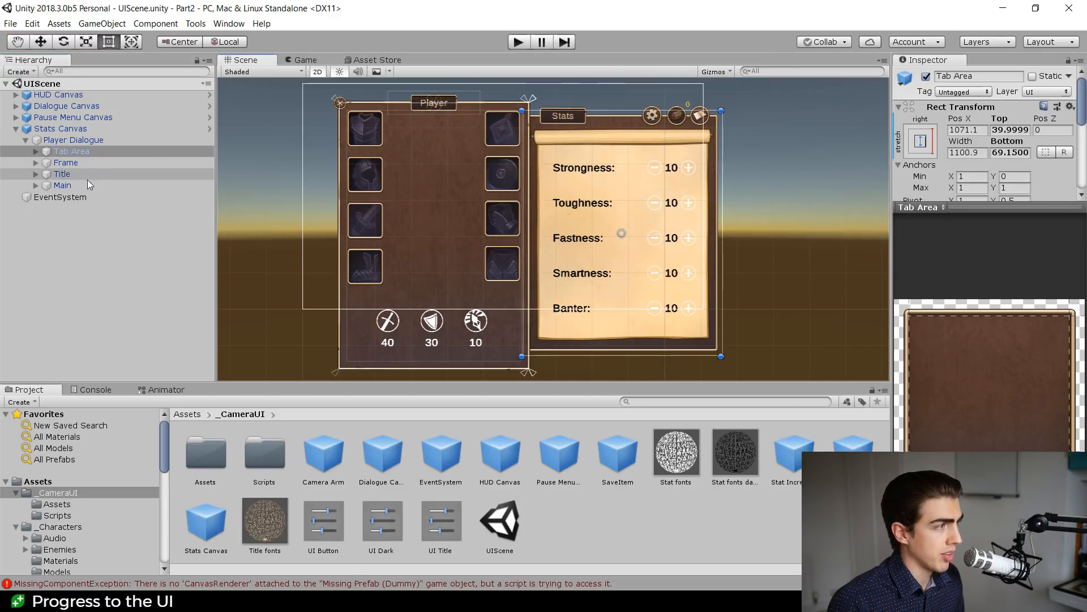
{"action": "left_click", "coordinate": [74, 139]}
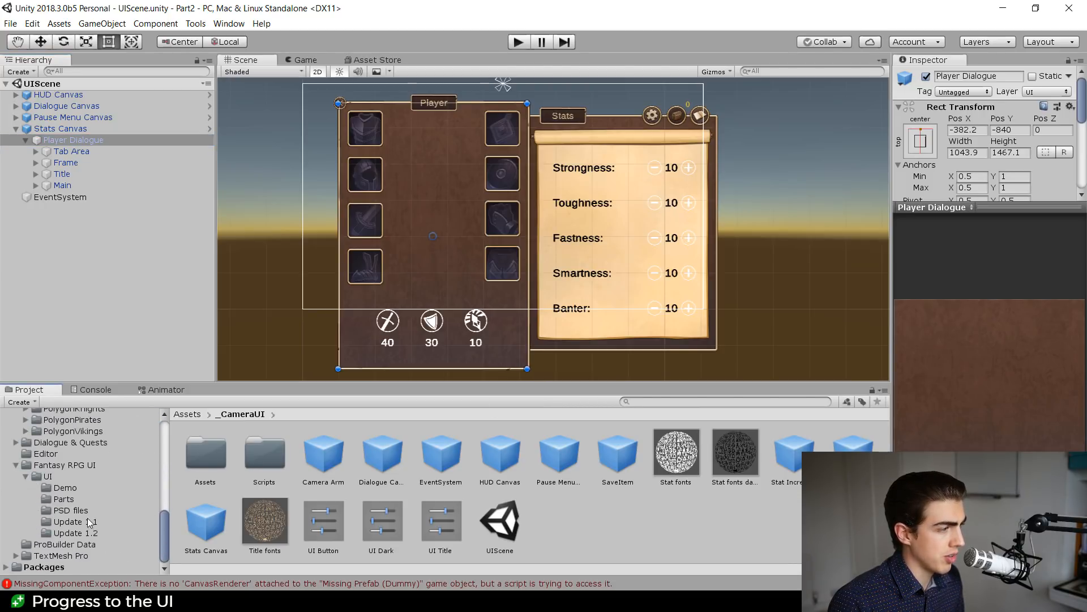
Browse the Fantasy RPG UI Parts folder of button, frame and bar sprites
{"action": "left_click", "coordinate": [63, 498]}
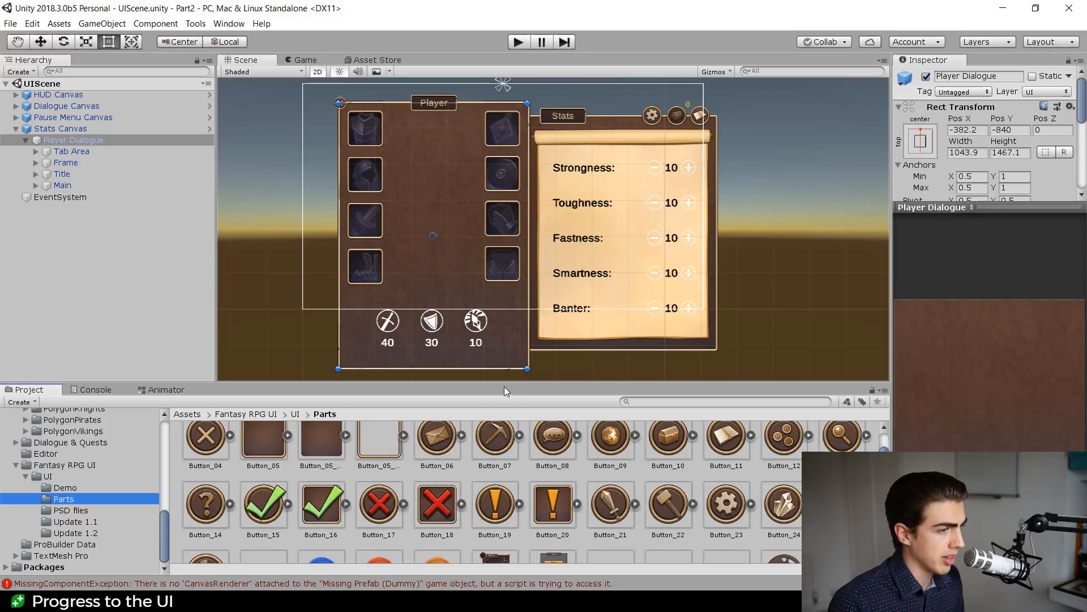
{"action": "scroll", "scroll_direction": "down", "scroll_amount": 3}
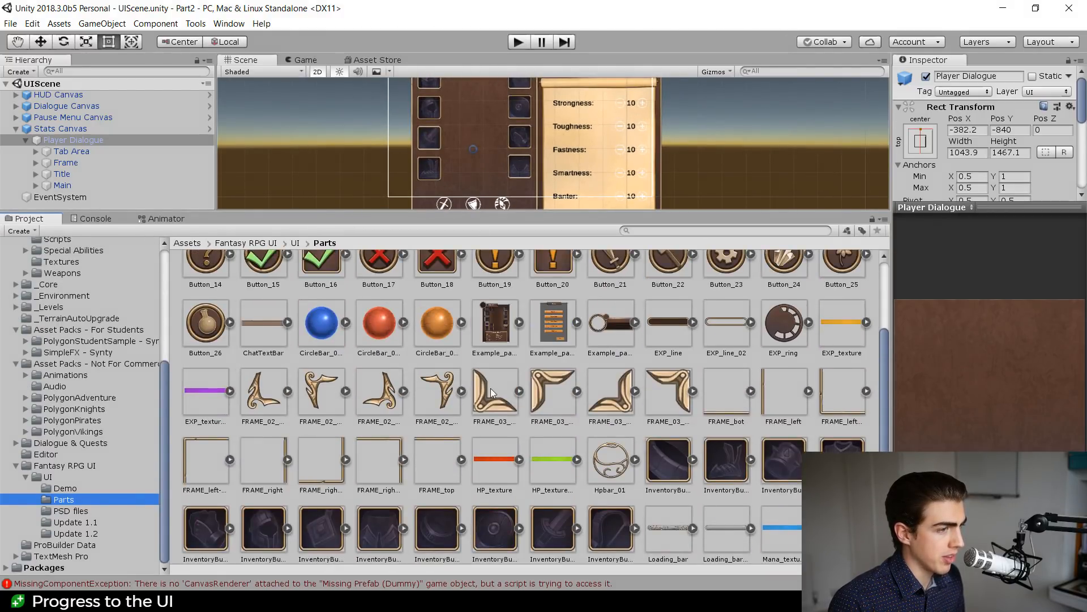
{"action": "scroll", "scroll_direction": "down", "scroll_amount": 3}
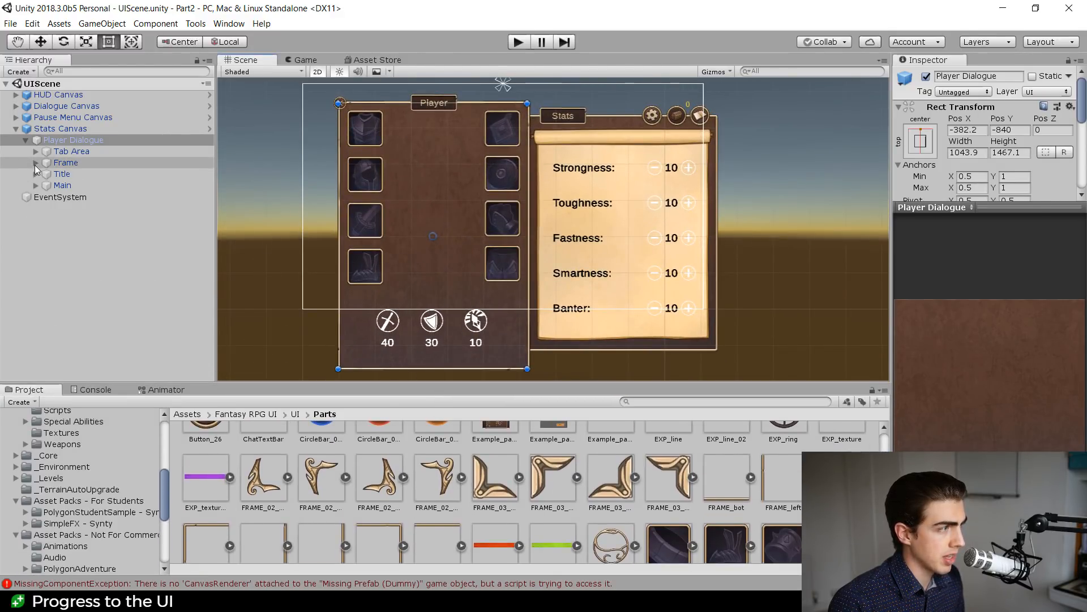
{"action": "left_click", "coordinate": [65, 162]}
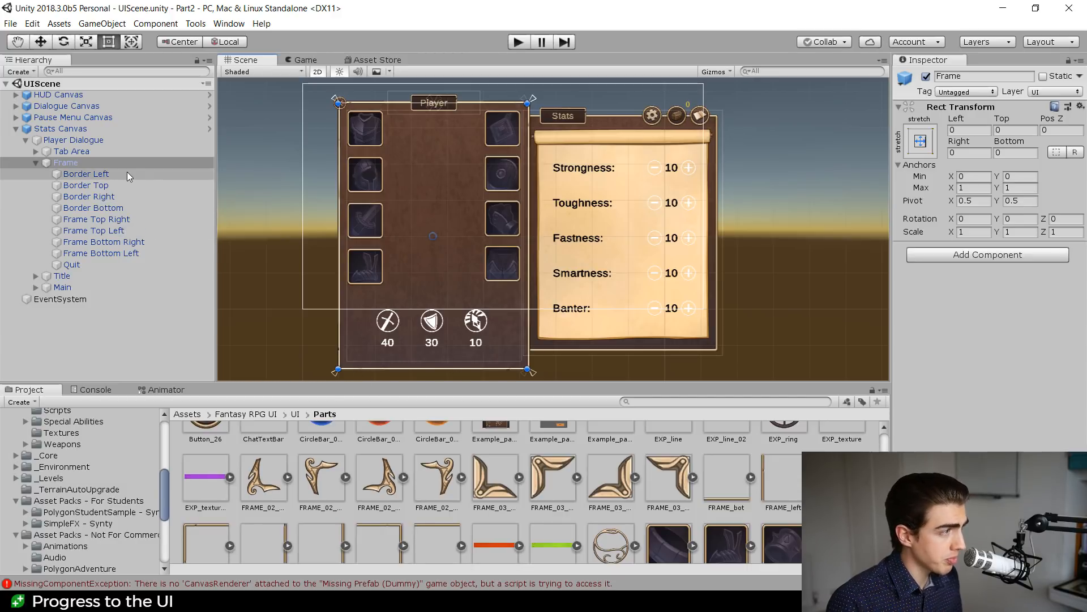
{"action": "left_click", "coordinate": [85, 173]}
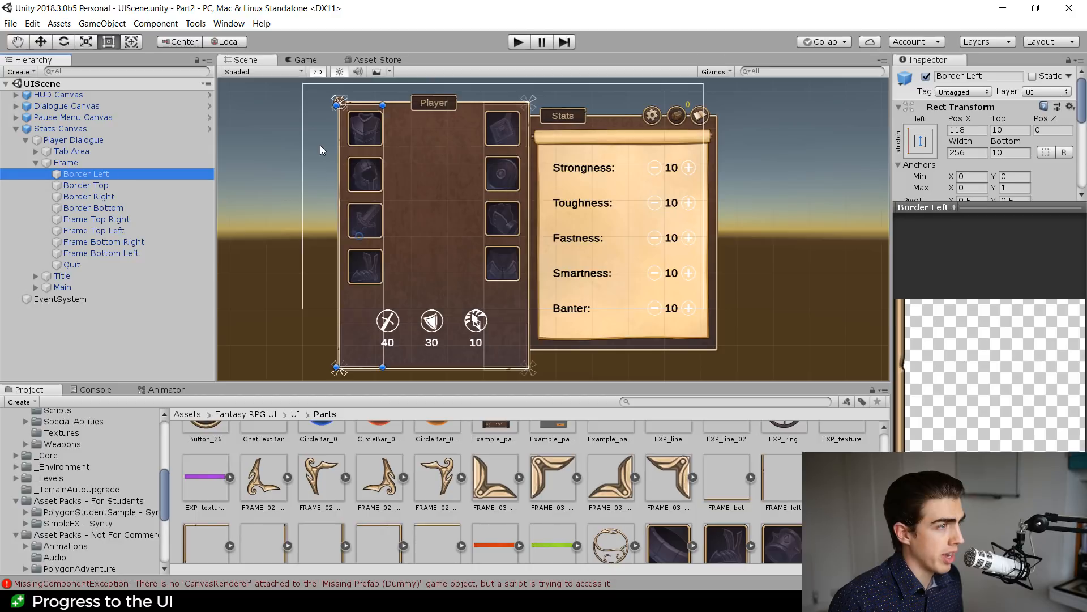
{"action": "mouse_move", "coordinate": [379, 119]}
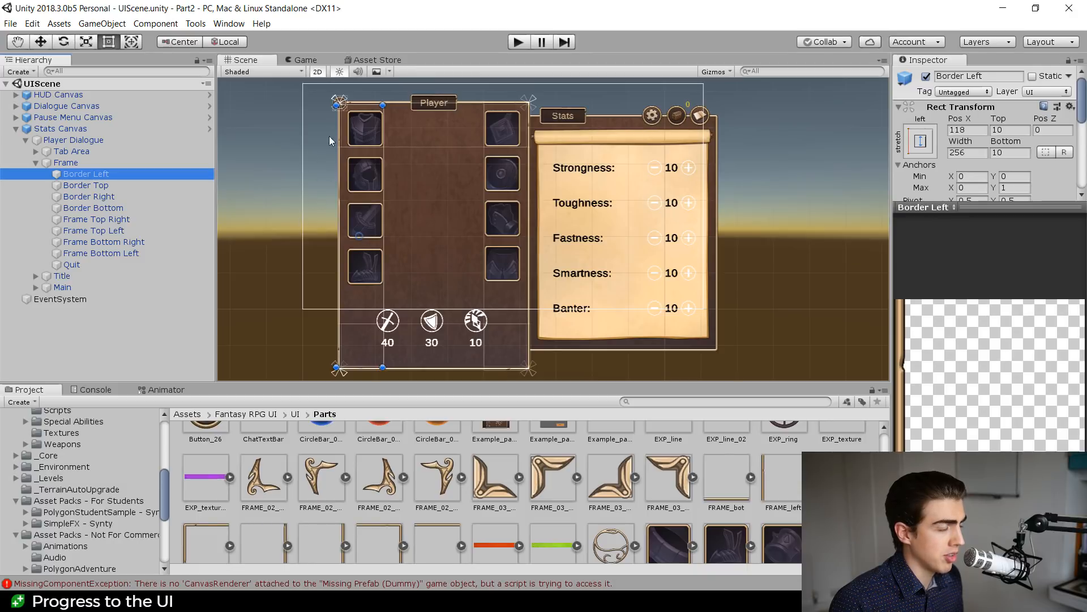
{"action": "left_click", "coordinate": [85, 185]}
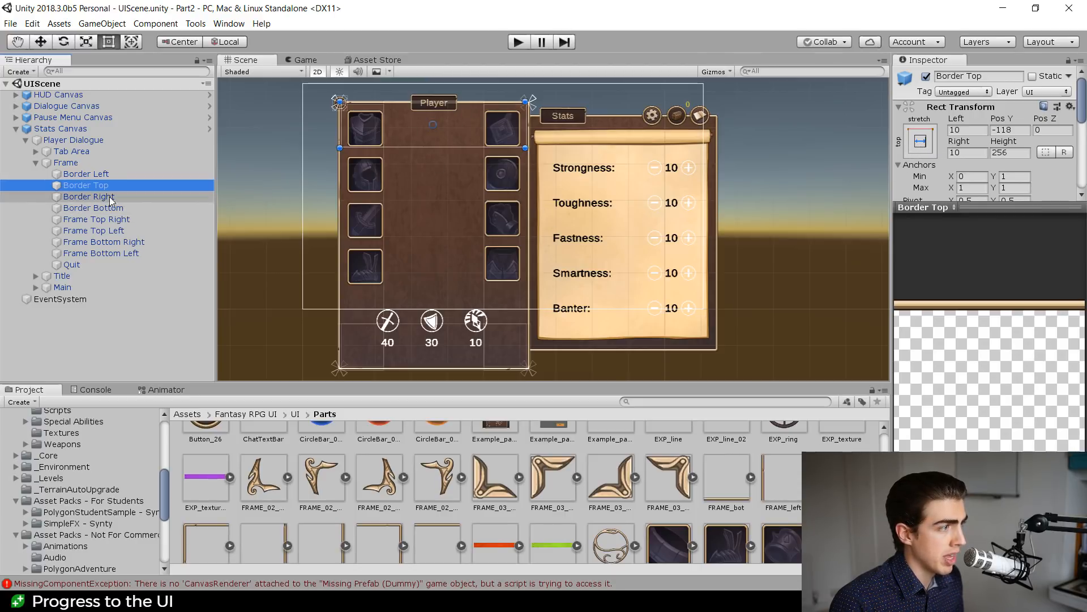
{"action": "left_click", "coordinate": [95, 219]}
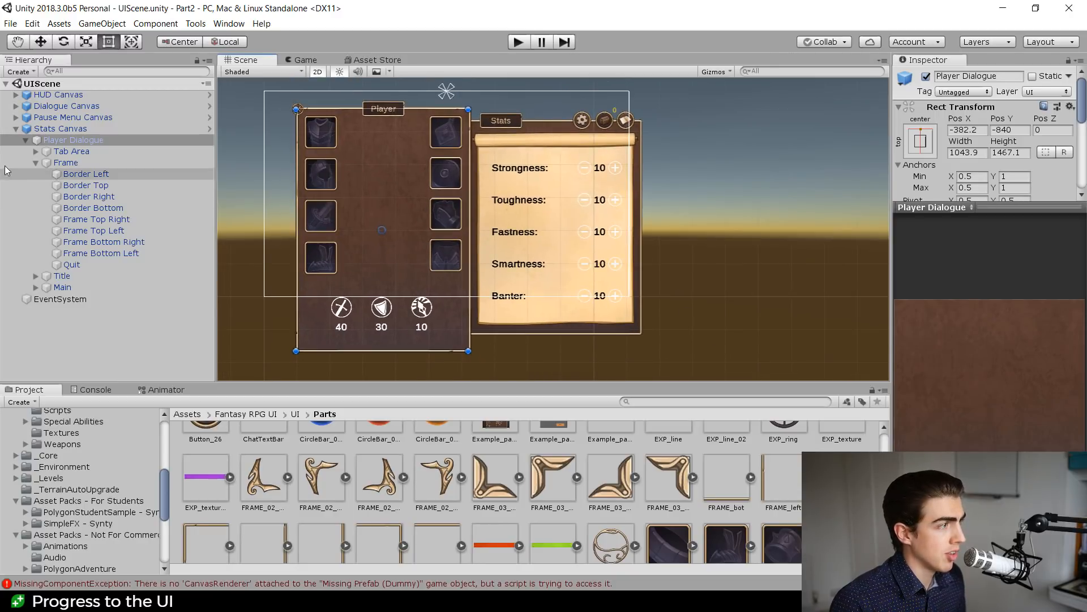
{"action": "left_click", "coordinate": [35, 162]}
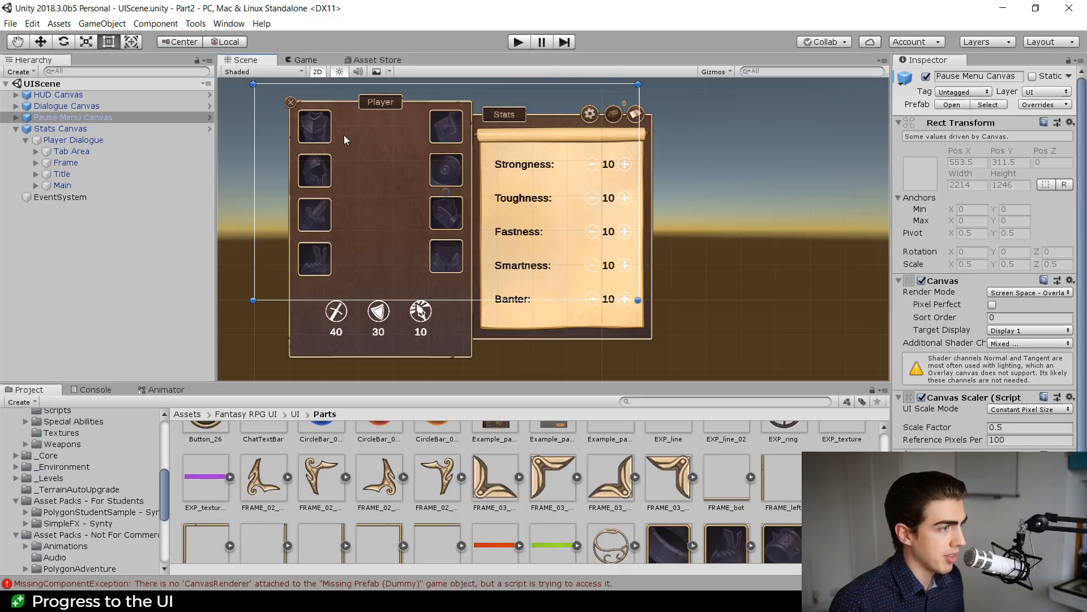
Expand Main to inspect its slot-image columns and the second column's Vertical Layout Group
{"action": "left_click", "coordinate": [61, 184]}
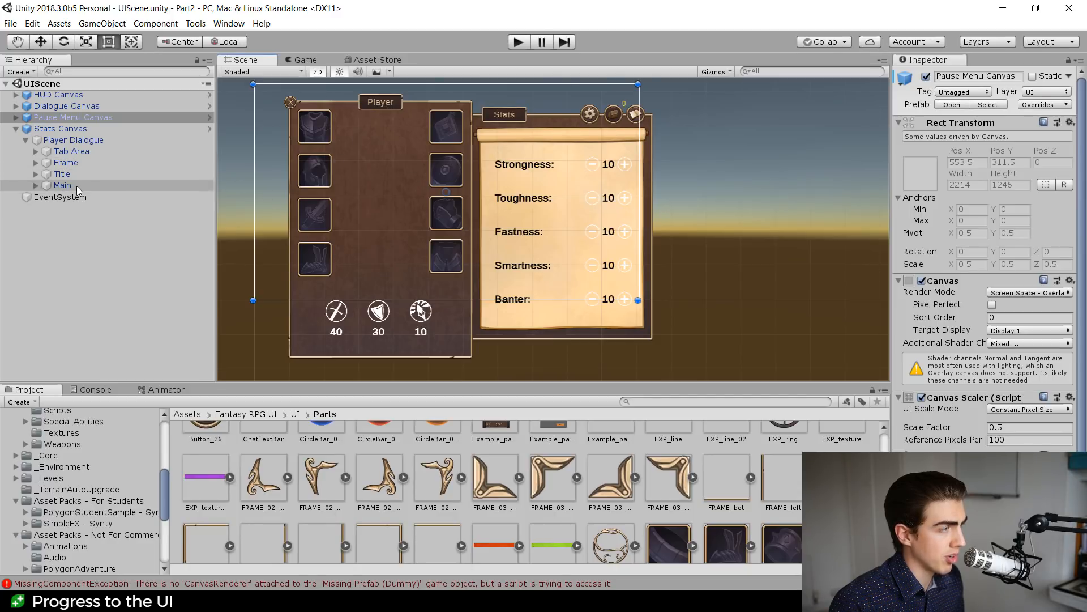
{"action": "left_click", "coordinate": [61, 185]}
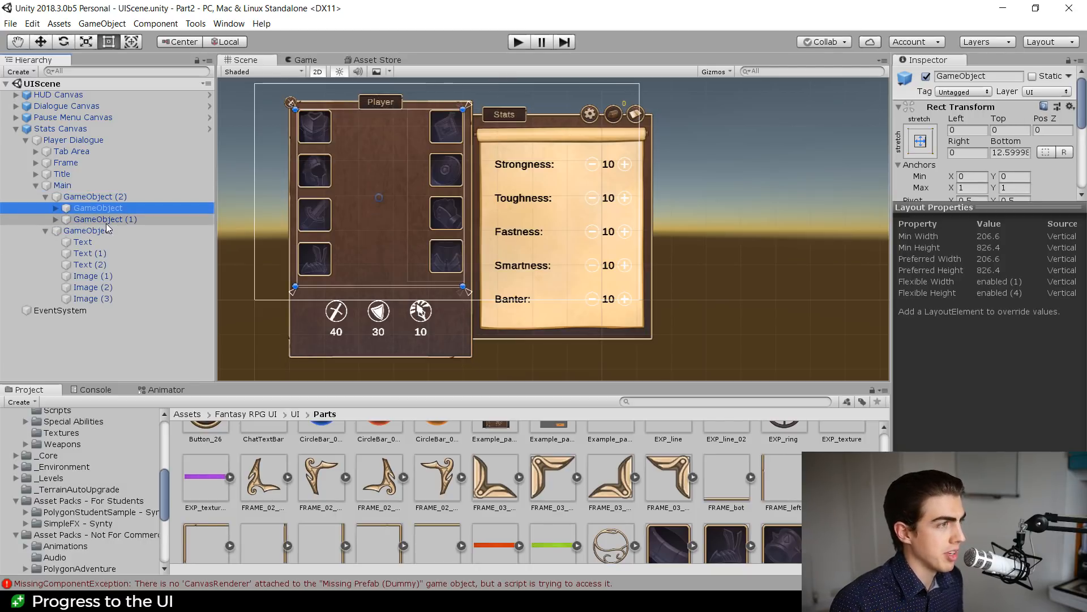
{"action": "left_click", "coordinate": [106, 218]}
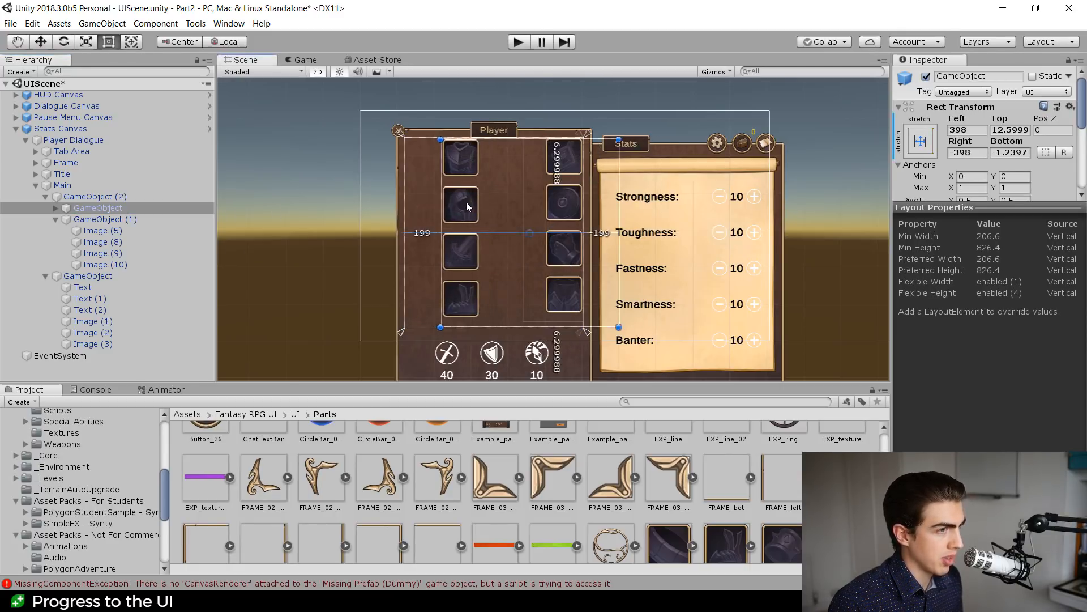
{"action": "left_click", "coordinate": [105, 218]}
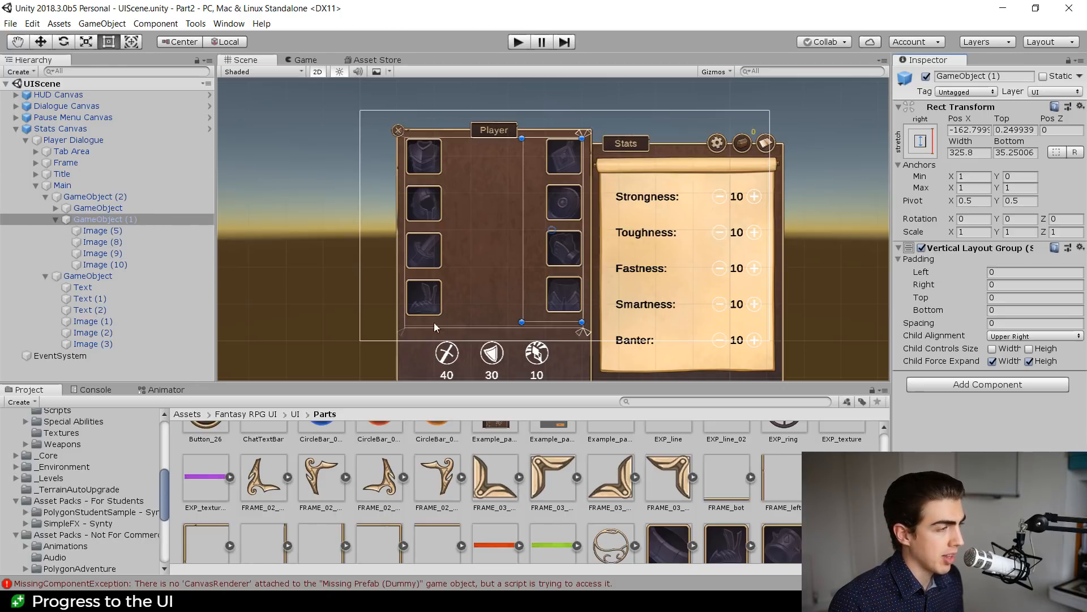
{"action": "left_click", "coordinate": [55, 219]}
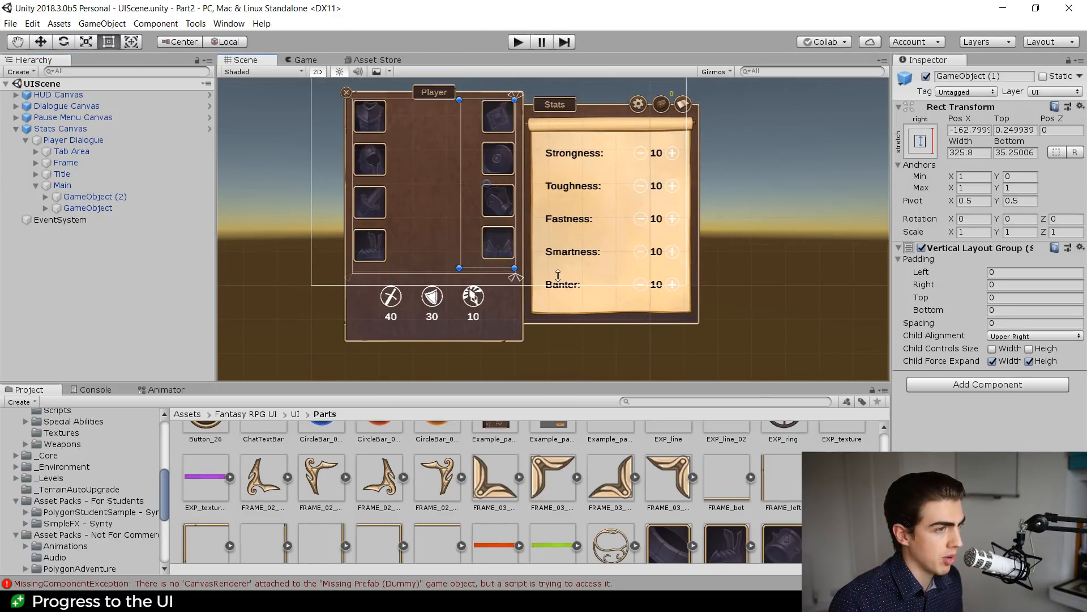
{"action": "mouse_move", "coordinate": [659, 248]}
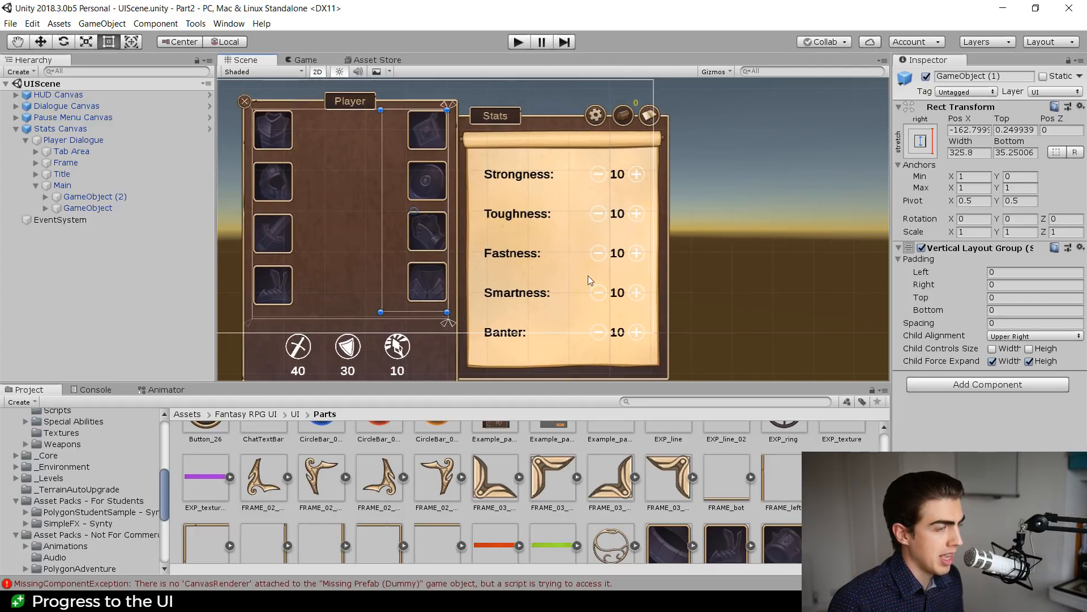
{"action": "mouse_move", "coordinate": [581, 361]}
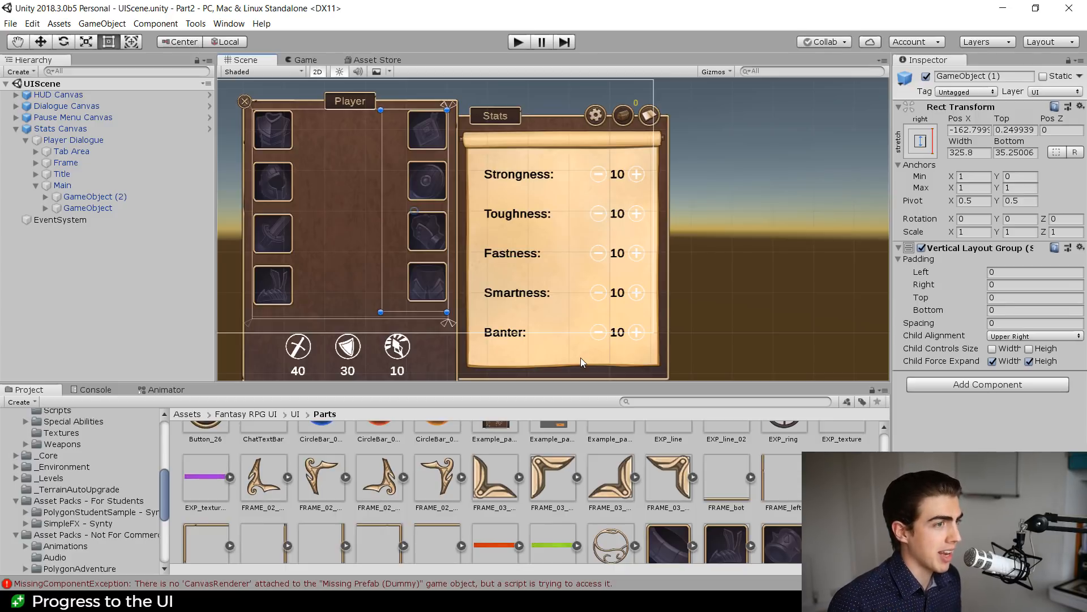
Run the game and preview the Player panel at a 16:9 aspect ratio
{"action": "left_click", "coordinate": [73, 139]}
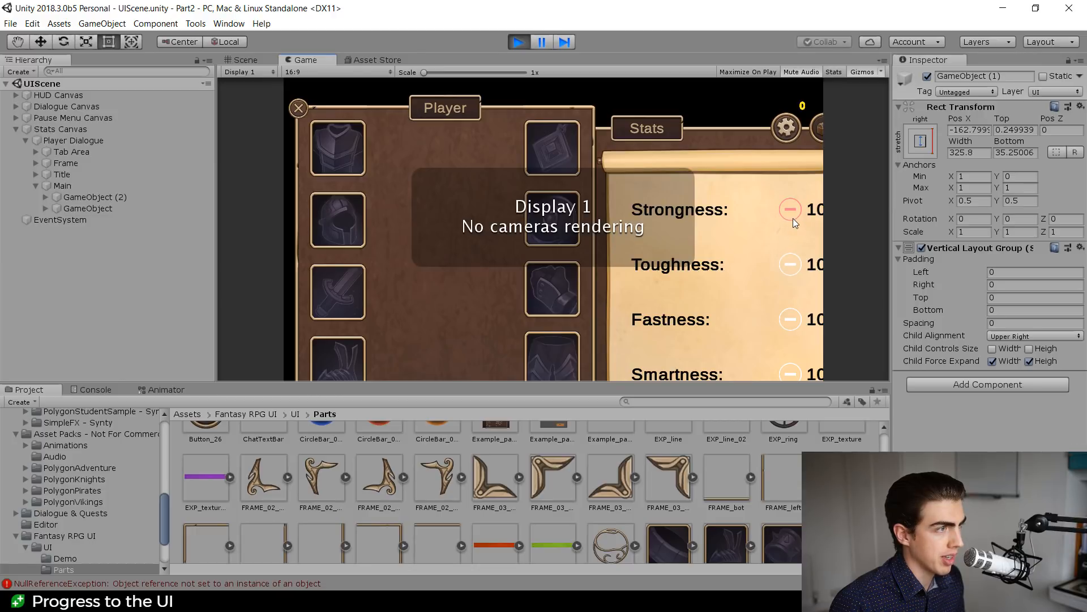
{"action": "mouse_move", "coordinate": [407, 85]}
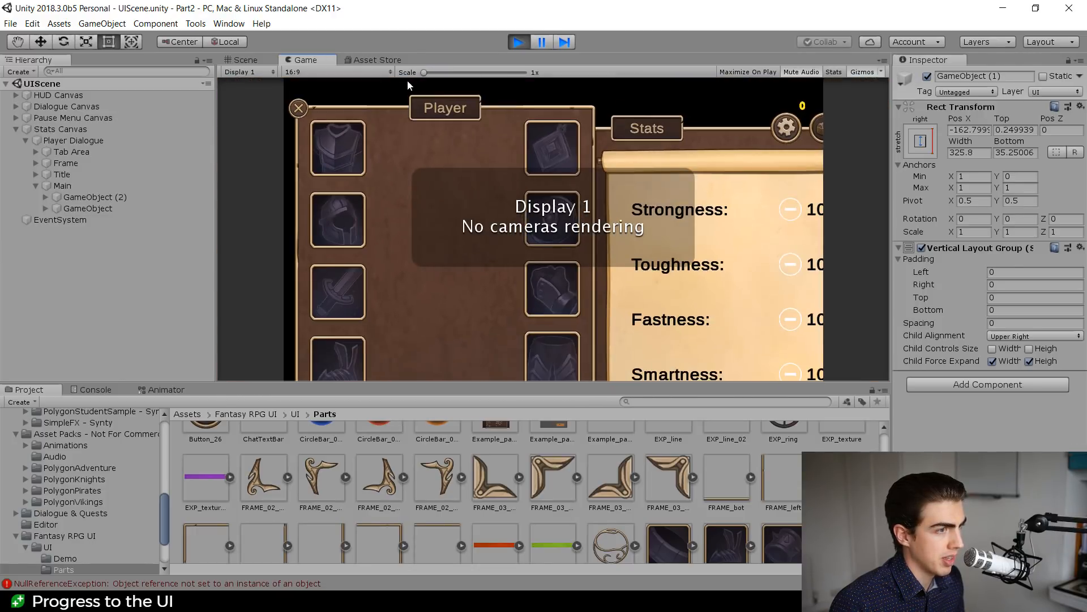
{"action": "left_click", "coordinate": [337, 71]}
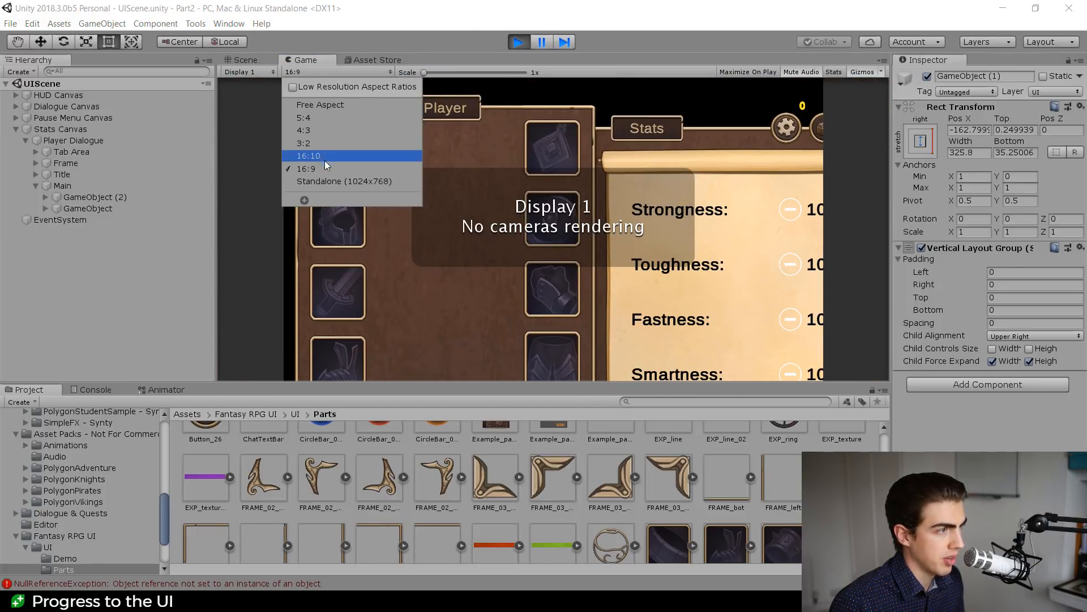
{"action": "left_click", "coordinate": [303, 116]}
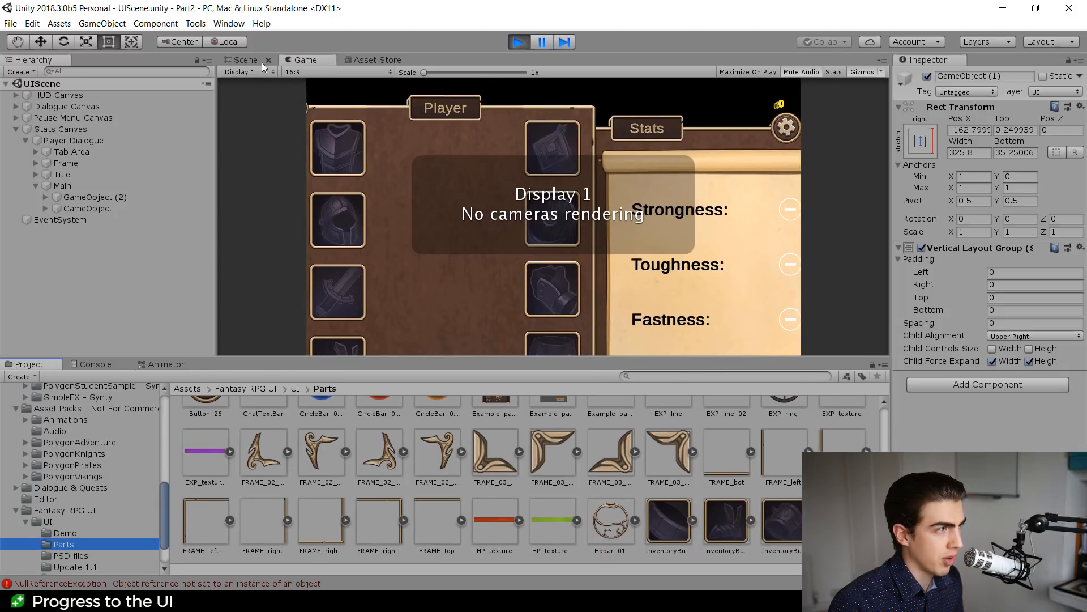
Back in the Scene, give Stats Canvas a Canvas Scaler scale factor of 0.2
{"action": "left_click", "coordinate": [245, 60]}
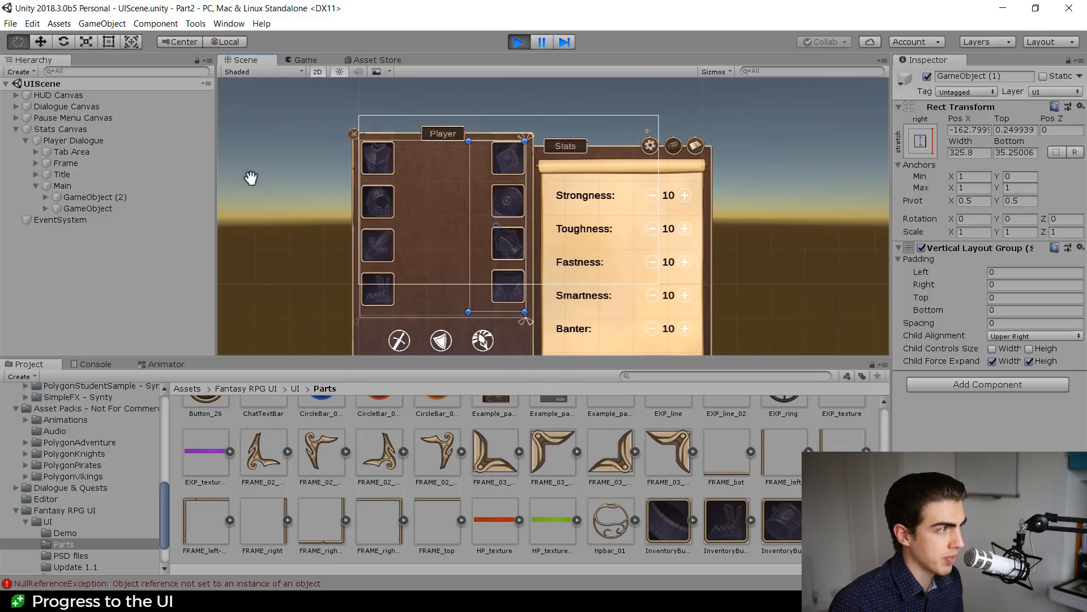
{"action": "left_click", "coordinate": [60, 129]}
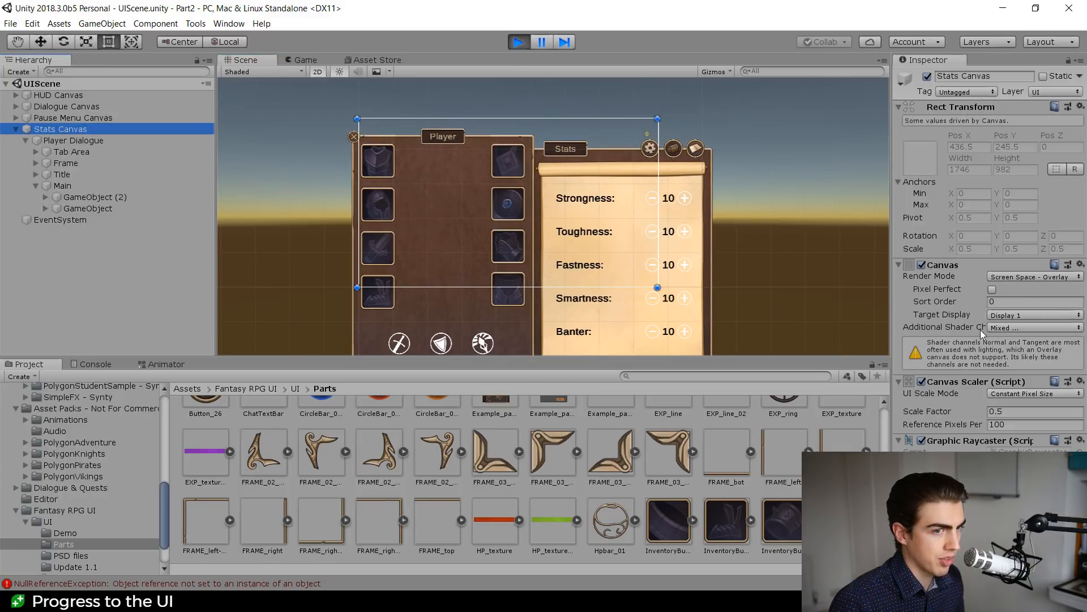
{"action": "left_click", "coordinate": [1033, 410]}
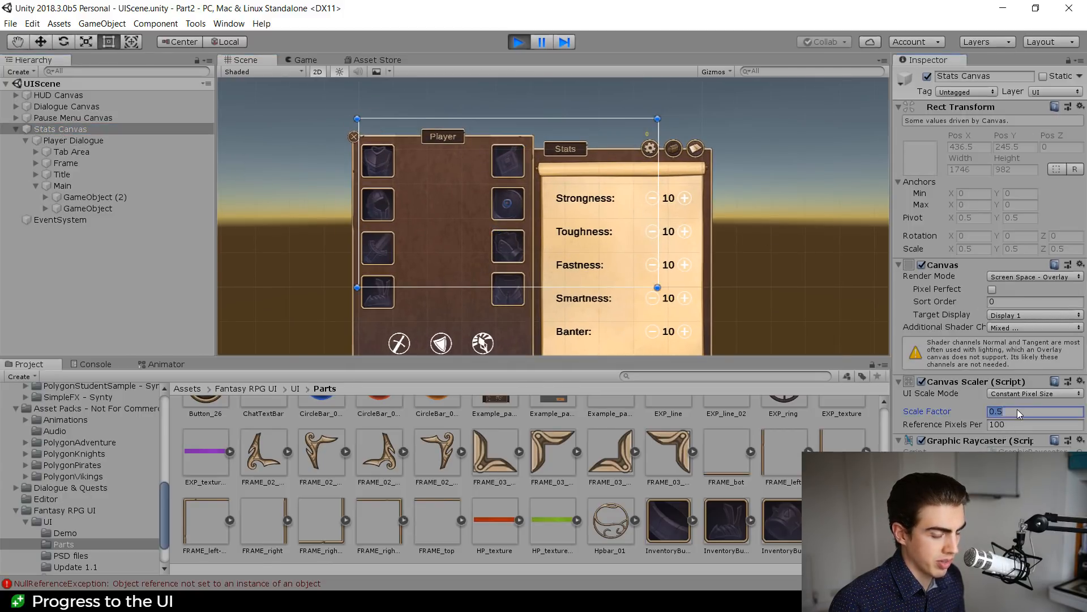
{"action": "type", "text": "02"}
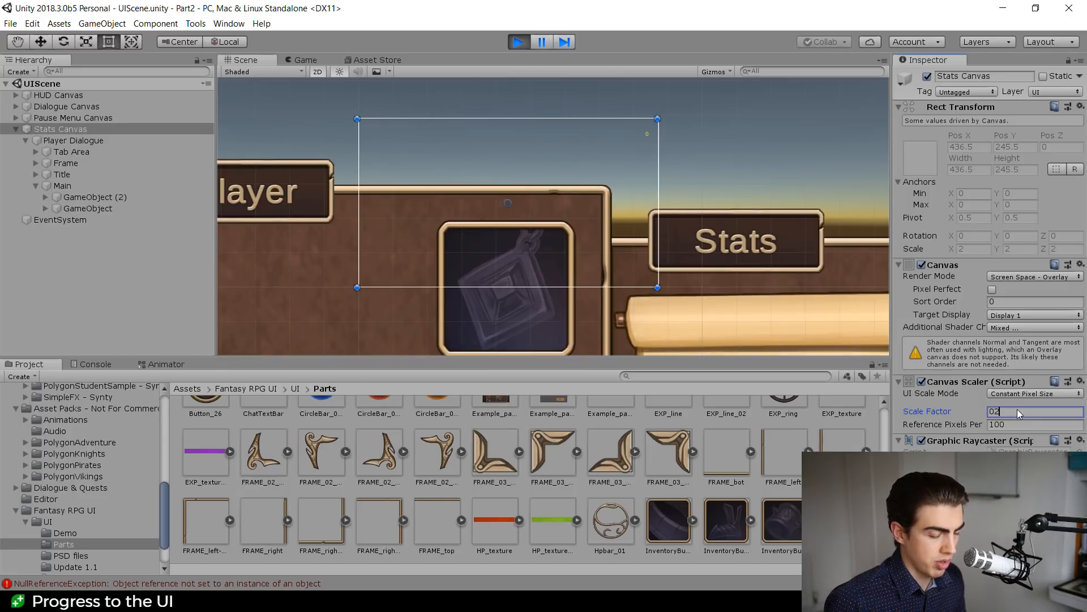
{"action": "type", "text": "0.2"}
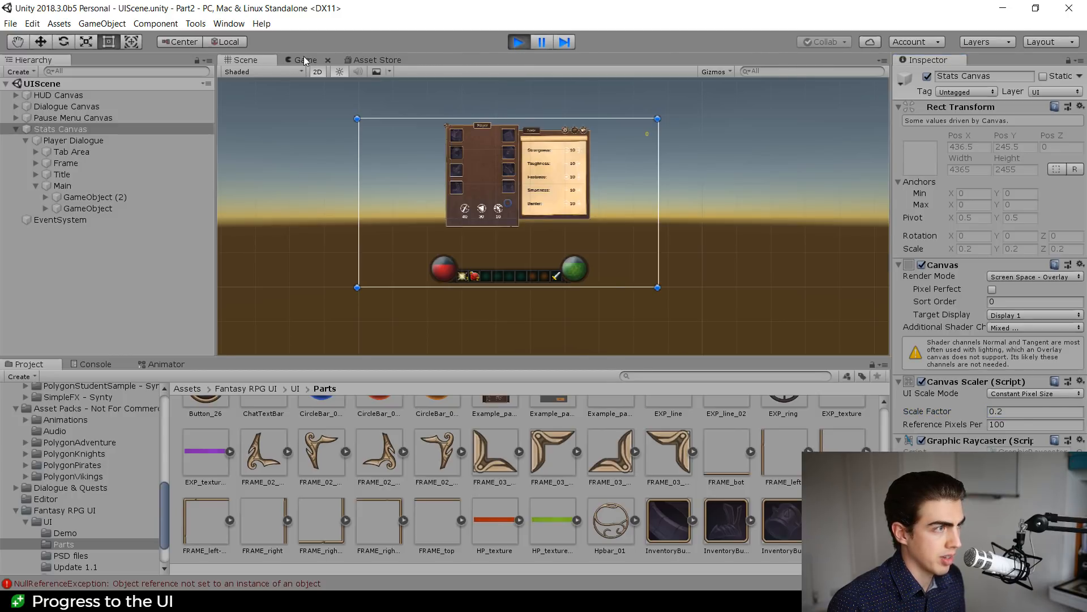
Check the rescaled canvas in the Game view
{"action": "left_click", "coordinate": [304, 60]}
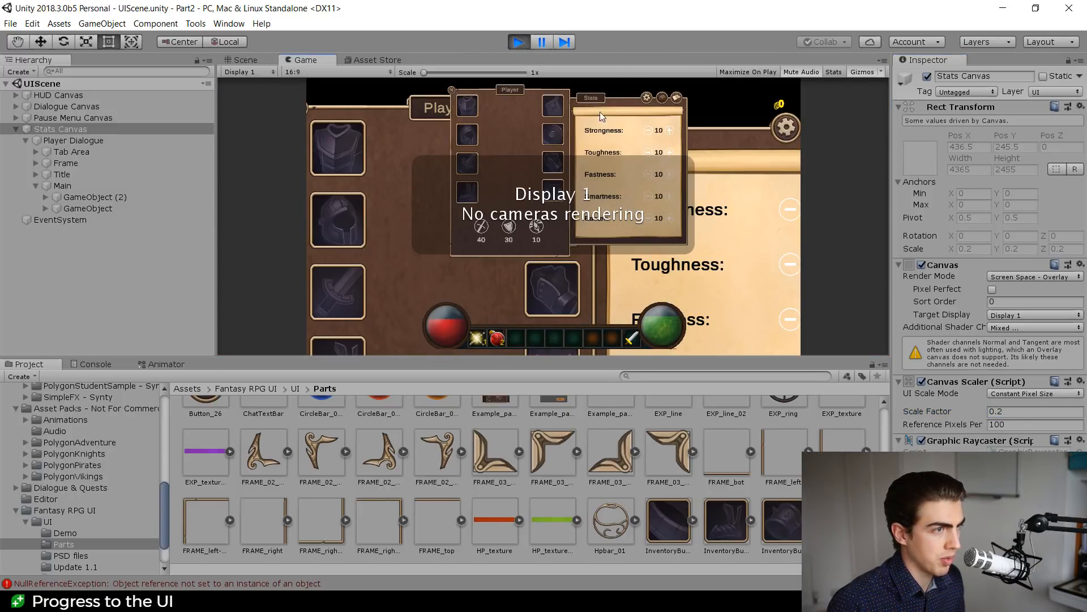
{"action": "mouse_move", "coordinate": [674, 101]}
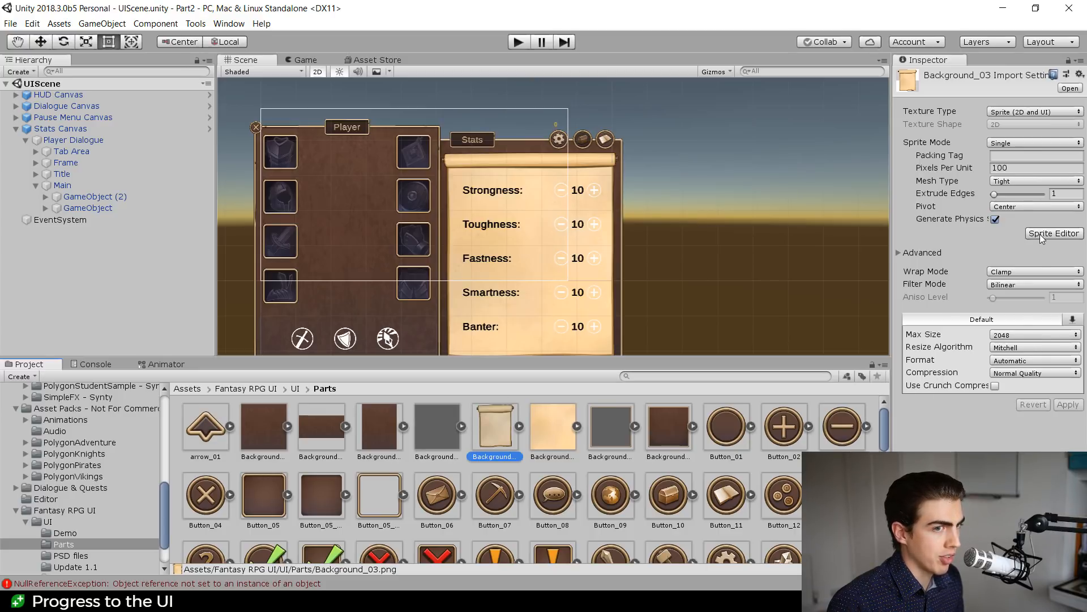
{"action": "left_click", "coordinate": [1053, 233]}
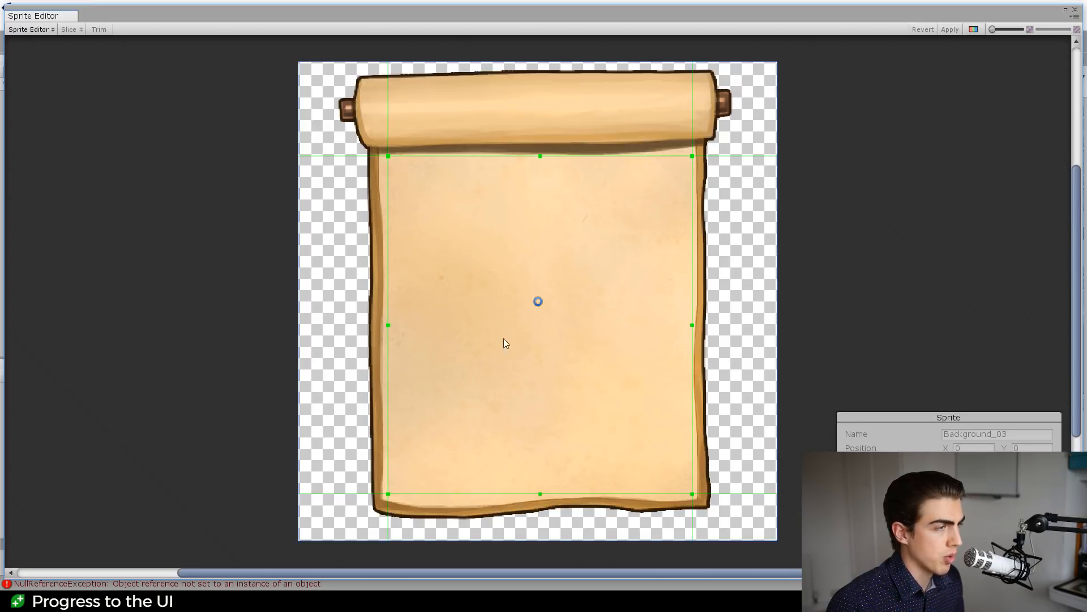
{"action": "mouse_move", "coordinate": [418, 303]}
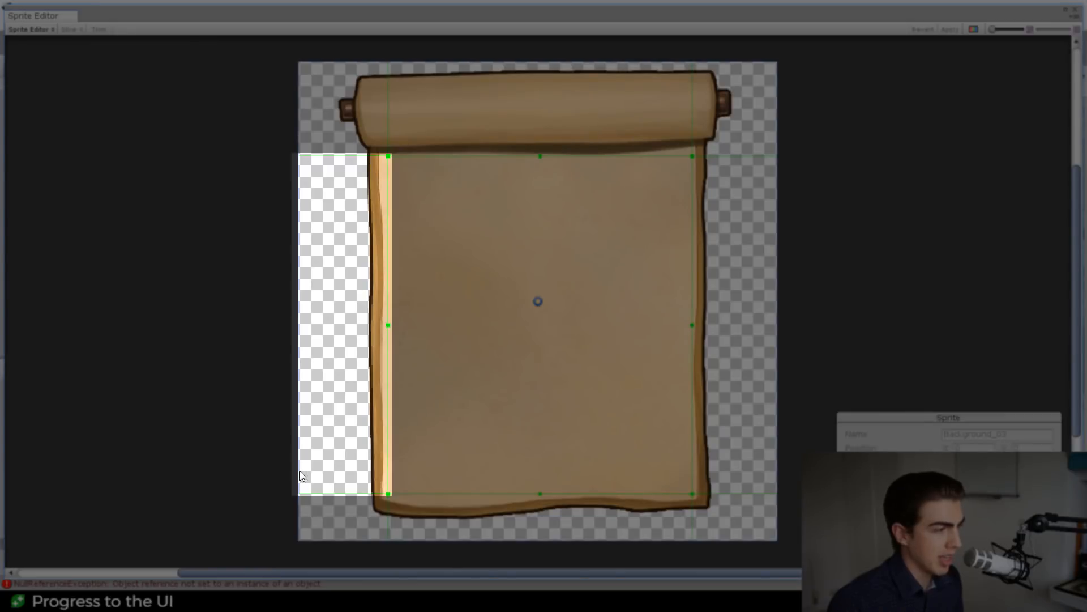
{"action": "mouse_move", "coordinate": [290, 381]}
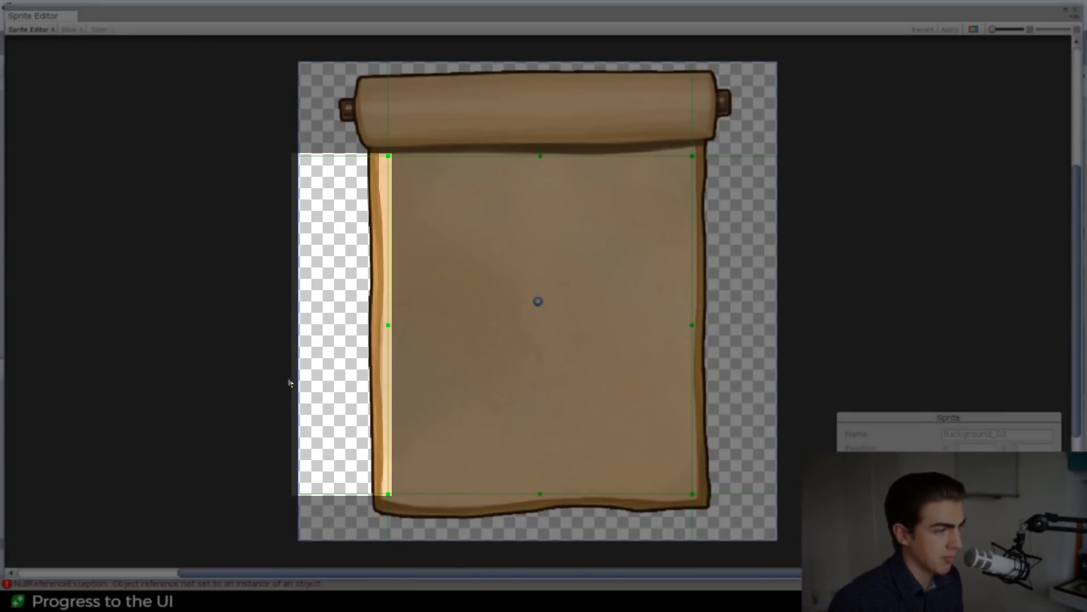
{"action": "mouse_move", "coordinate": [375, 166]}
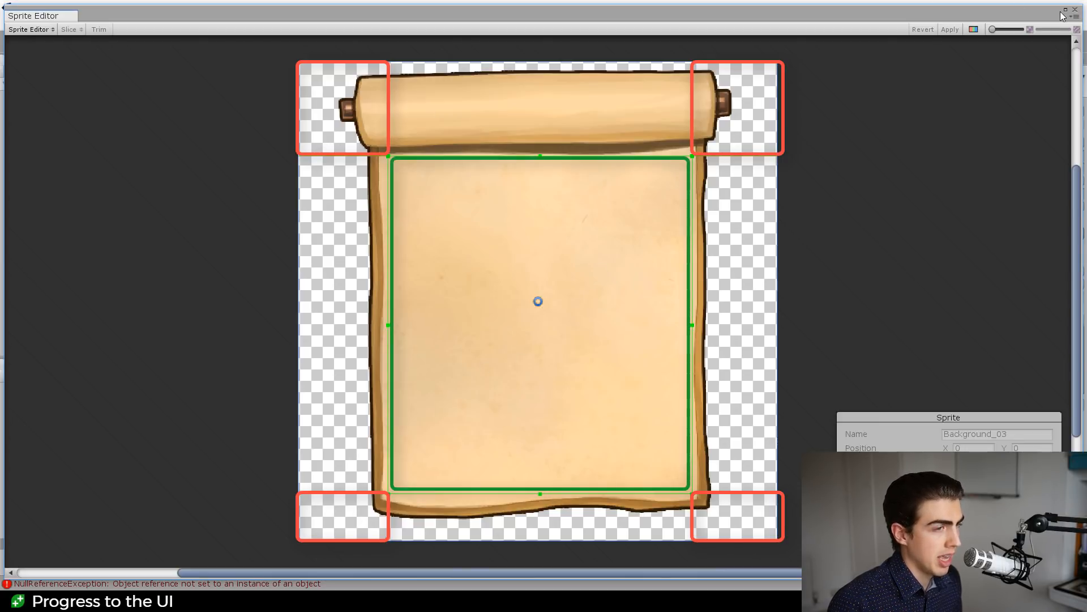
{"action": "left_click", "coordinate": [1077, 10]}
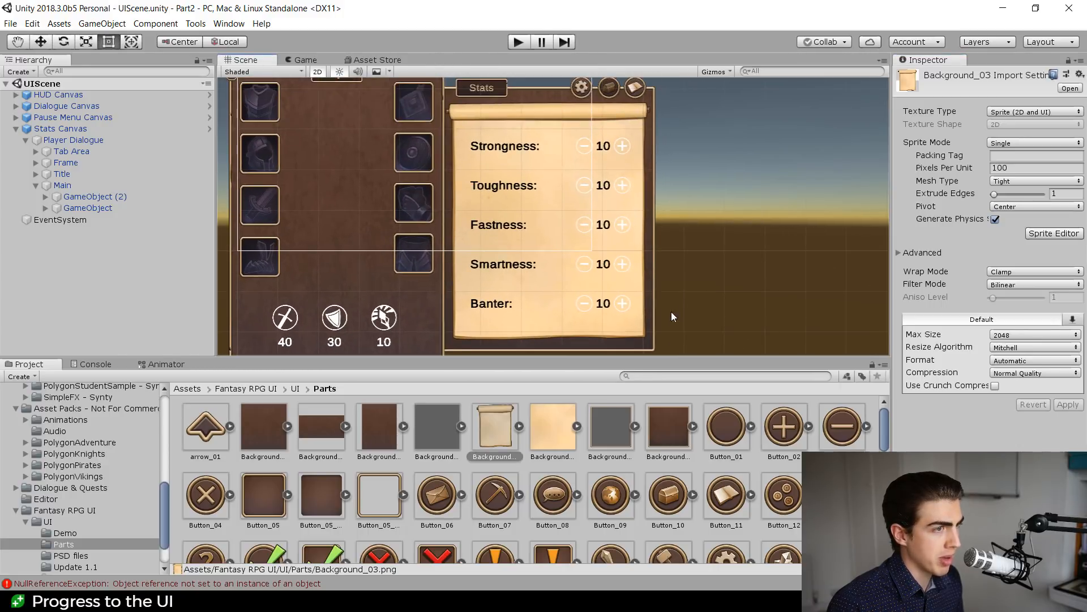
Select the Tab Area object inside Stats Canvas
{"action": "left_click", "coordinate": [60, 128]}
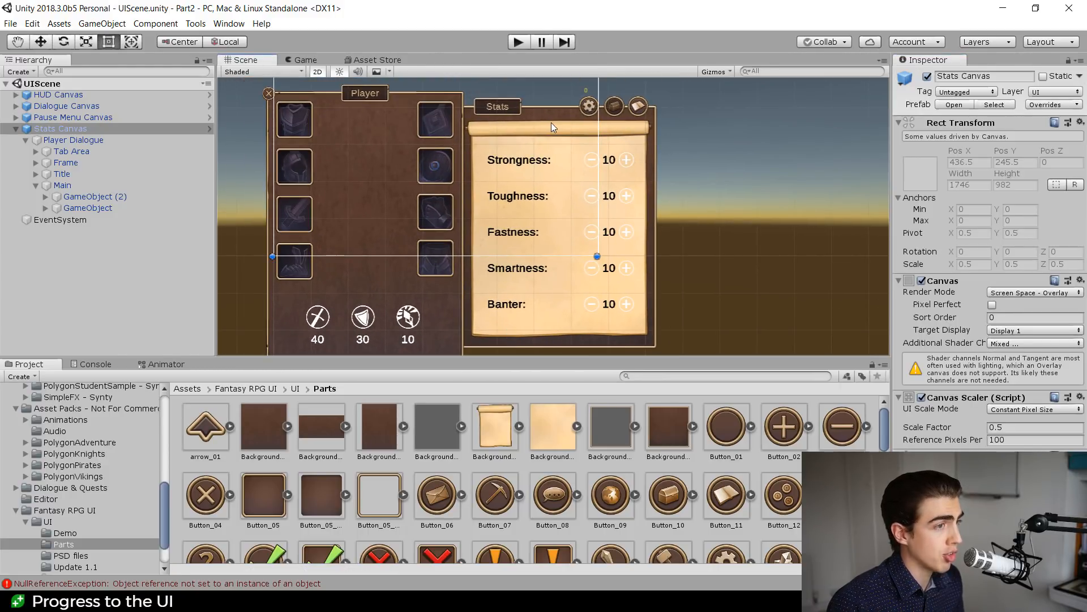
{"action": "left_click", "coordinate": [62, 185]}
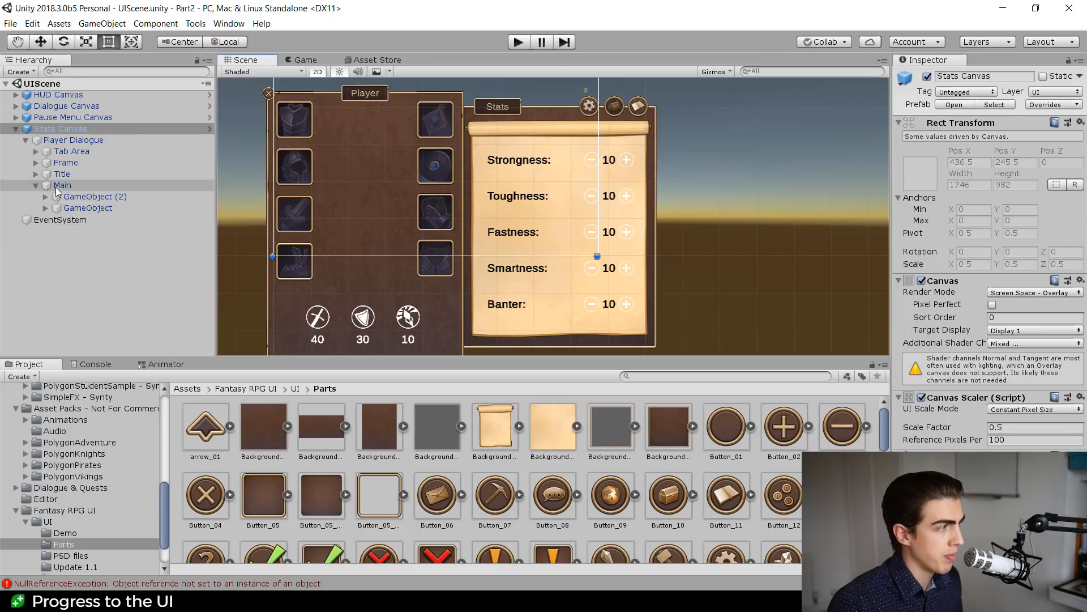
{"action": "left_click", "coordinate": [37, 151]}
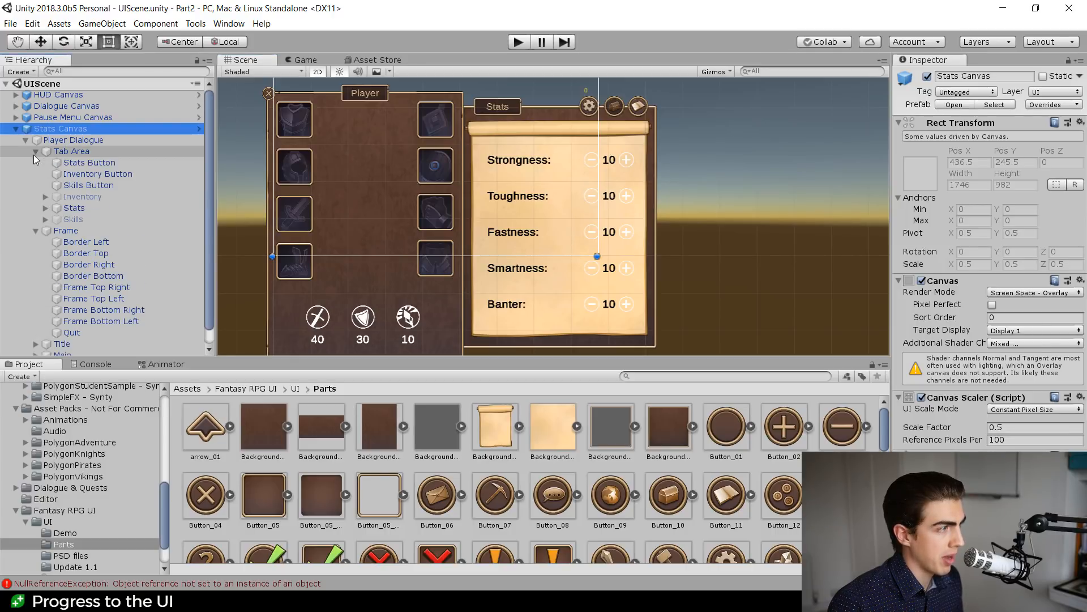
{"action": "left_click", "coordinate": [71, 150]}
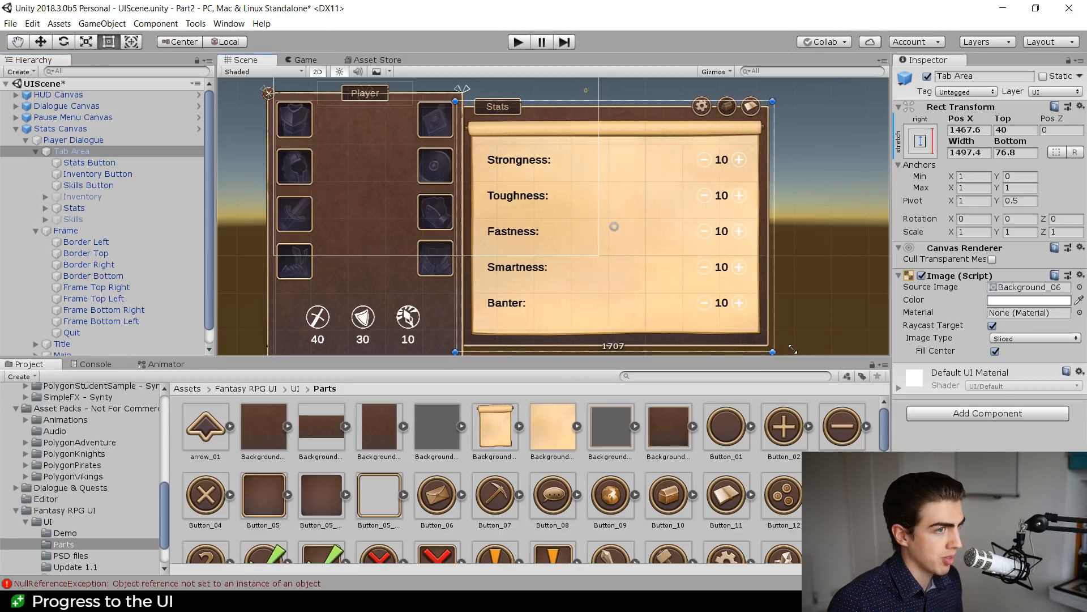
Resize Tab Area with its rect handles, wider and narrower, to test the sliced Stats scroll
{"action": "left_click_drag", "start_coordinate": [773, 351], "coordinate": [703, 337]}
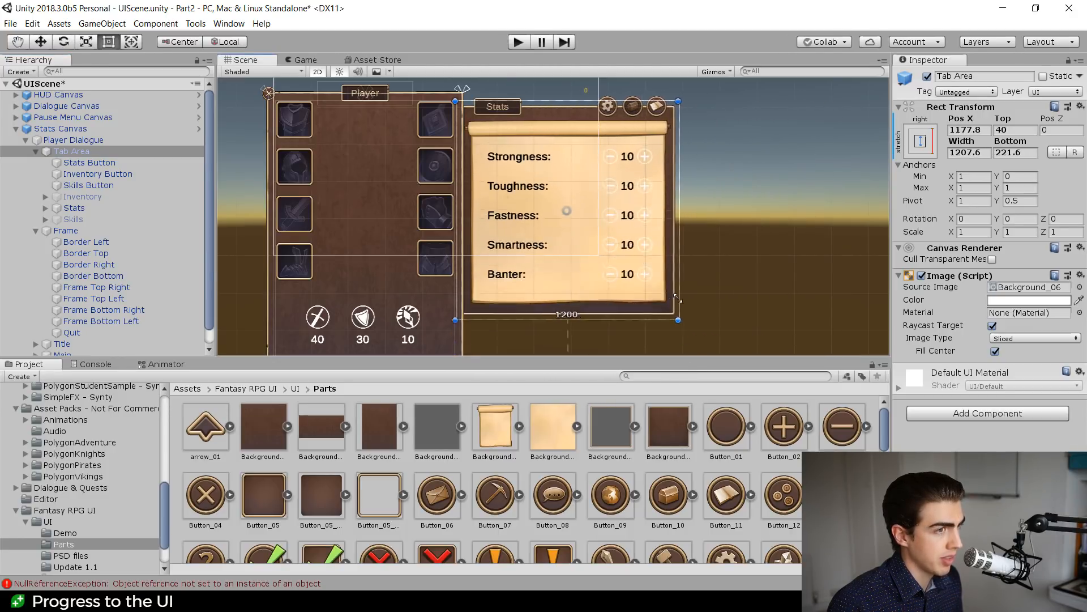
{"action": "left_click_drag", "start_coordinate": [679, 319], "coordinate": [665, 276]}
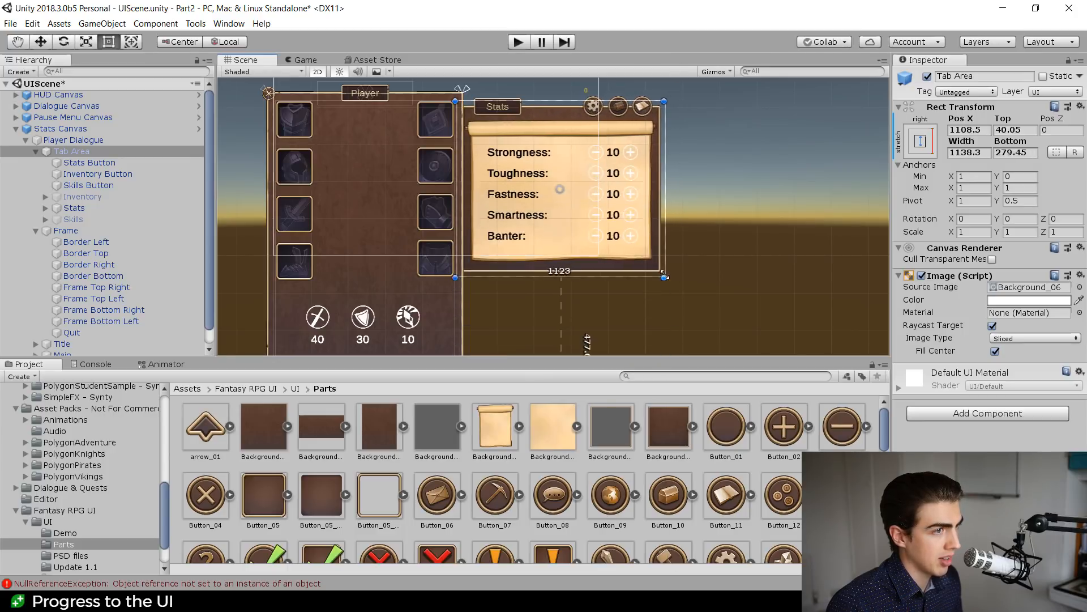
{"action": "left_click_drag", "start_coordinate": [662, 277], "coordinate": [641, 299]}
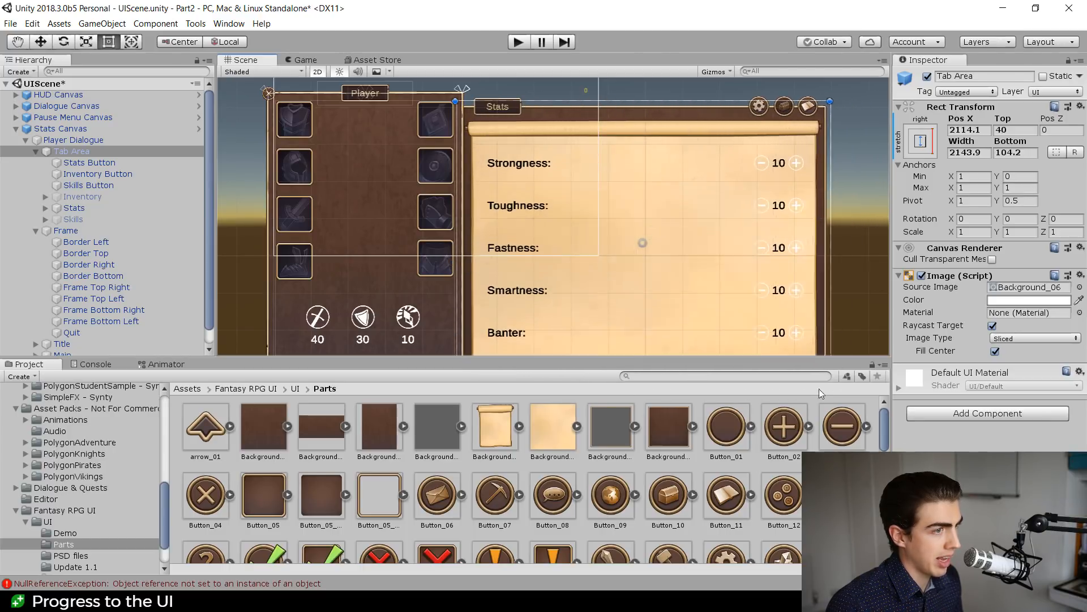
{"action": "left_click_drag", "start_coordinate": [825, 229], "coordinate": [663, 229]}
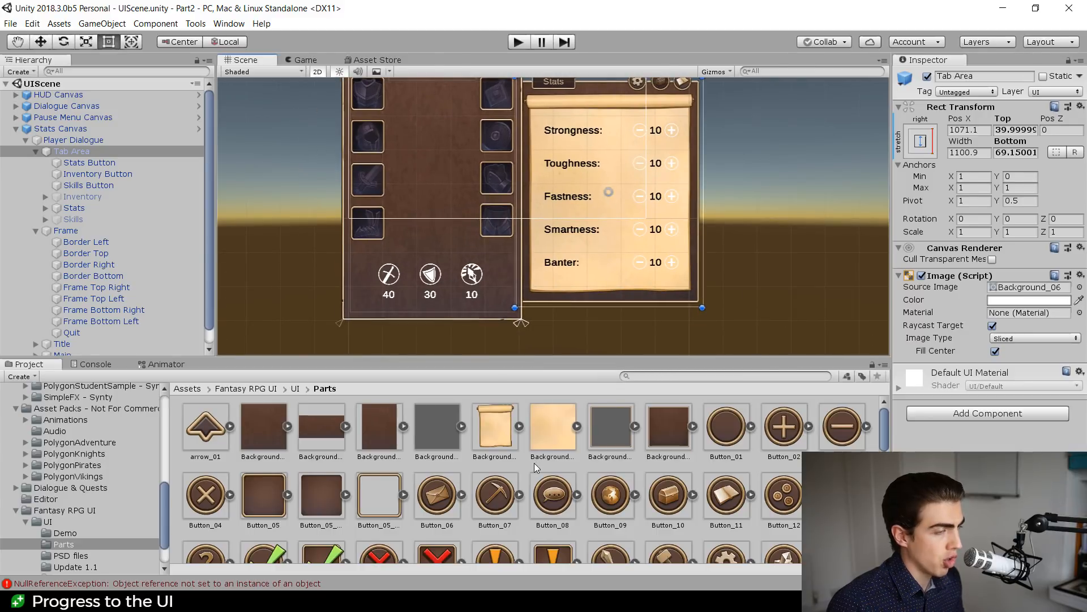
{"action": "mouse_move", "coordinate": [690, 423]}
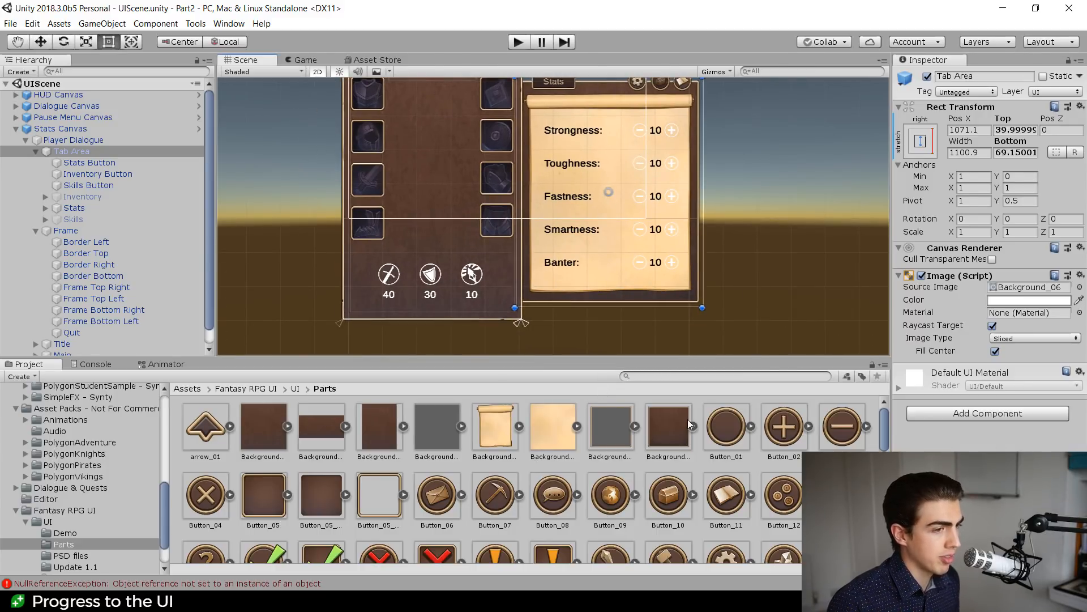
Check Background_01_Vert's import settings, then open Stats Canvas in Prefab Mode
{"action": "left_click", "coordinate": [667, 426]}
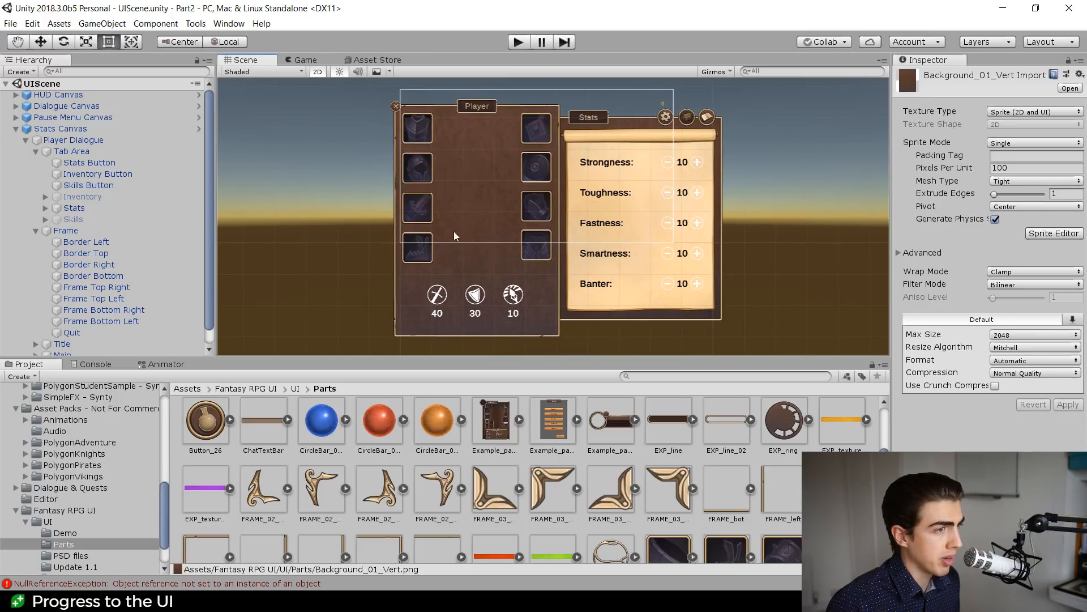
{"action": "mouse_move", "coordinate": [554, 173]}
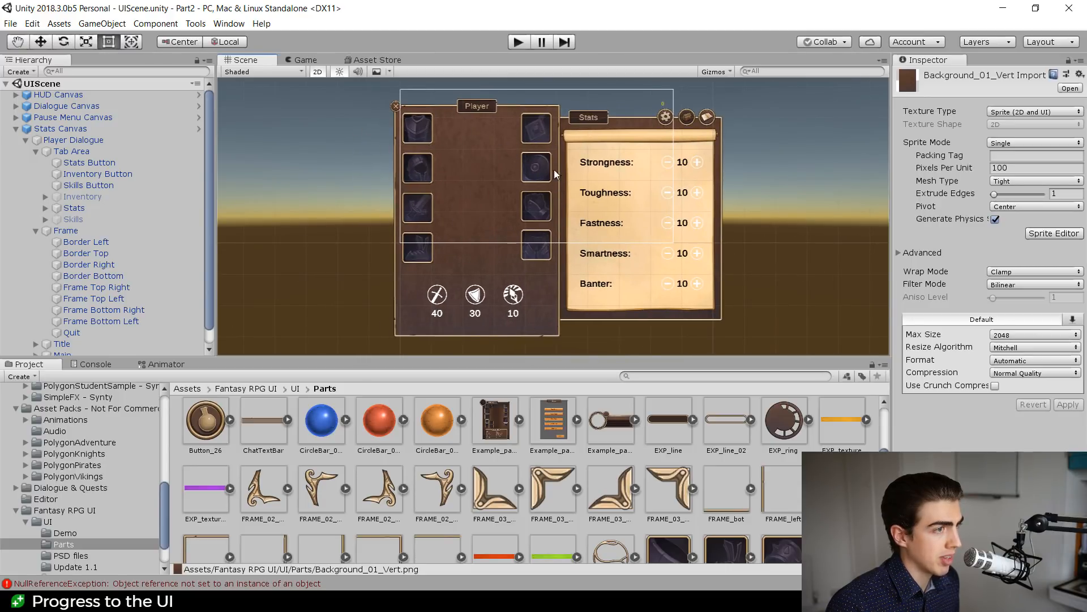
{"action": "mouse_move", "coordinate": [506, 320]}
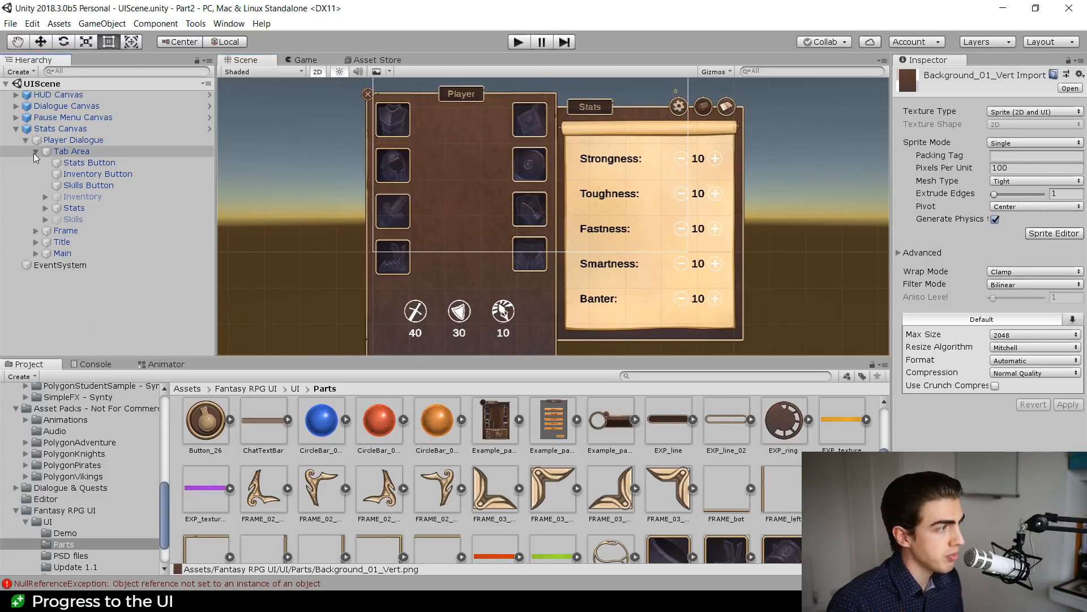
{"action": "left_click", "coordinate": [37, 151]}
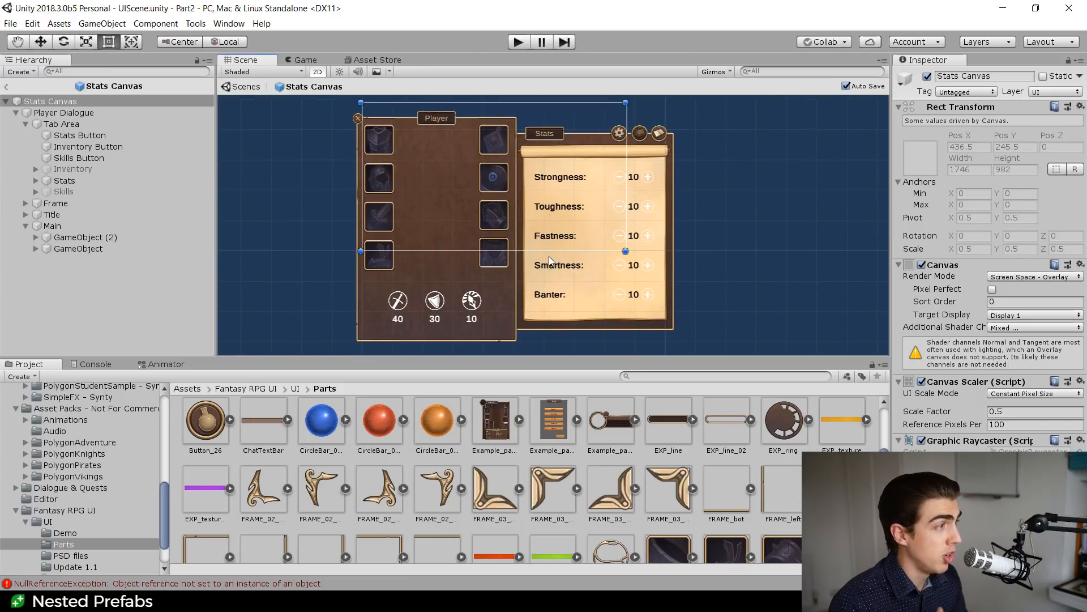
{"action": "mouse_move", "coordinate": [552, 252]}
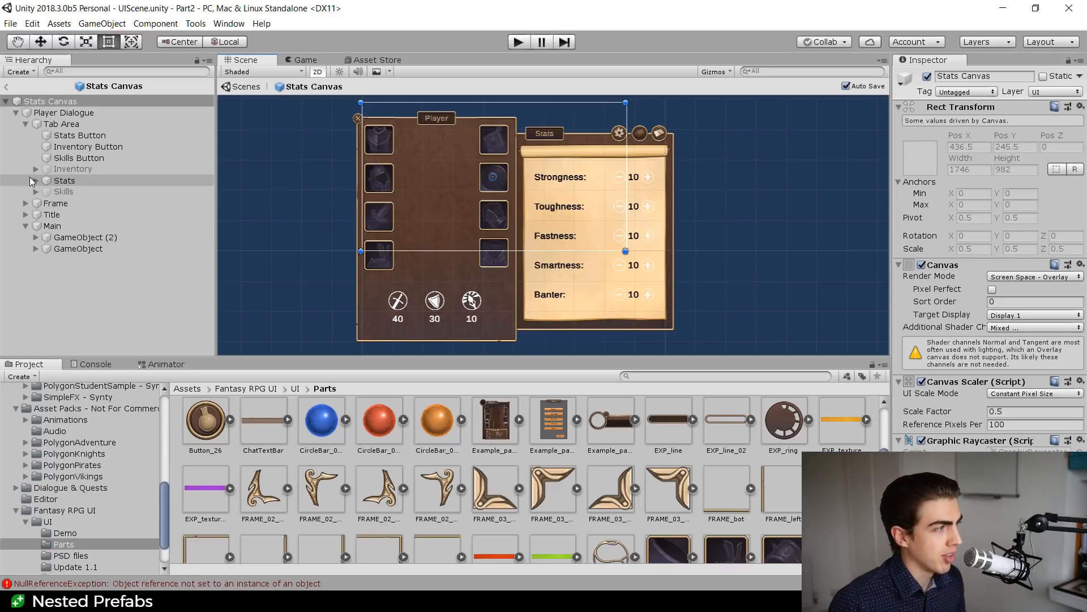
Expand Stats, Stats Container and Stat rows to list the five nested Stat row prefabs
{"action": "left_click", "coordinate": [63, 180]}
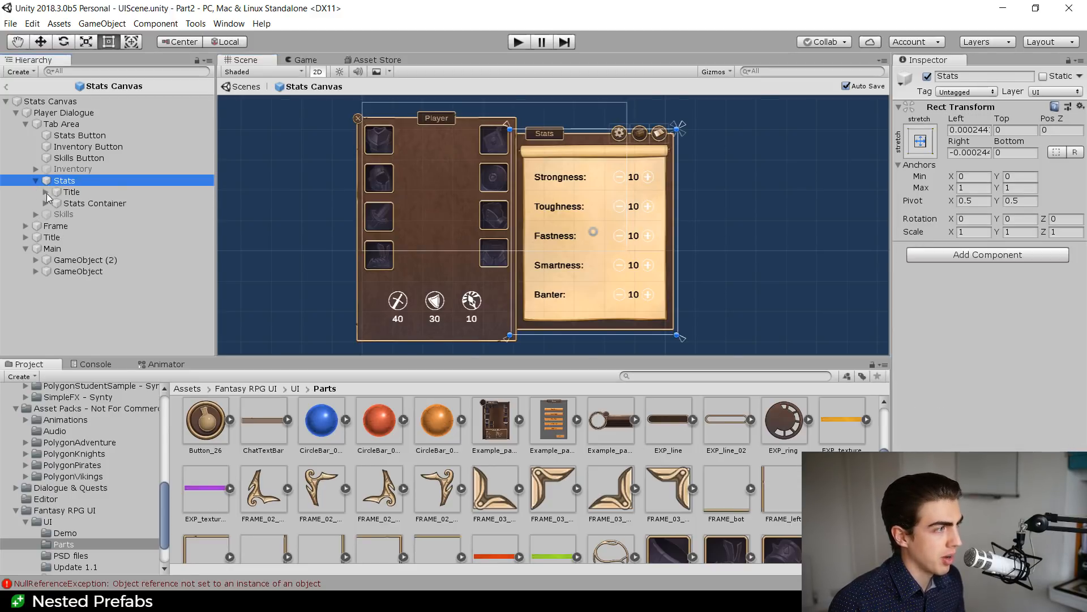
{"action": "left_click", "coordinate": [45, 203]}
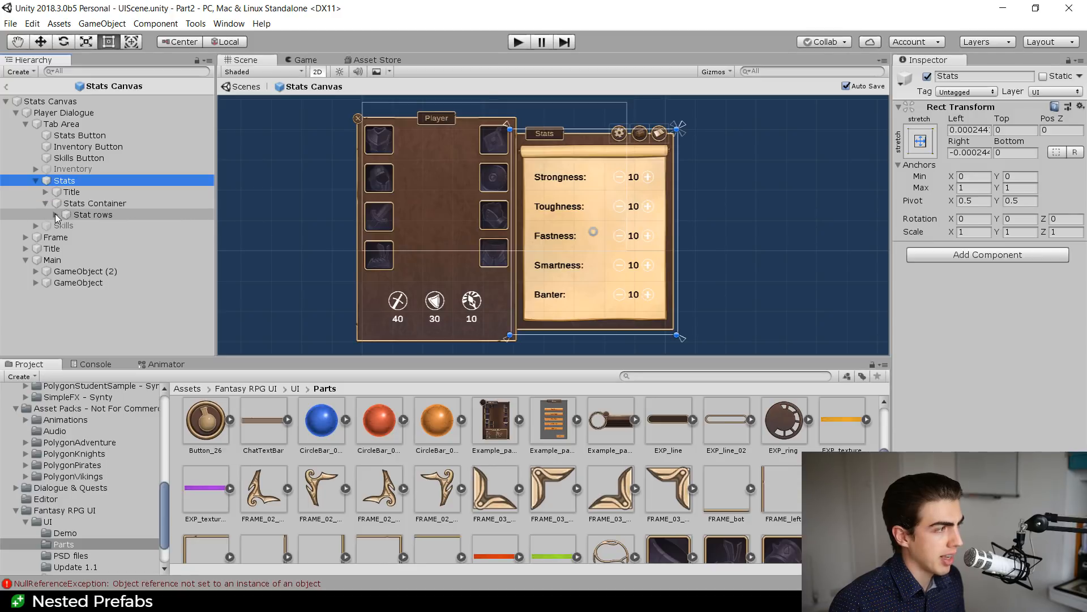
{"action": "left_click", "coordinate": [46, 214]}
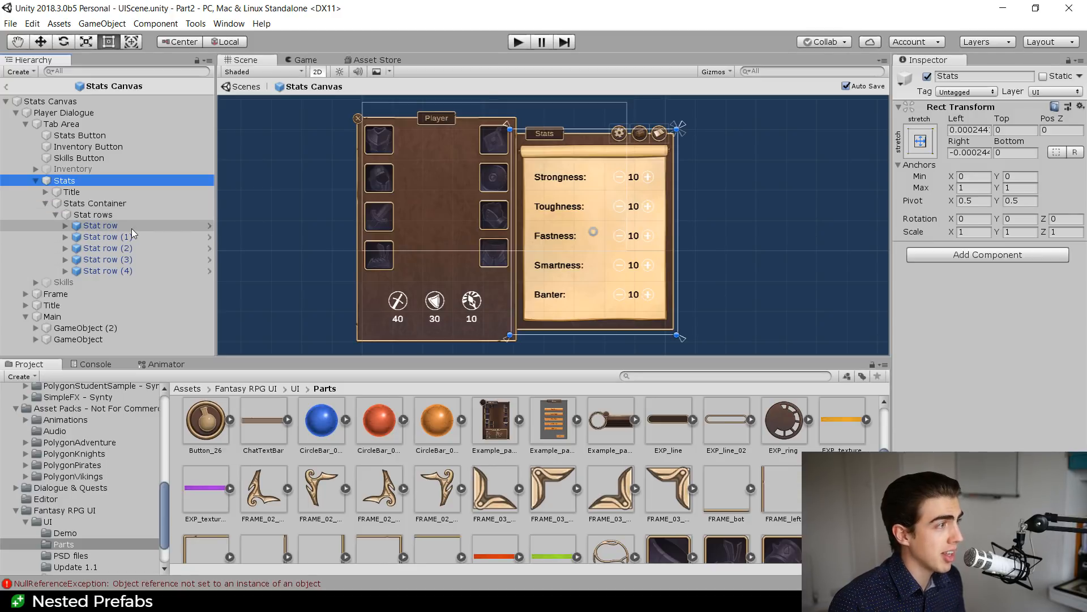
{"action": "mouse_move", "coordinate": [211, 230]}
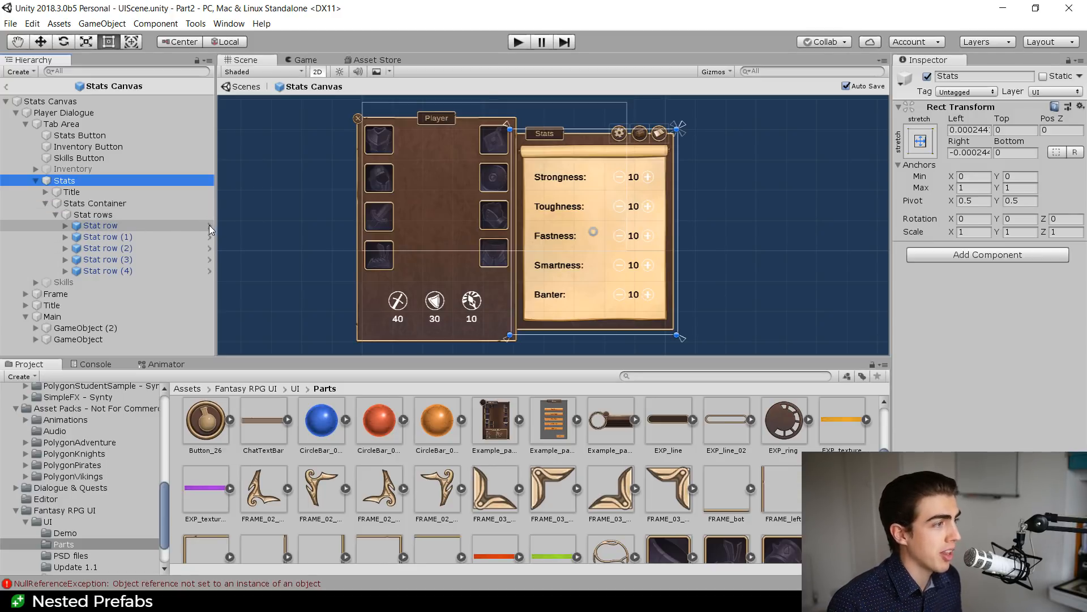
Select and expand Stat row (1) to reveal its two texts and decrement/increment buttons
{"action": "double_click", "coordinate": [99, 226]}
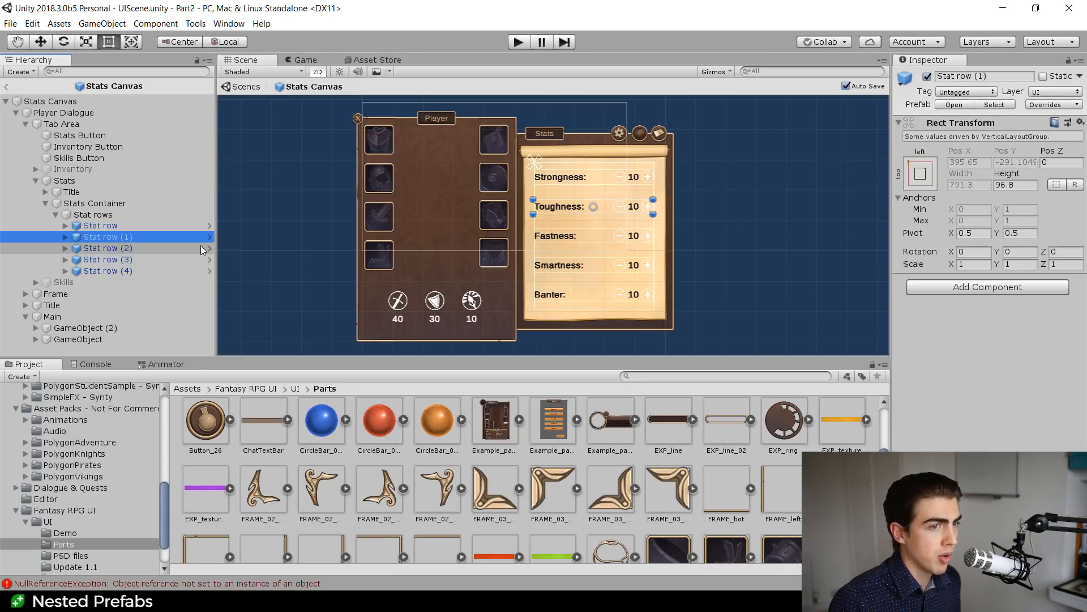
{"action": "left_click", "coordinate": [63, 237]}
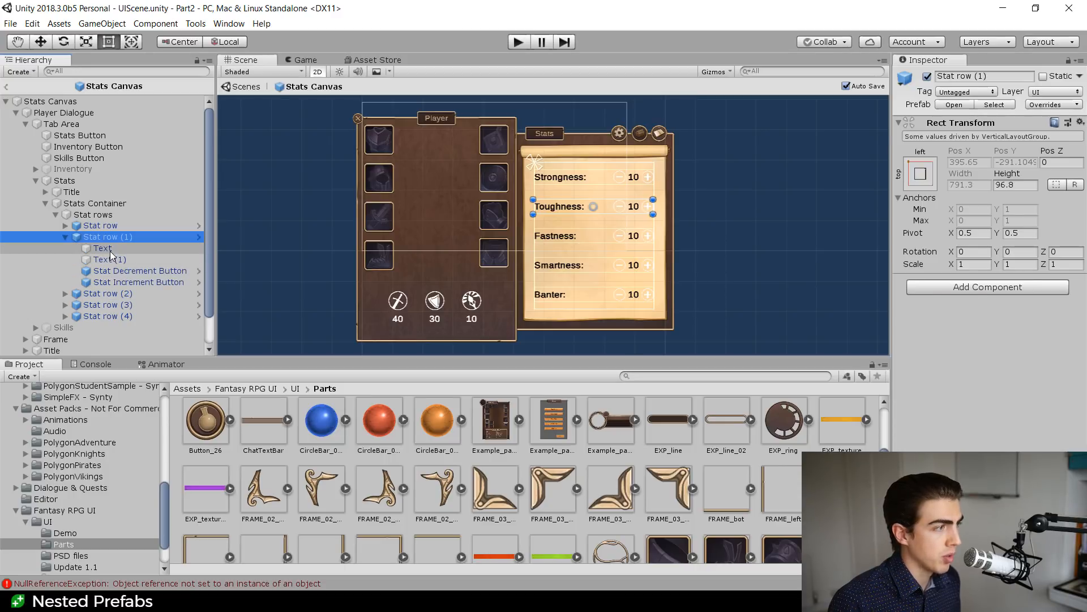
{"action": "left_click", "coordinate": [103, 248]}
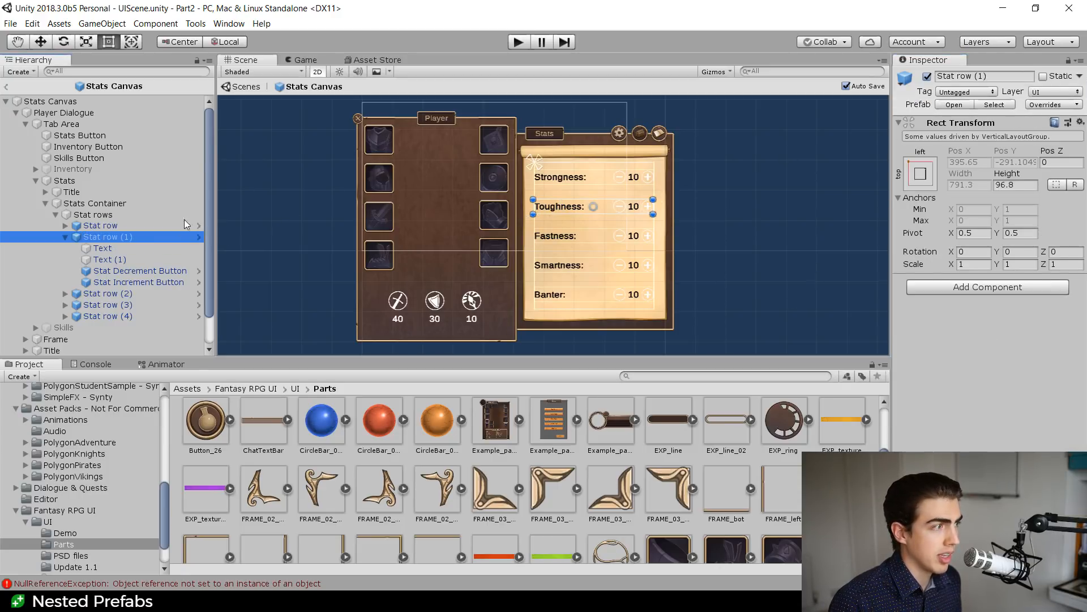
Review the Overrides summary for Stat row (1) and dismiss it
{"action": "left_click", "coordinate": [1049, 104]}
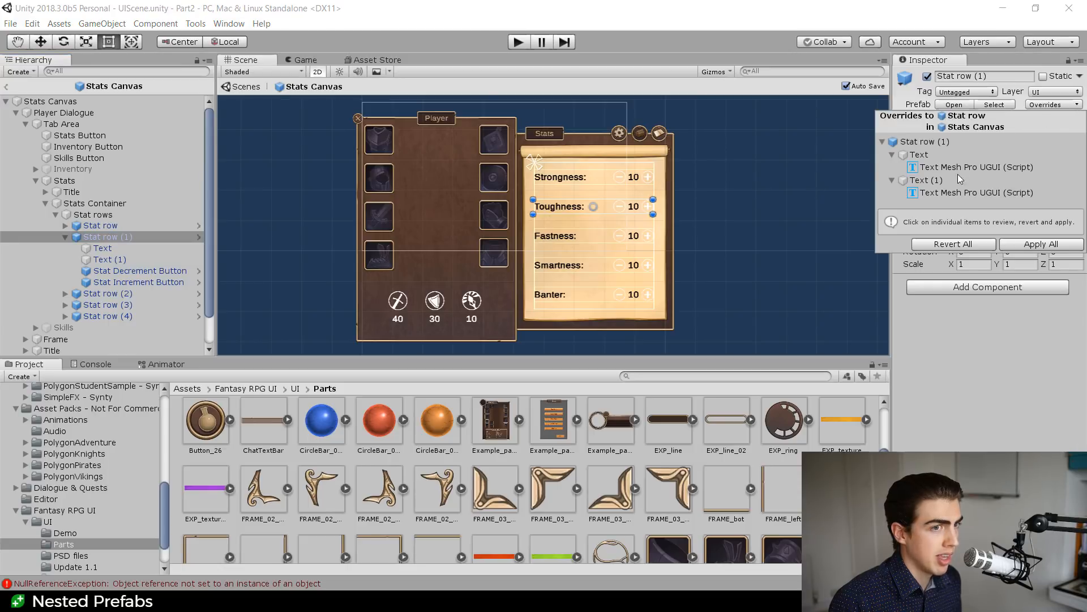
{"action": "left_click", "coordinate": [974, 167]}
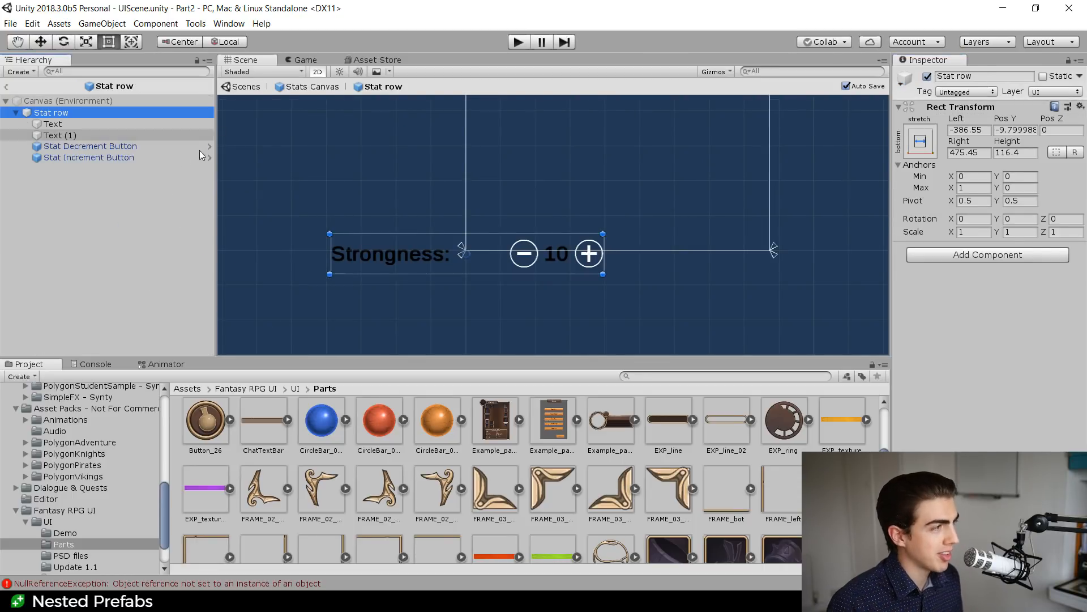
Edit the Stat Increment Button prefab on its own and set its Pressed Color to green
{"action": "left_click", "coordinate": [89, 146]}
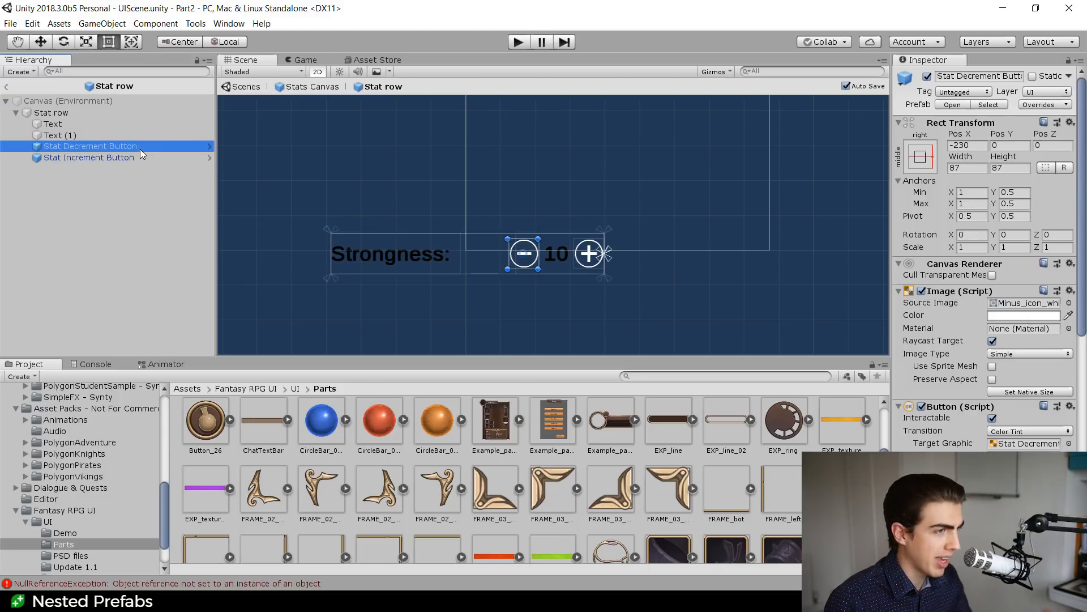
{"action": "left_click", "coordinate": [88, 158]}
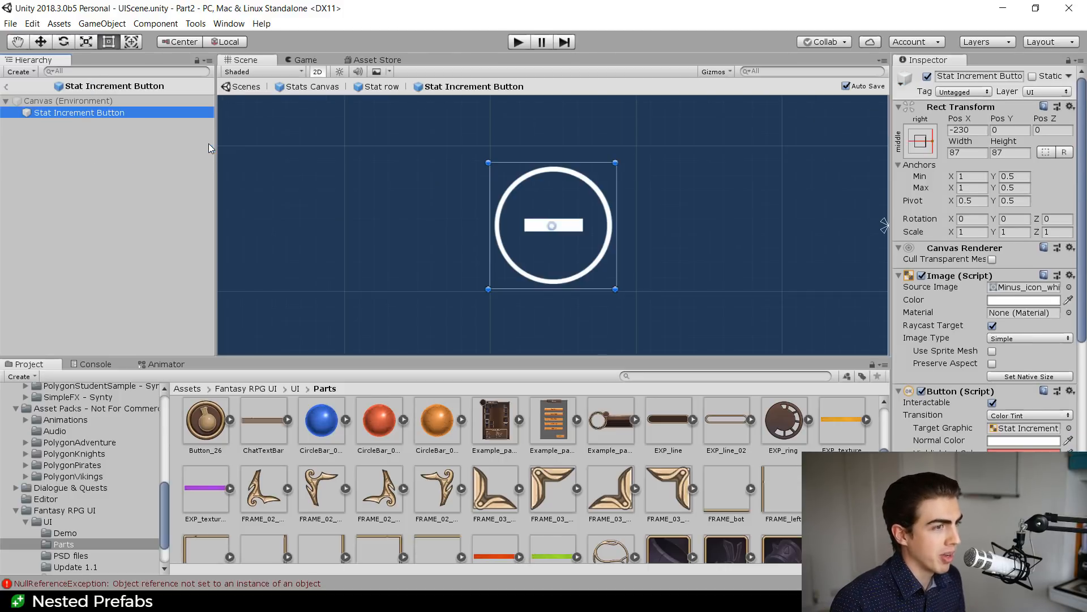
{"action": "mouse_move", "coordinate": [1053, 329]}
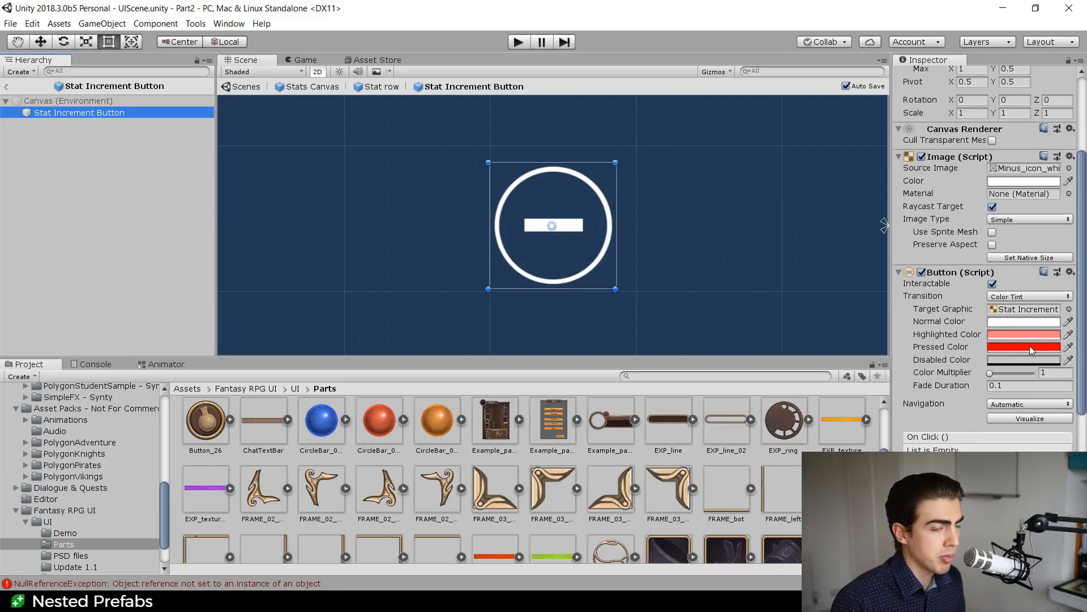
{"action": "left_click", "coordinate": [1023, 347]}
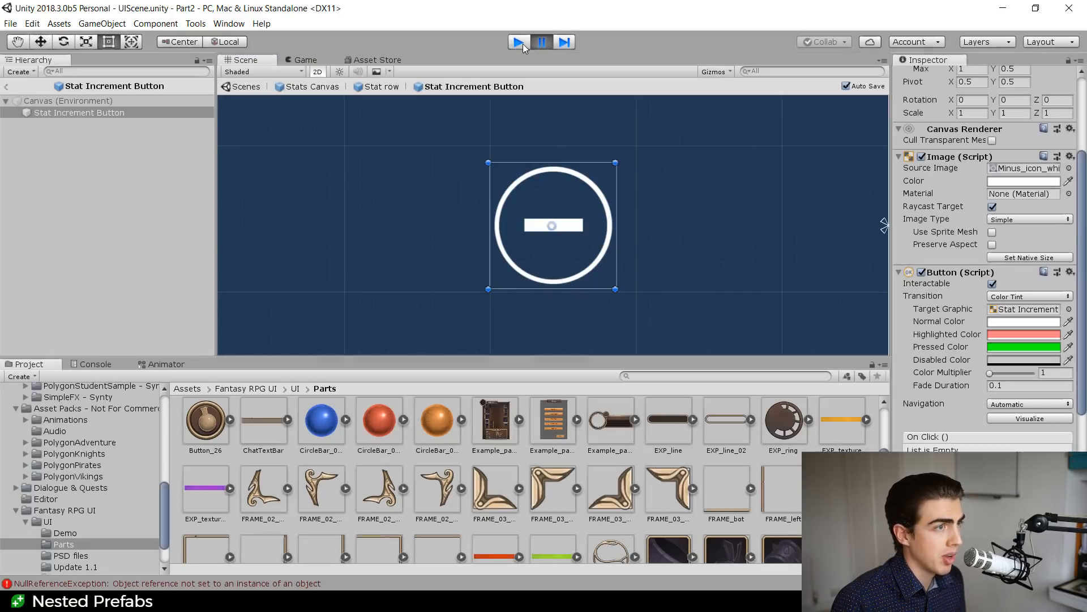
Stop the game preview and return to the Stats Canvas
{"action": "left_click", "coordinate": [518, 42]}
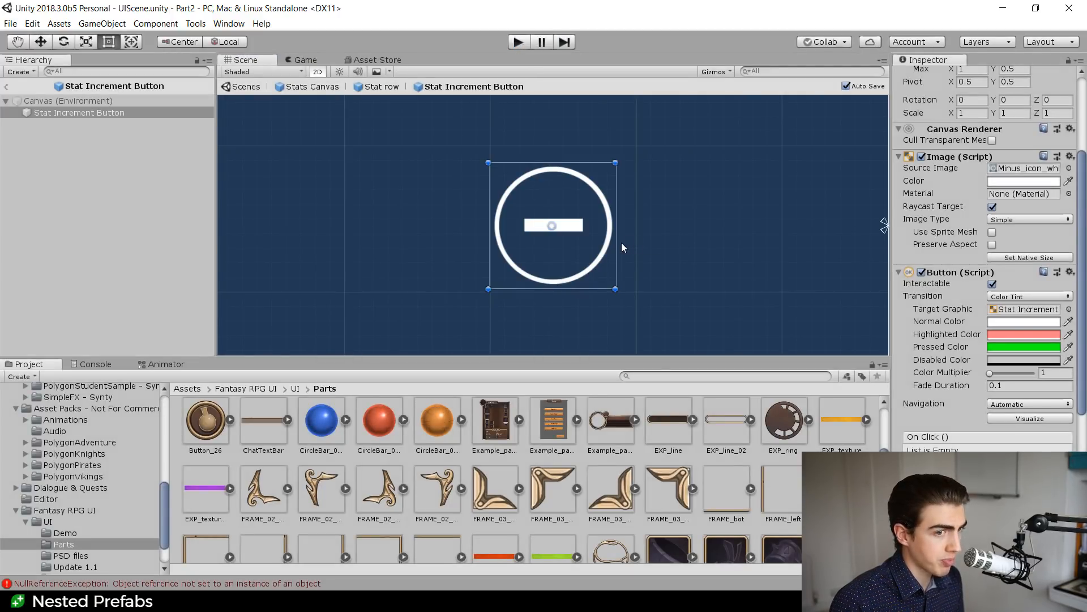
{"action": "left_click", "coordinate": [68, 101]}
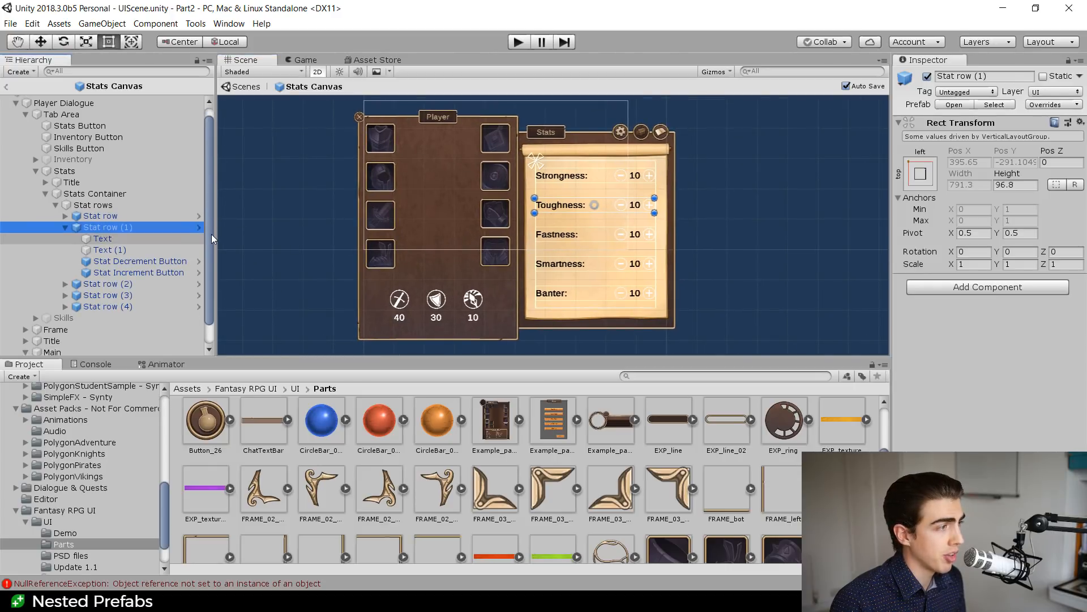
Collapse Stat row (1) back among the stat rows in the Stats Canvas hierarchy
{"action": "scroll", "scroll_direction": "down", "scroll_amount": 3}
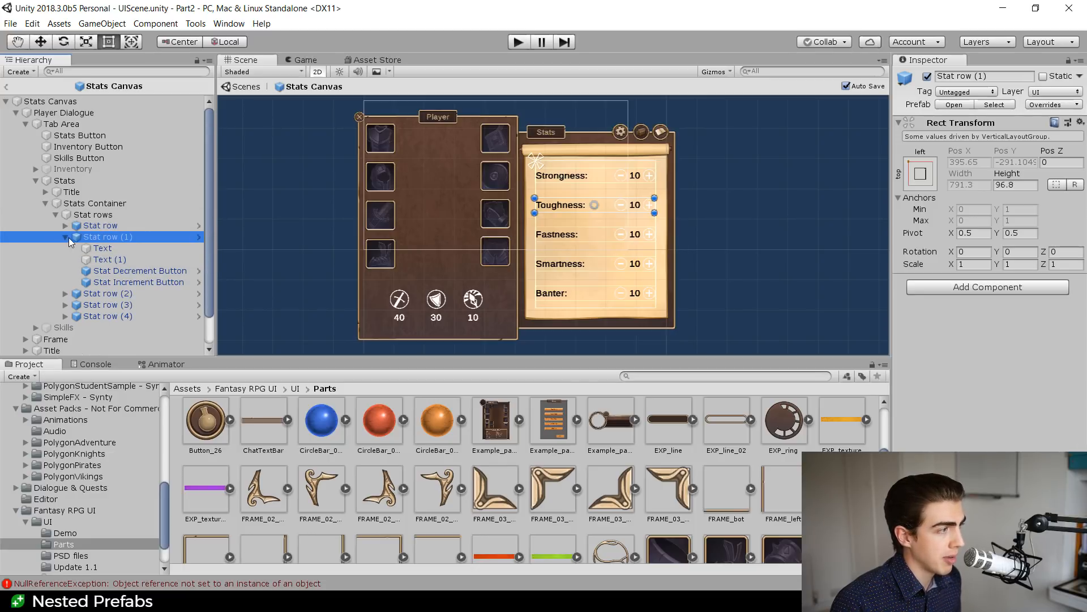
{"action": "left_click", "coordinate": [66, 237]}
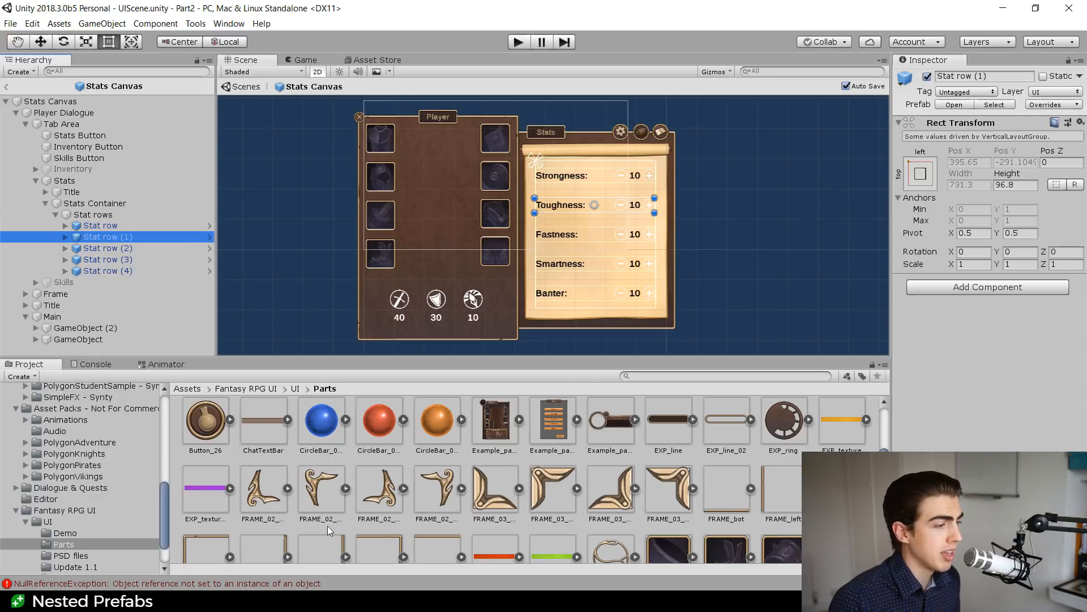
{"action": "mouse_move", "coordinate": [238, 604]}
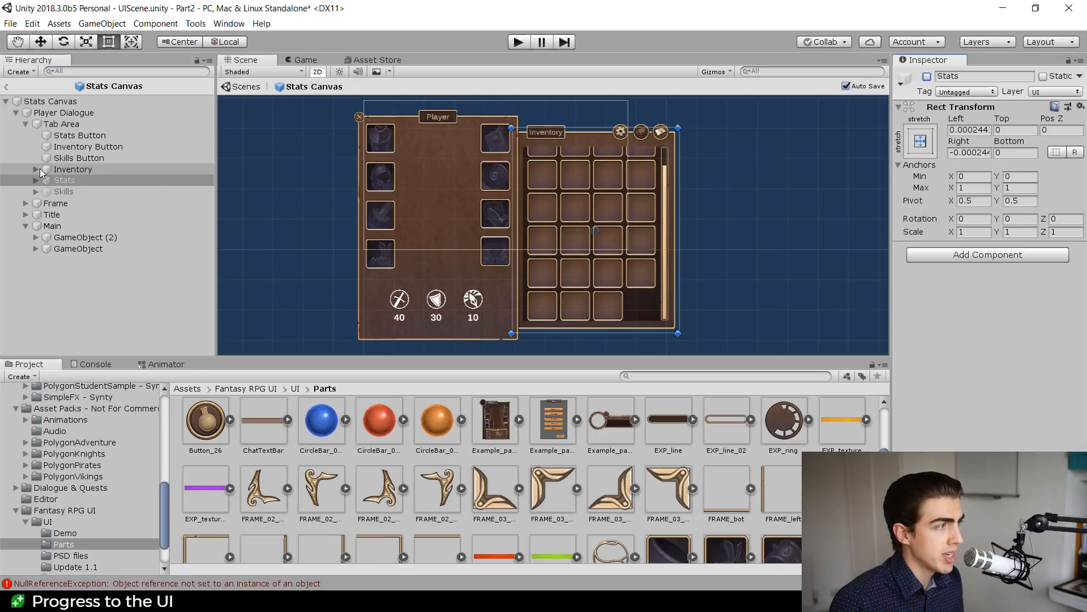
Expand Inventory > Scroll View (1) > Viewport and select Inventory Items with its 206.6 by 206.6 grid cells
{"action": "left_click", "coordinate": [37, 169]}
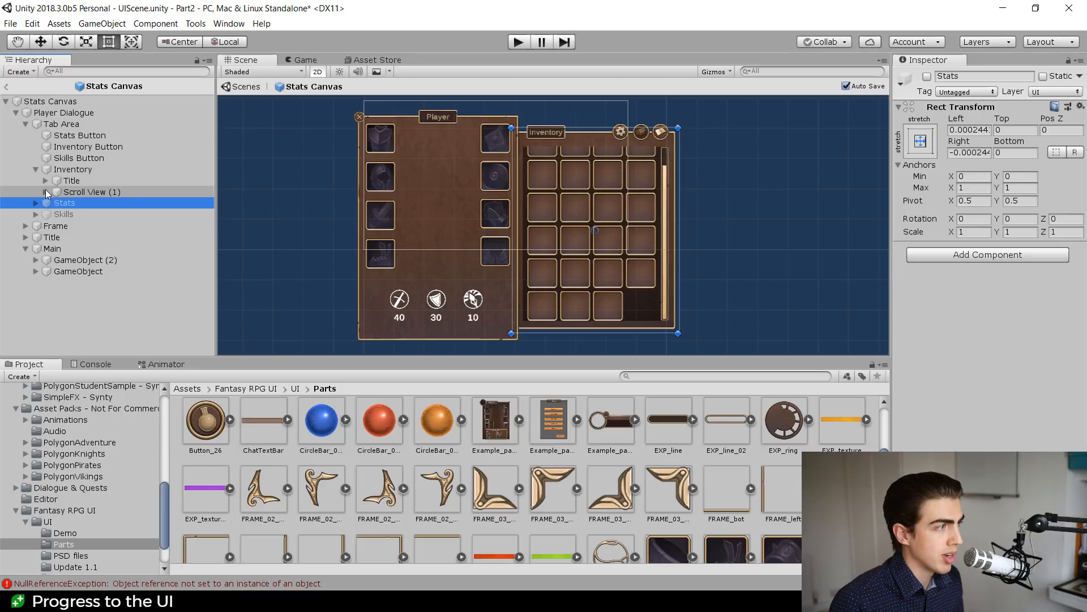
{"action": "left_click", "coordinate": [45, 192]}
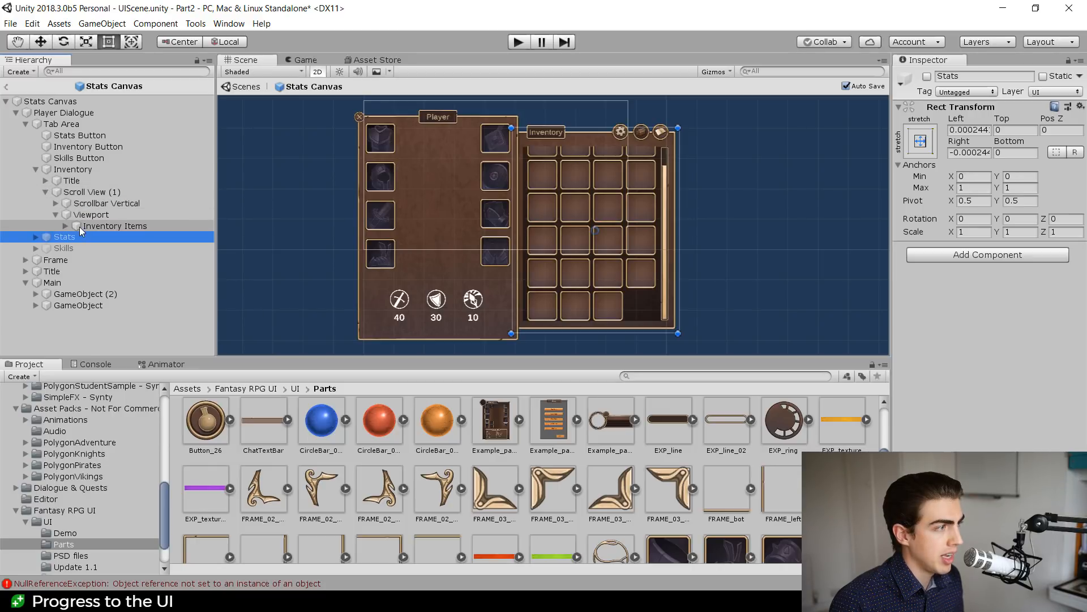
{"action": "left_click", "coordinate": [114, 226]}
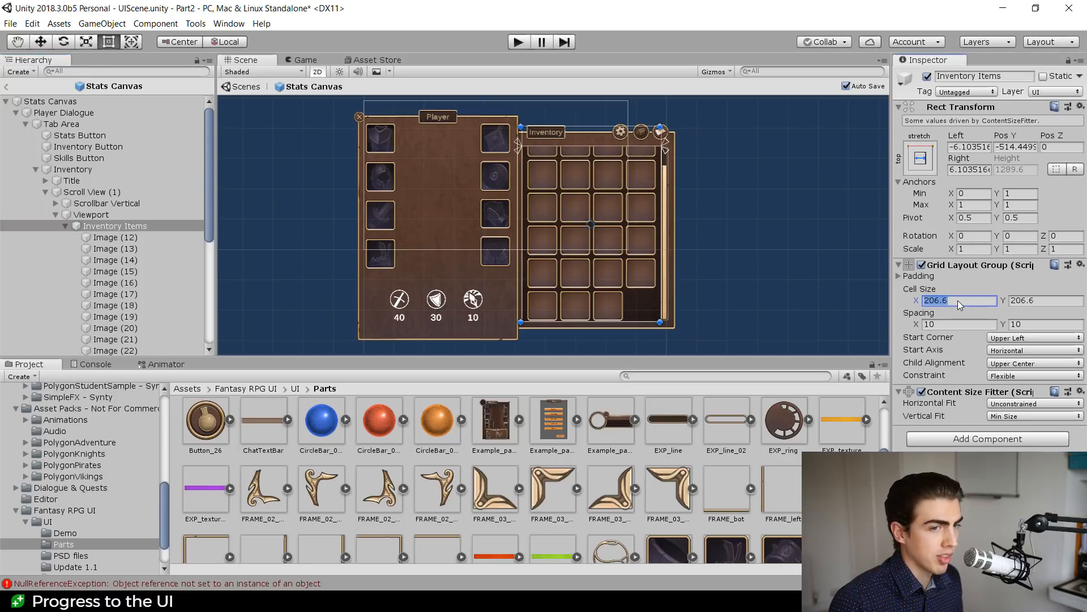
{"action": "mouse_move", "coordinate": [632, 299]}
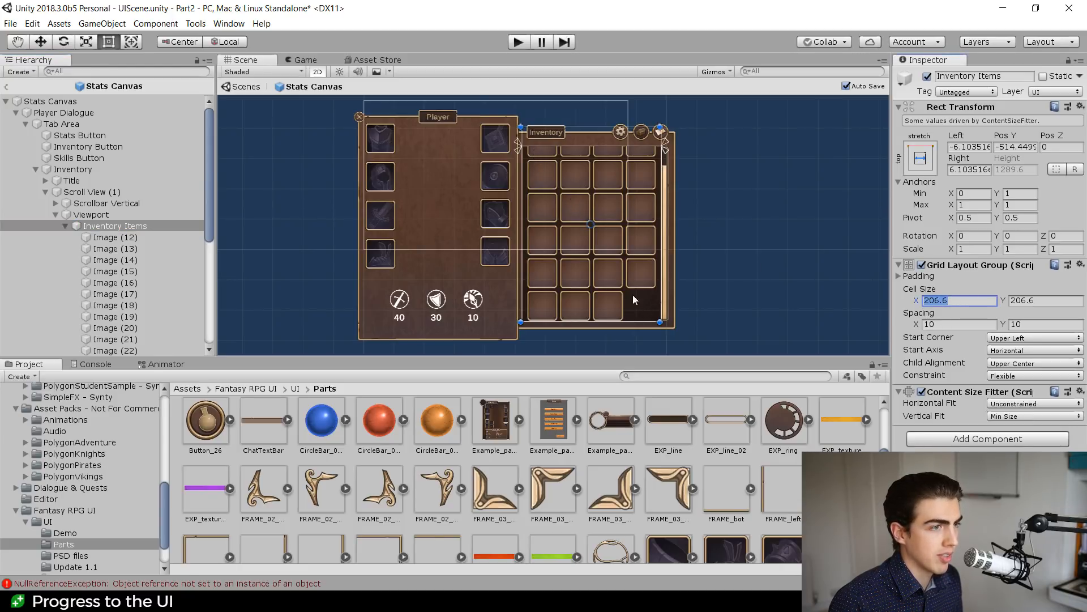
{"action": "mouse_move", "coordinate": [340, 264]}
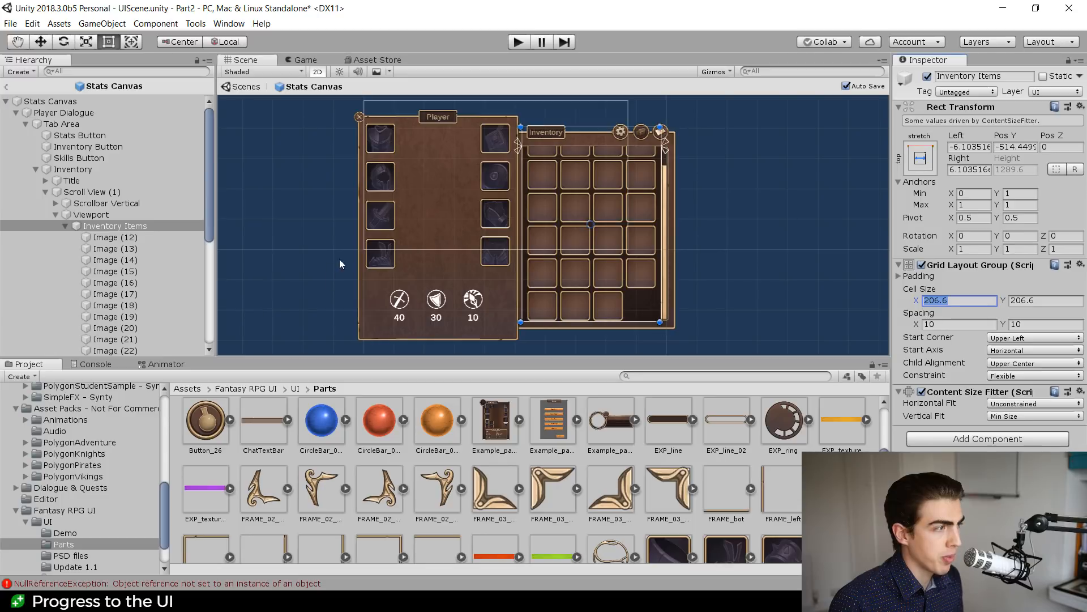
{"action": "left_click", "coordinate": [61, 123]}
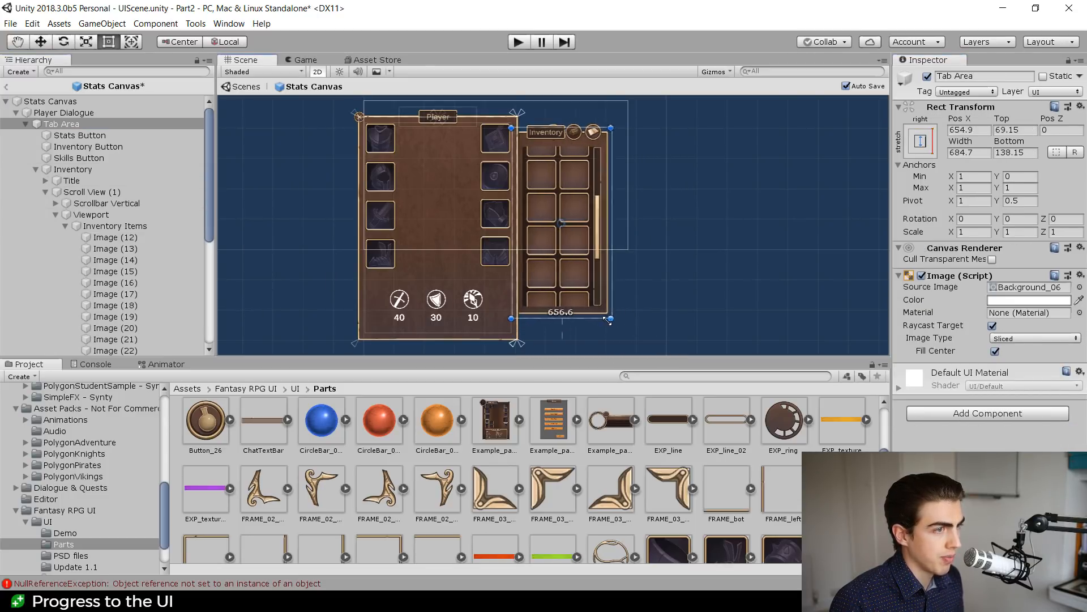
Drag the Tab Area corner handle to widen the inventory panel to five slot columns
{"action": "left_click_drag", "start_coordinate": [609, 320], "coordinate": [714, 326]}
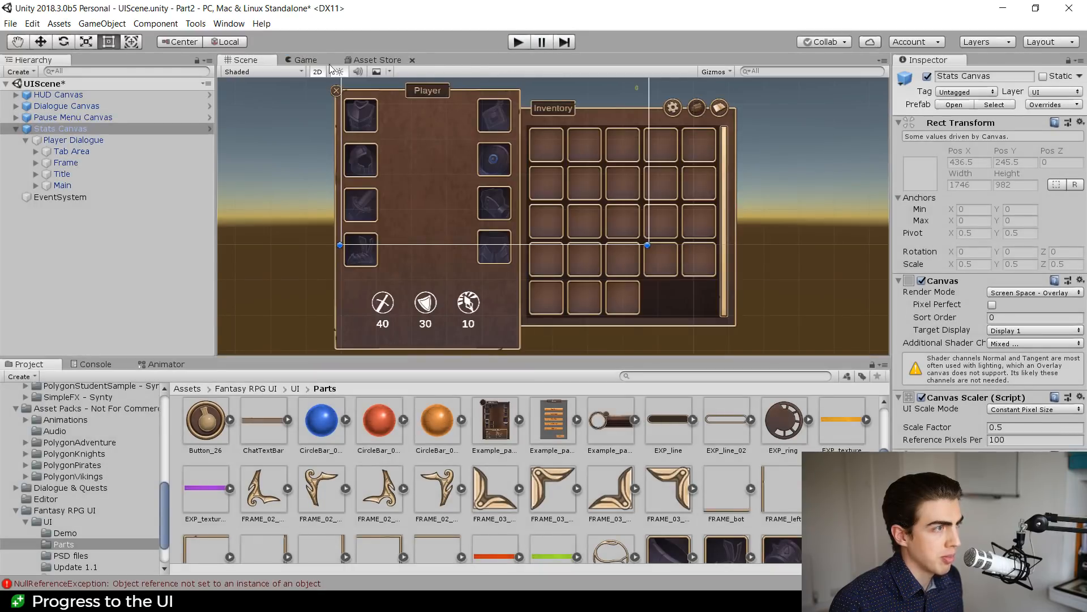
Select Scroll View (1) under Player Dialogue and narrow the Tab Area to two slot columns
{"action": "left_click", "coordinate": [100, 219]}
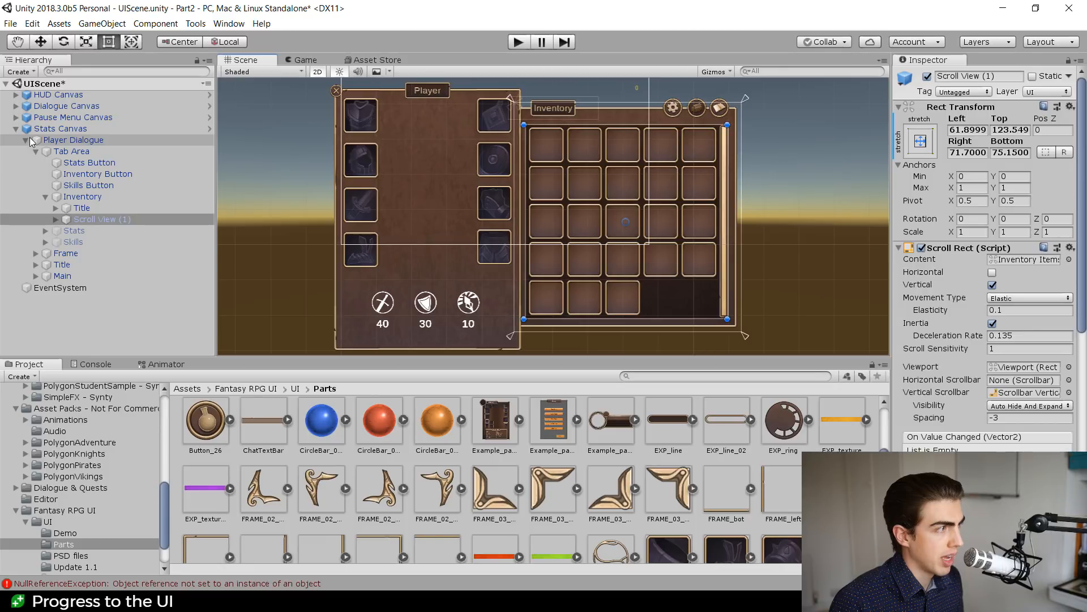
{"action": "left_click", "coordinate": [26, 139]}
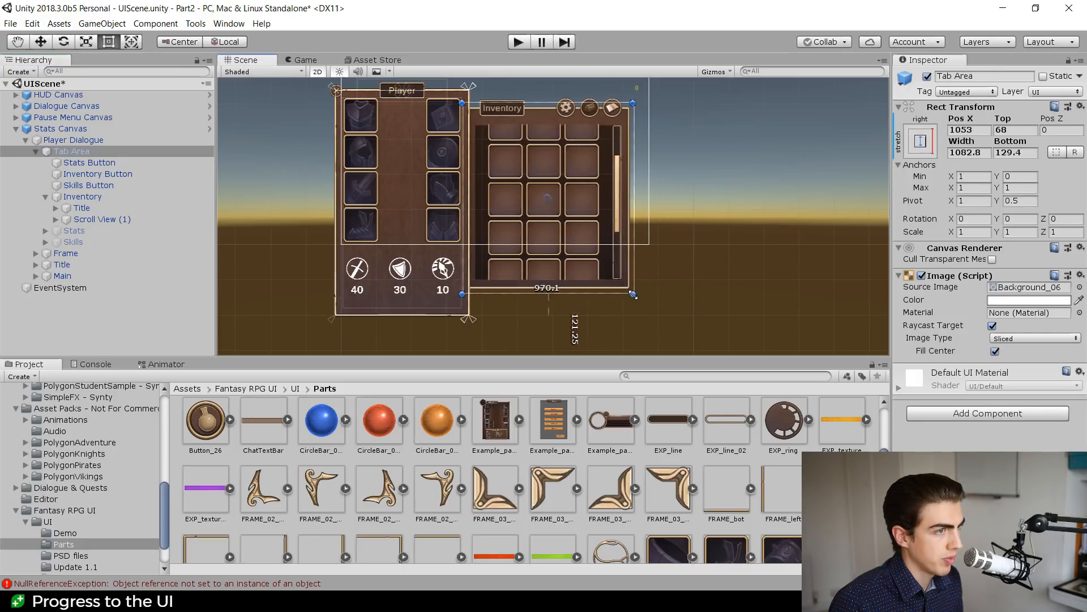
{"action": "left_click_drag", "start_coordinate": [631, 294], "coordinate": [581, 296]}
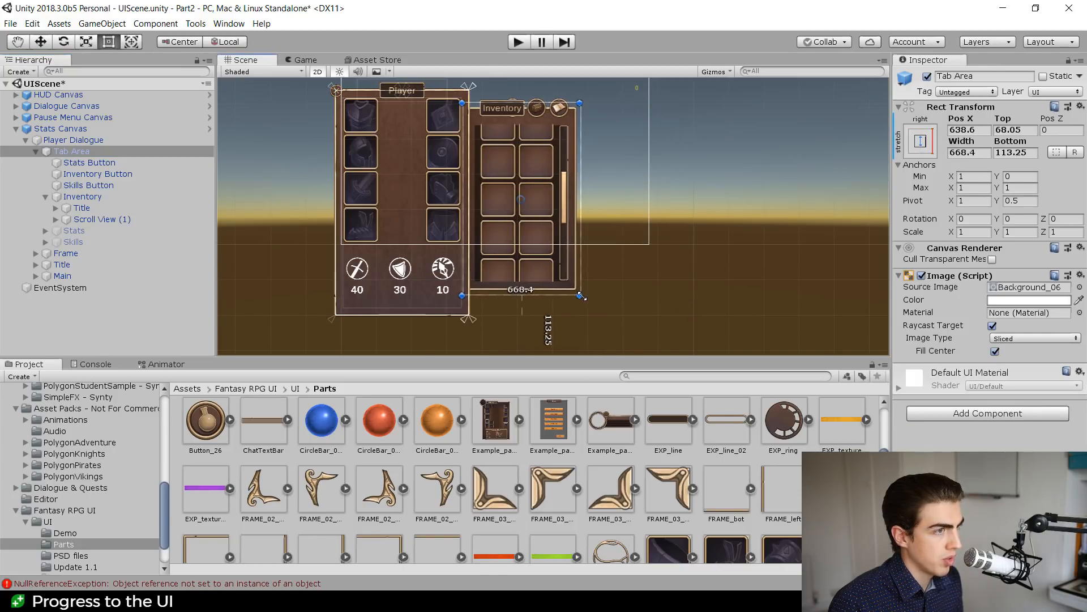
{"action": "left_click", "coordinate": [72, 139]}
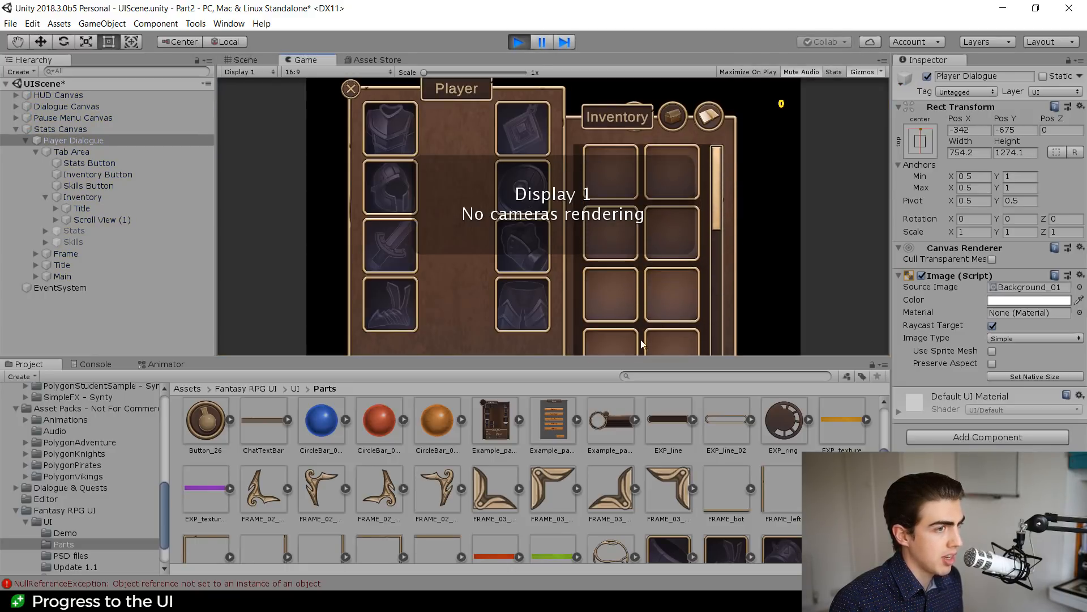
{"action": "scroll", "scroll_direction": "down", "scroll_amount": 3}
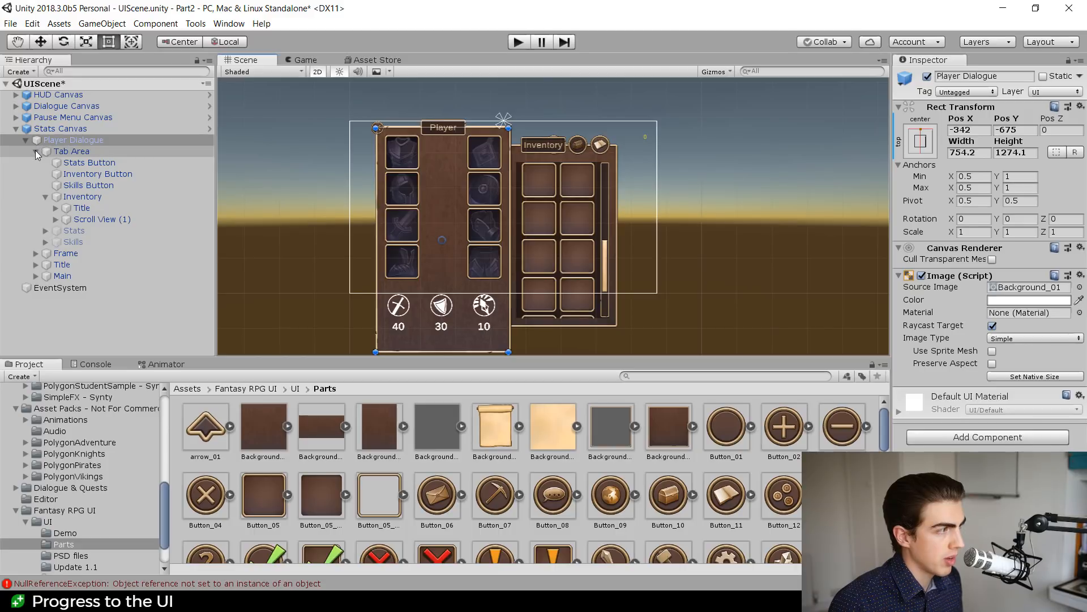
{"action": "left_click", "coordinate": [26, 139]}
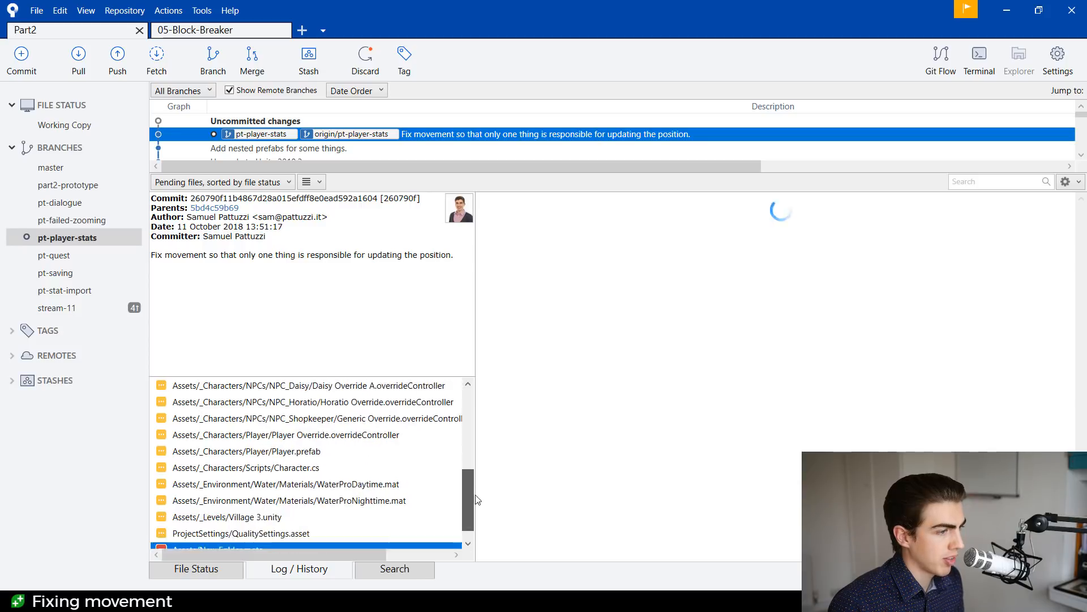
Select the Fix movement commit and view the Character.cs changes in its file list
{"action": "left_click", "coordinate": [218, 547]}
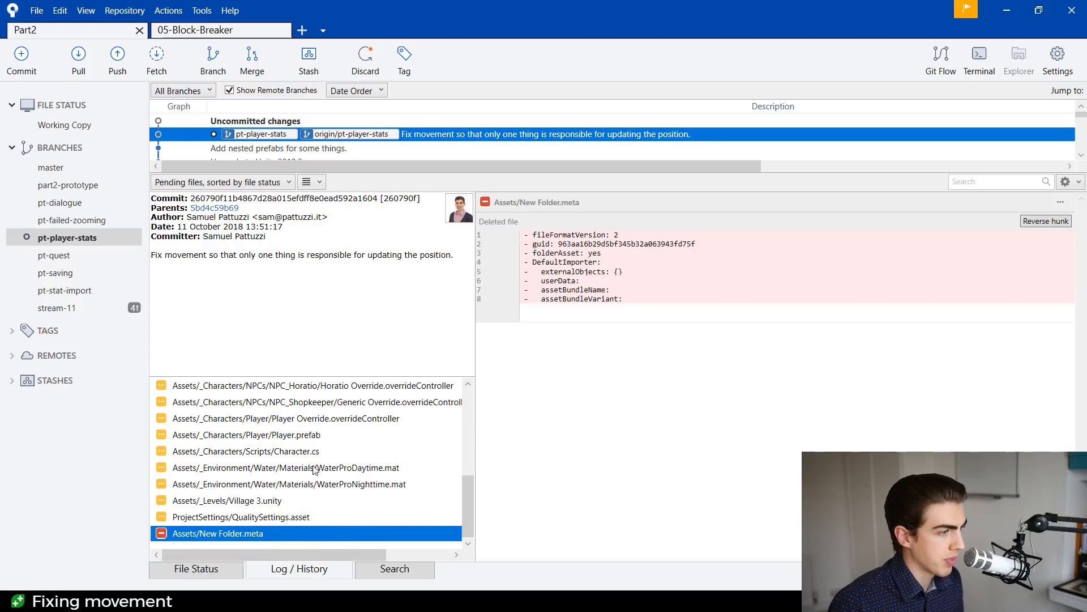
{"action": "left_click", "coordinate": [245, 450]}
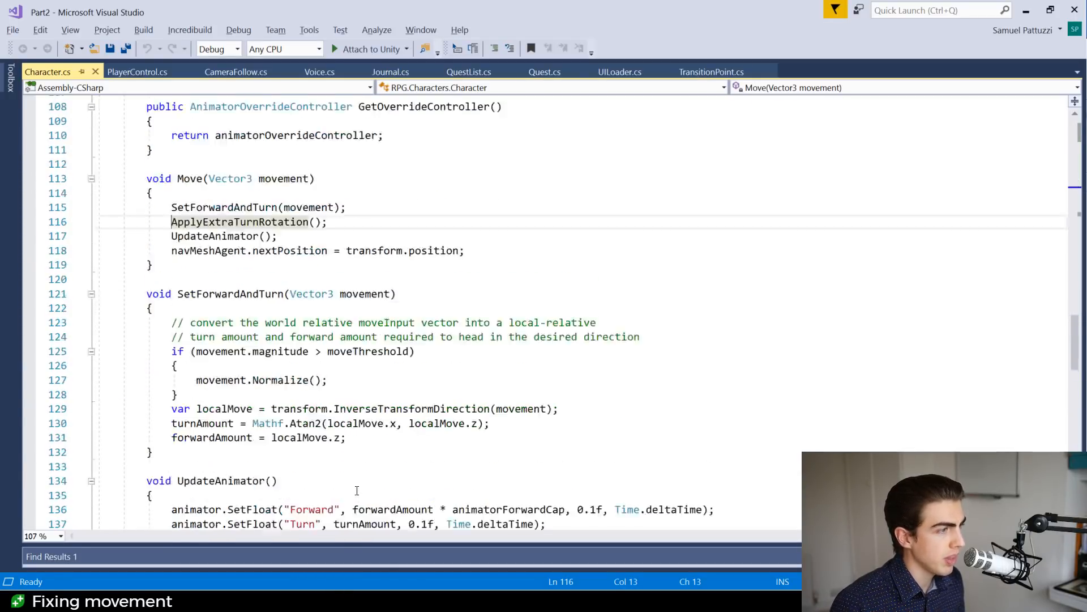
{"action": "scroll", "scroll_direction": "up", "scroll_amount": 3}
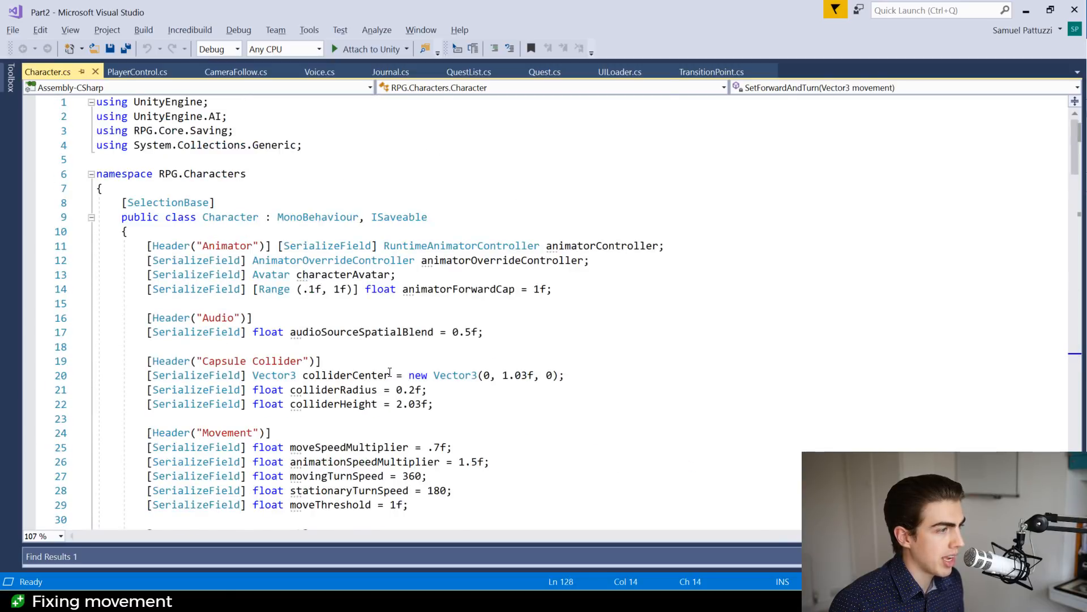
{"action": "scroll", "scroll_direction": "down", "scroll_amount": 3}
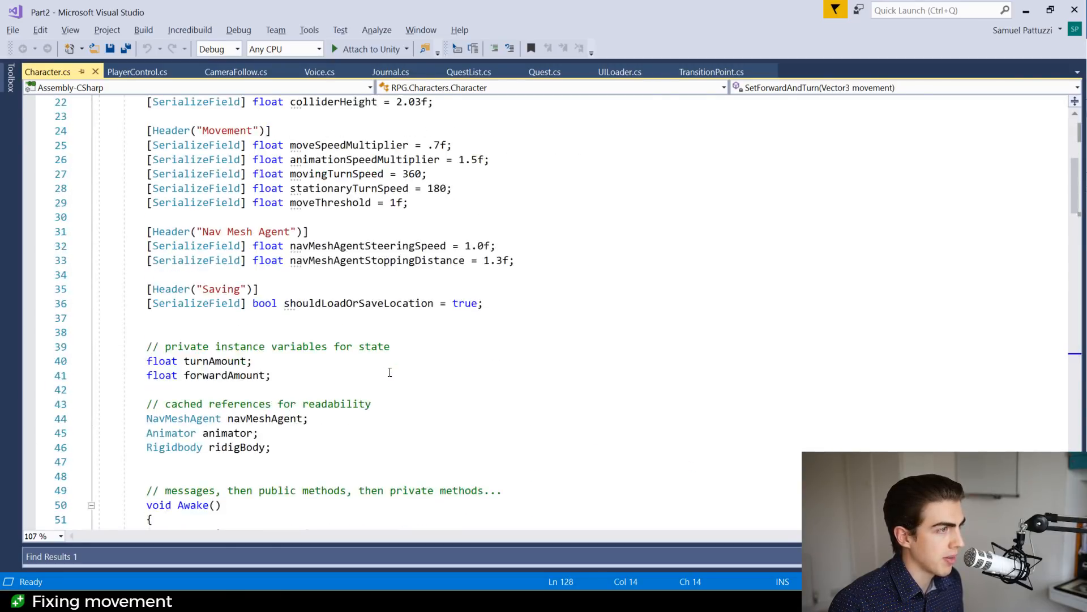
{"action": "scroll", "scroll_direction": "down", "scroll_amount": 3}
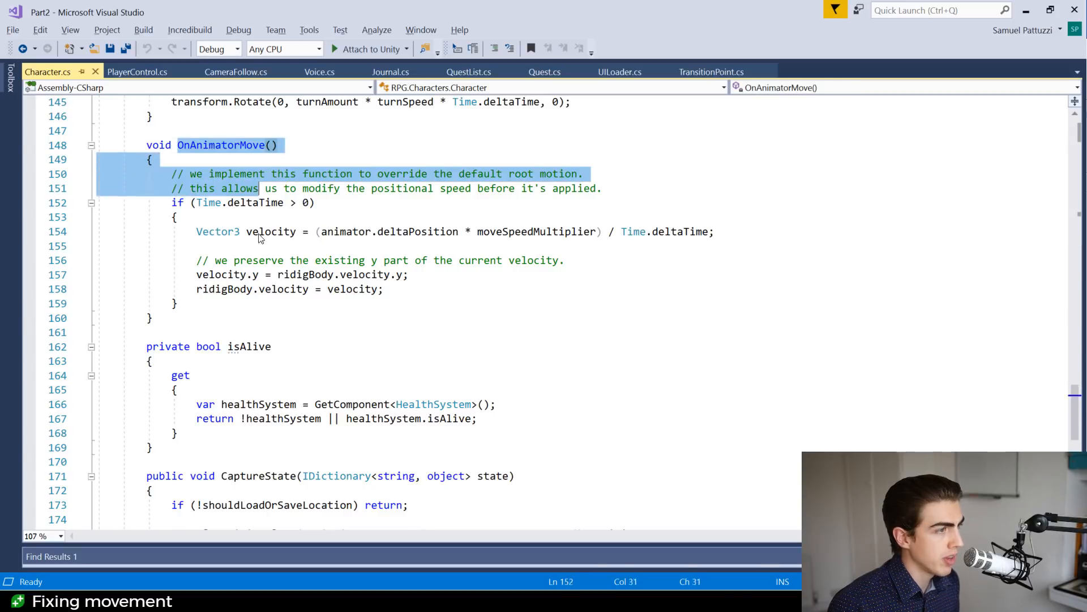
{"action": "left_click", "coordinate": [201, 246]}
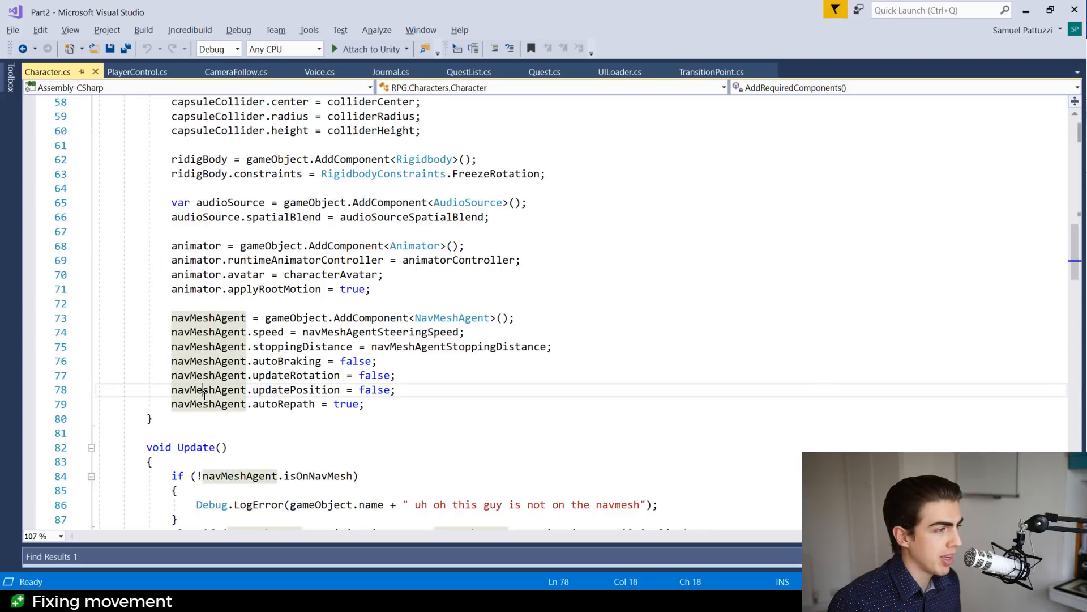
{"action": "double_click", "coordinate": [209, 389]}
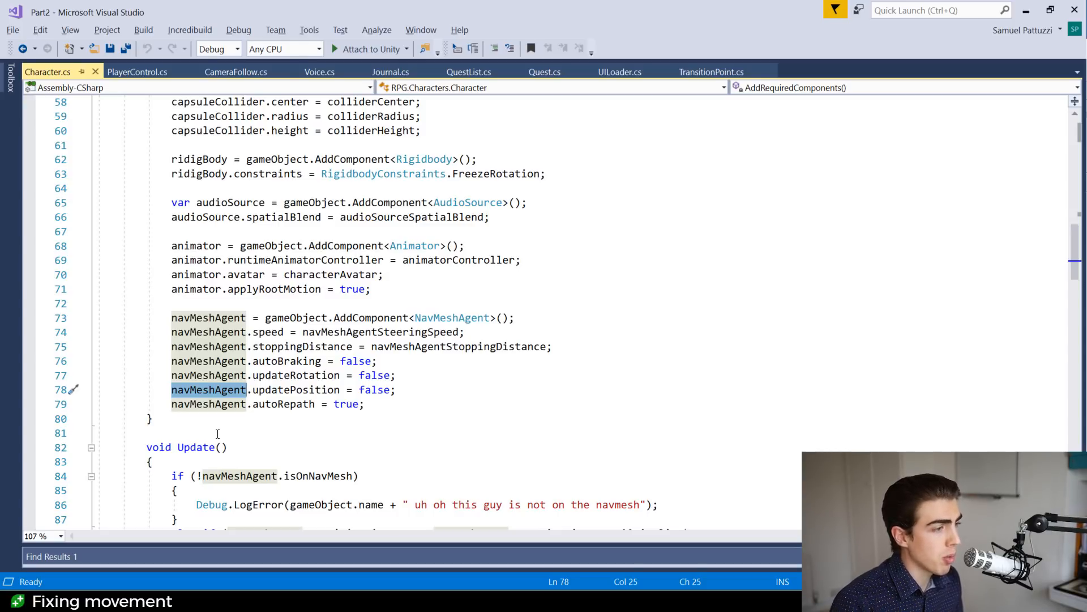
{"action": "key", "text": "alt+tab"}
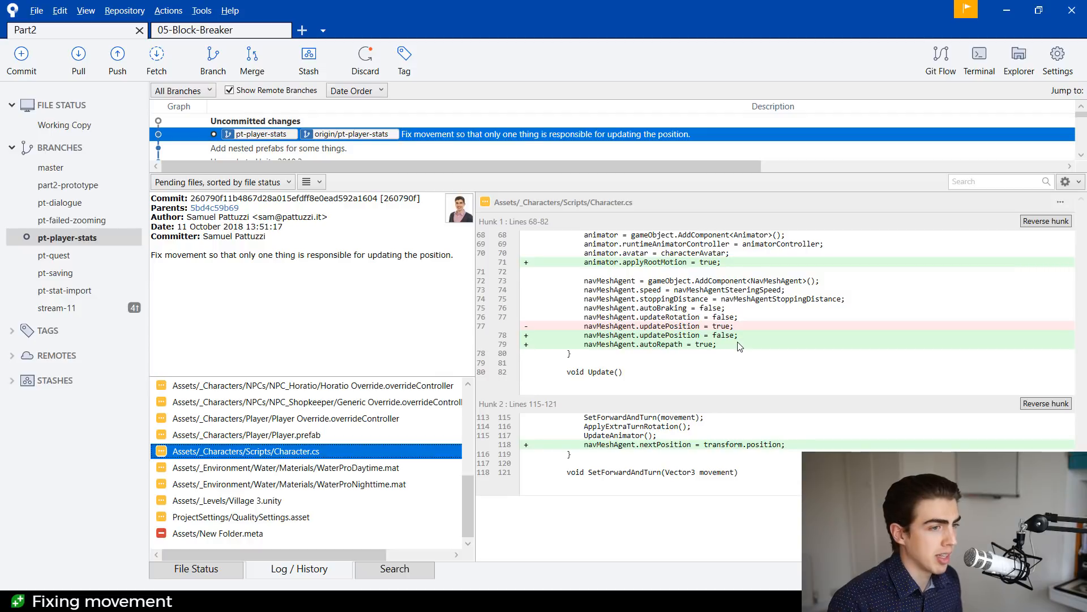
{"action": "mouse_move", "coordinate": [623, 363]}
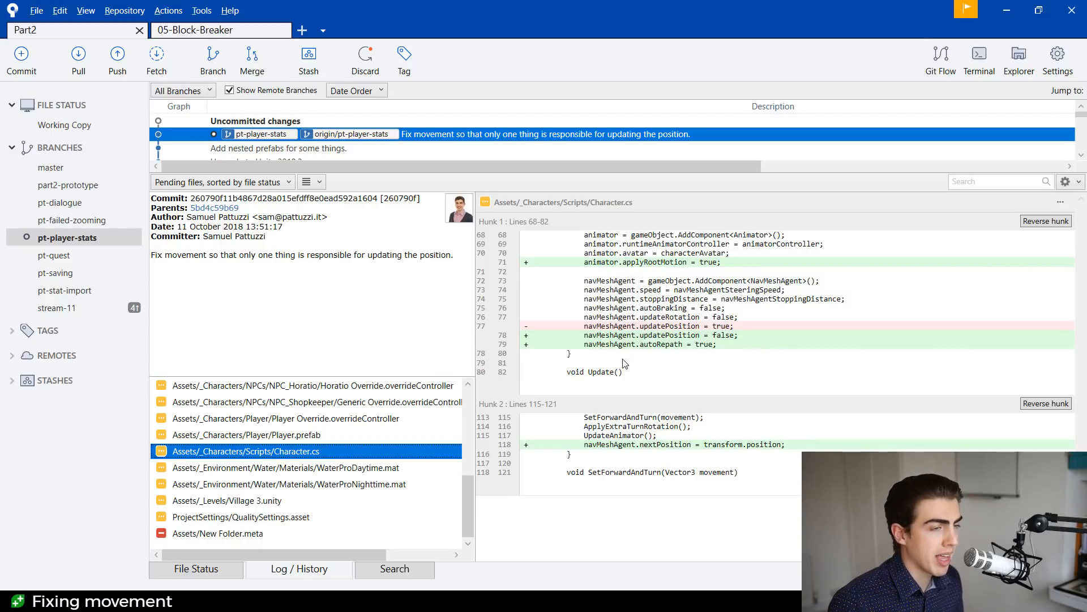
{"action": "mouse_move", "coordinate": [619, 448]}
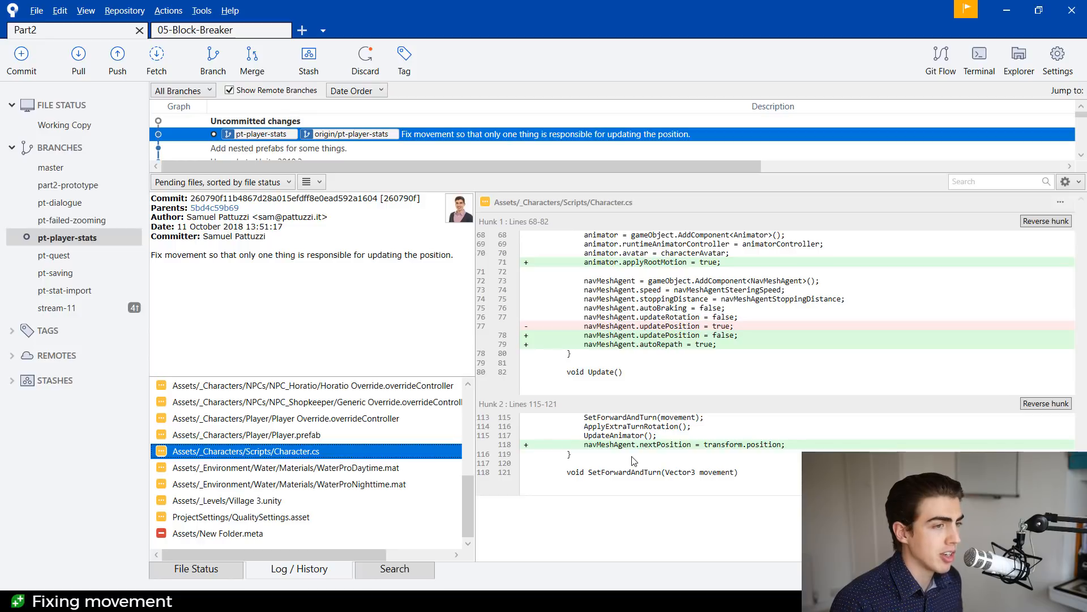
{"action": "mouse_move", "coordinate": [657, 271]}
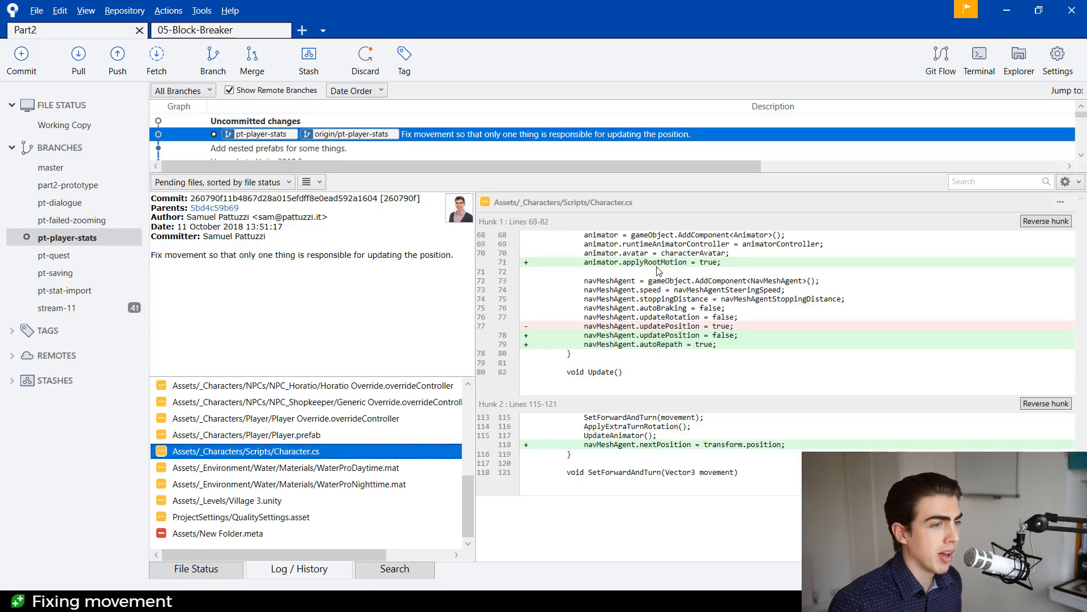
{"action": "mouse_move", "coordinate": [672, 261]}
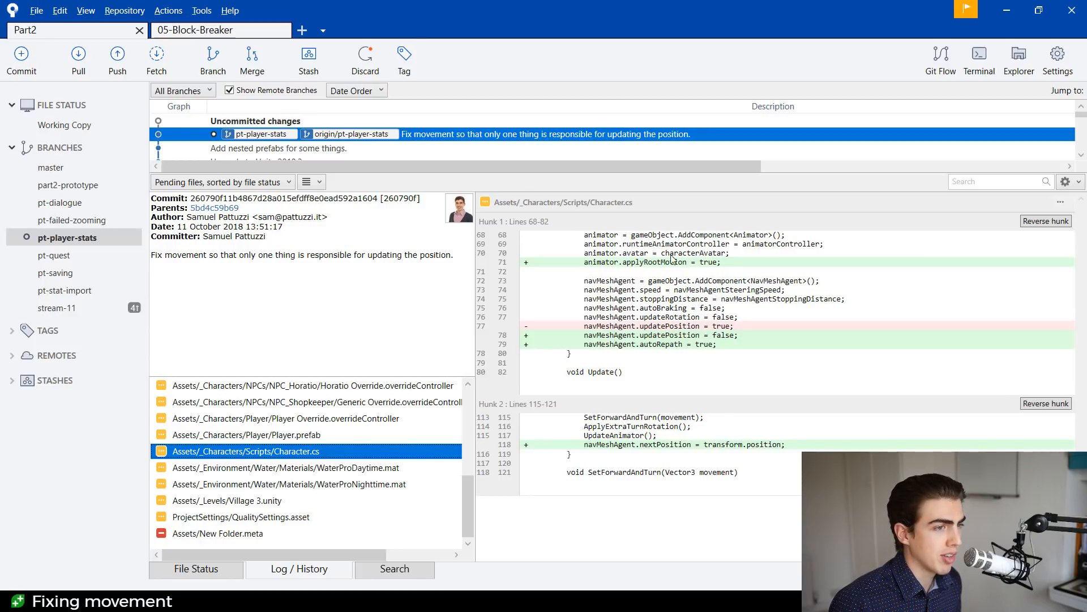
{"action": "mouse_move", "coordinate": [566, 262]}
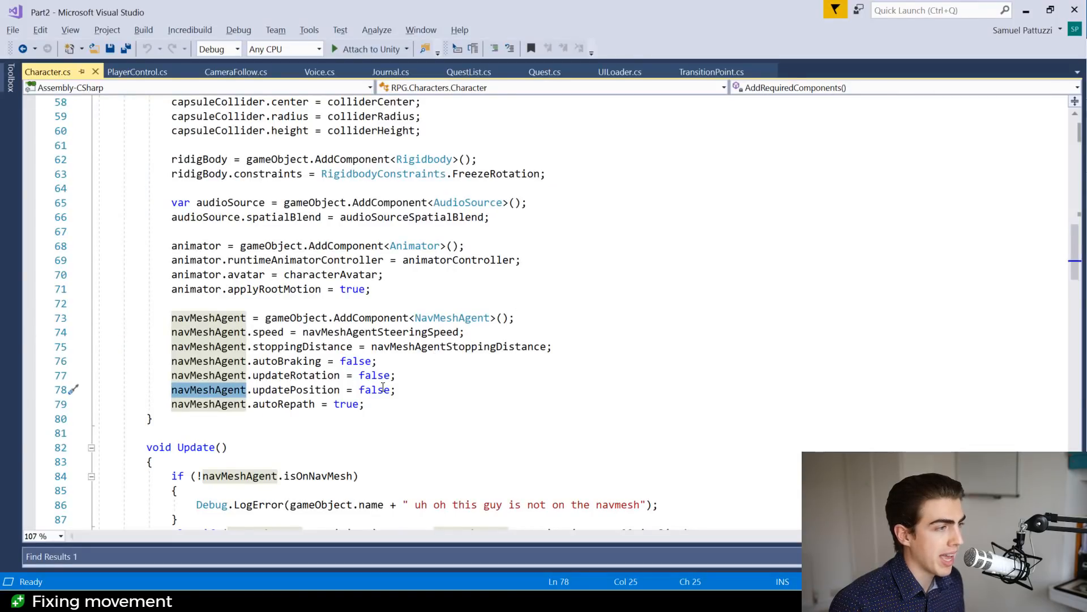
Scroll down Character.cs to the OnAnimatorMove root-motion override
{"action": "scroll", "scroll_direction": "down", "scroll_amount": 3}
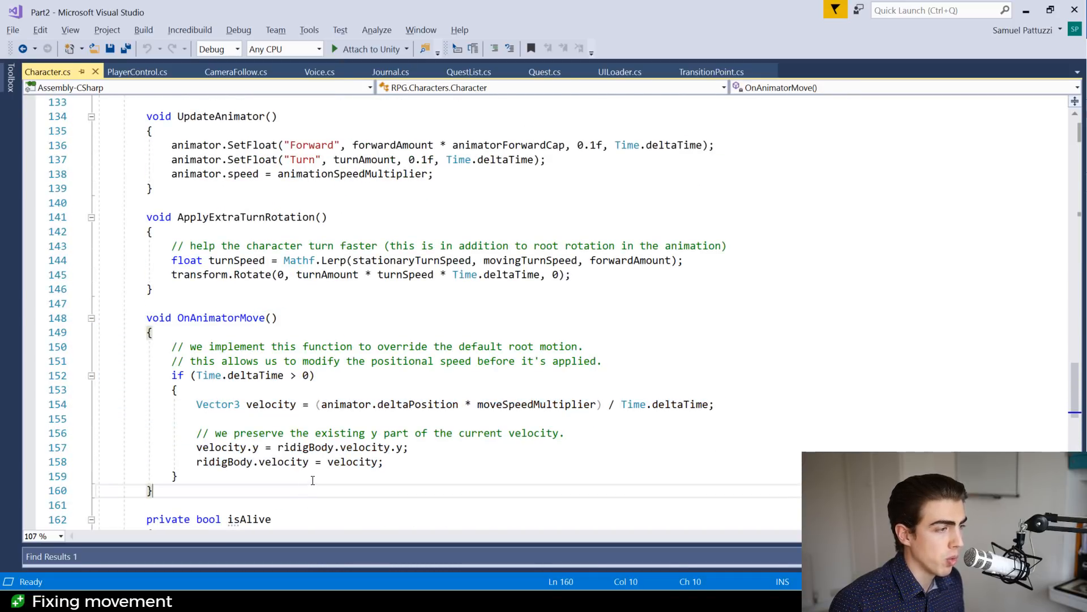
{"action": "scroll", "scroll_direction": "down", "scroll_amount": 3}
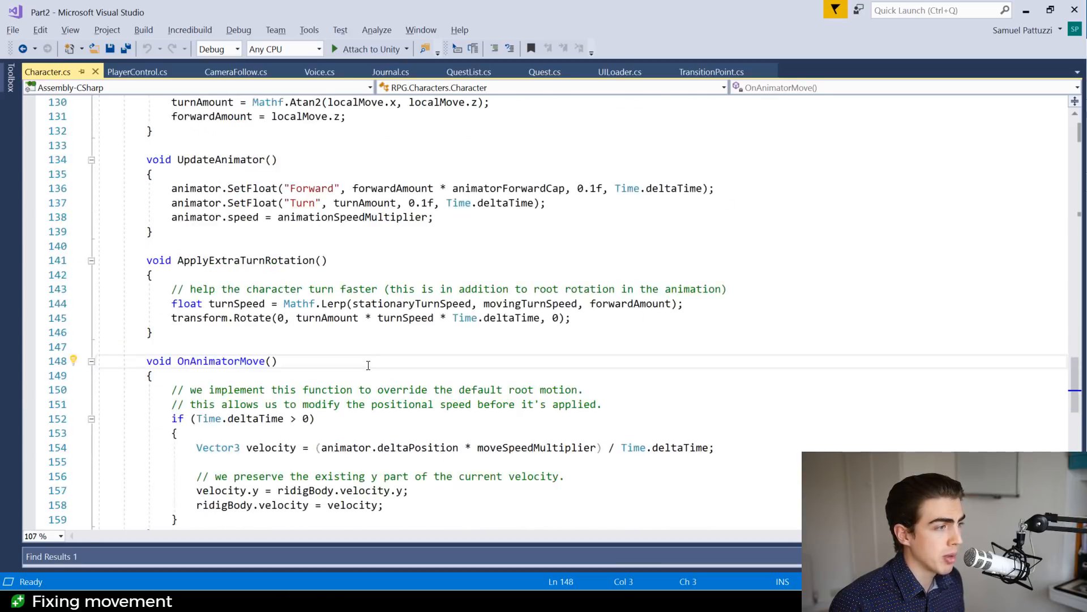
{"action": "scroll", "scroll_direction": "down", "scroll_amount": 3}
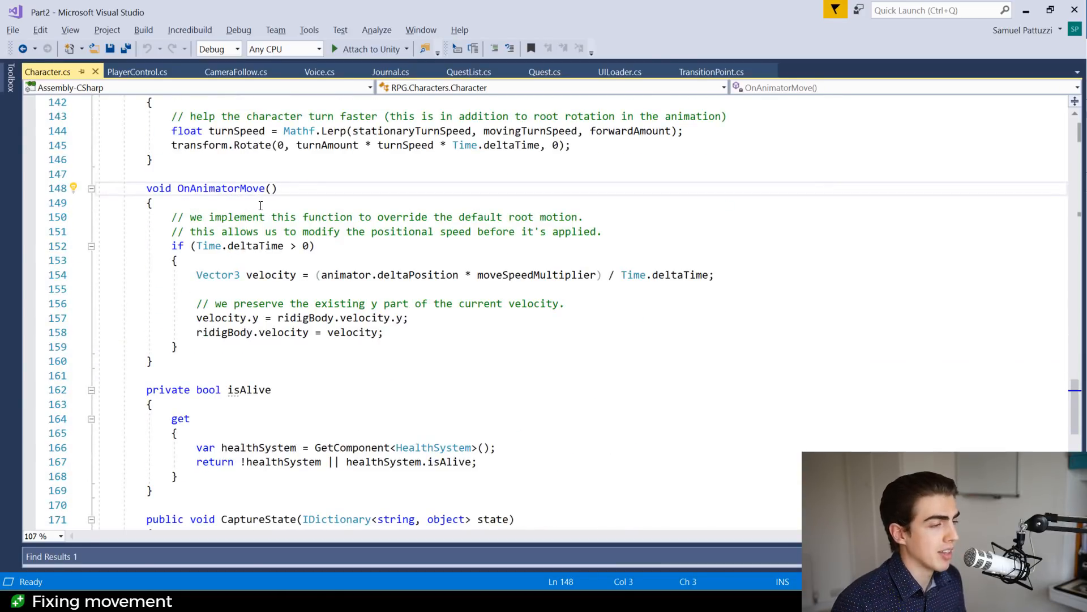